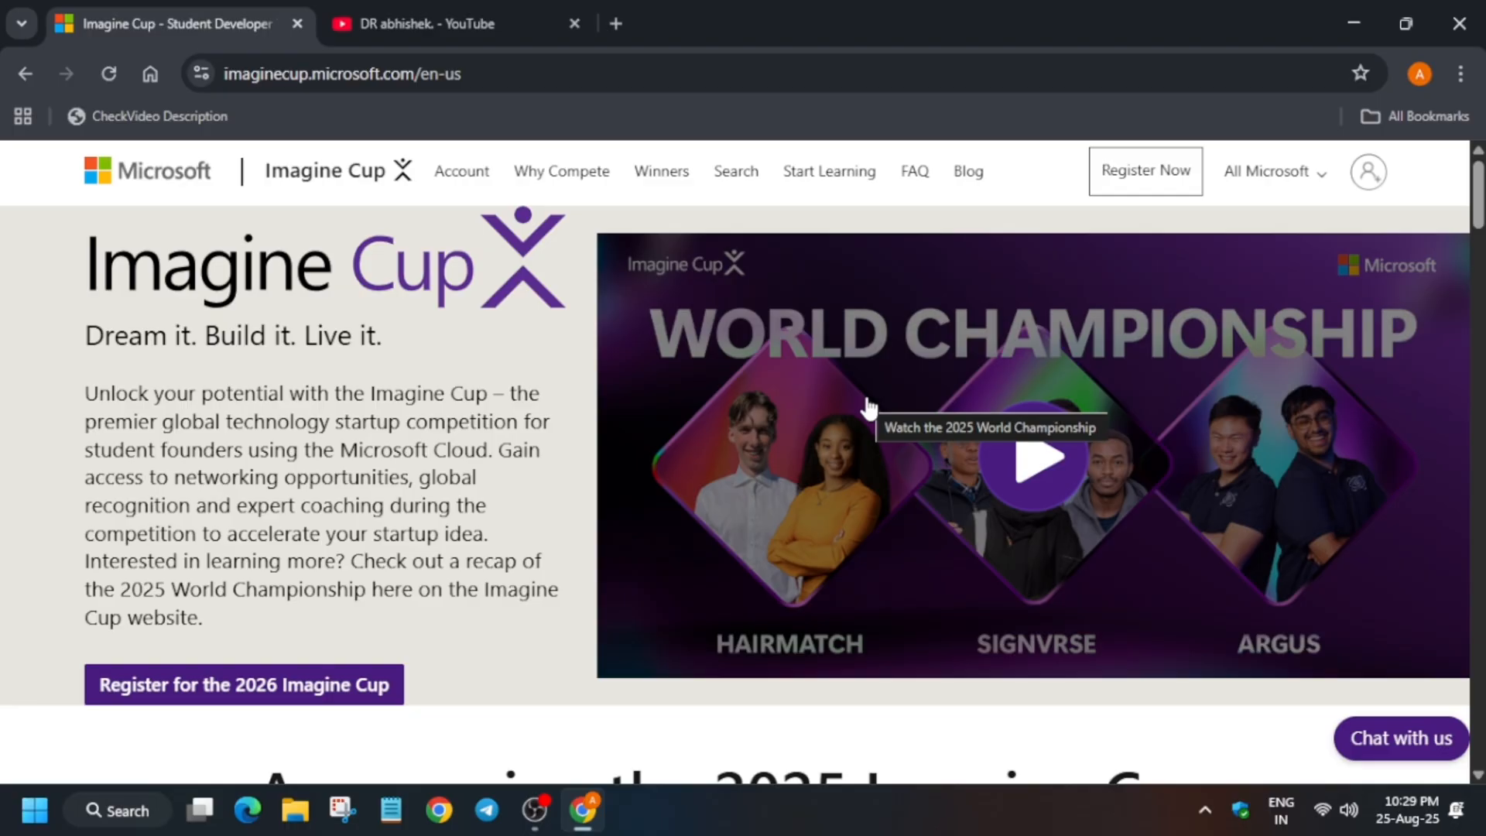
# Step: Switch to the Dr. Abhishek YouTube channel's Playlists page
pyautogui.click(427, 23)
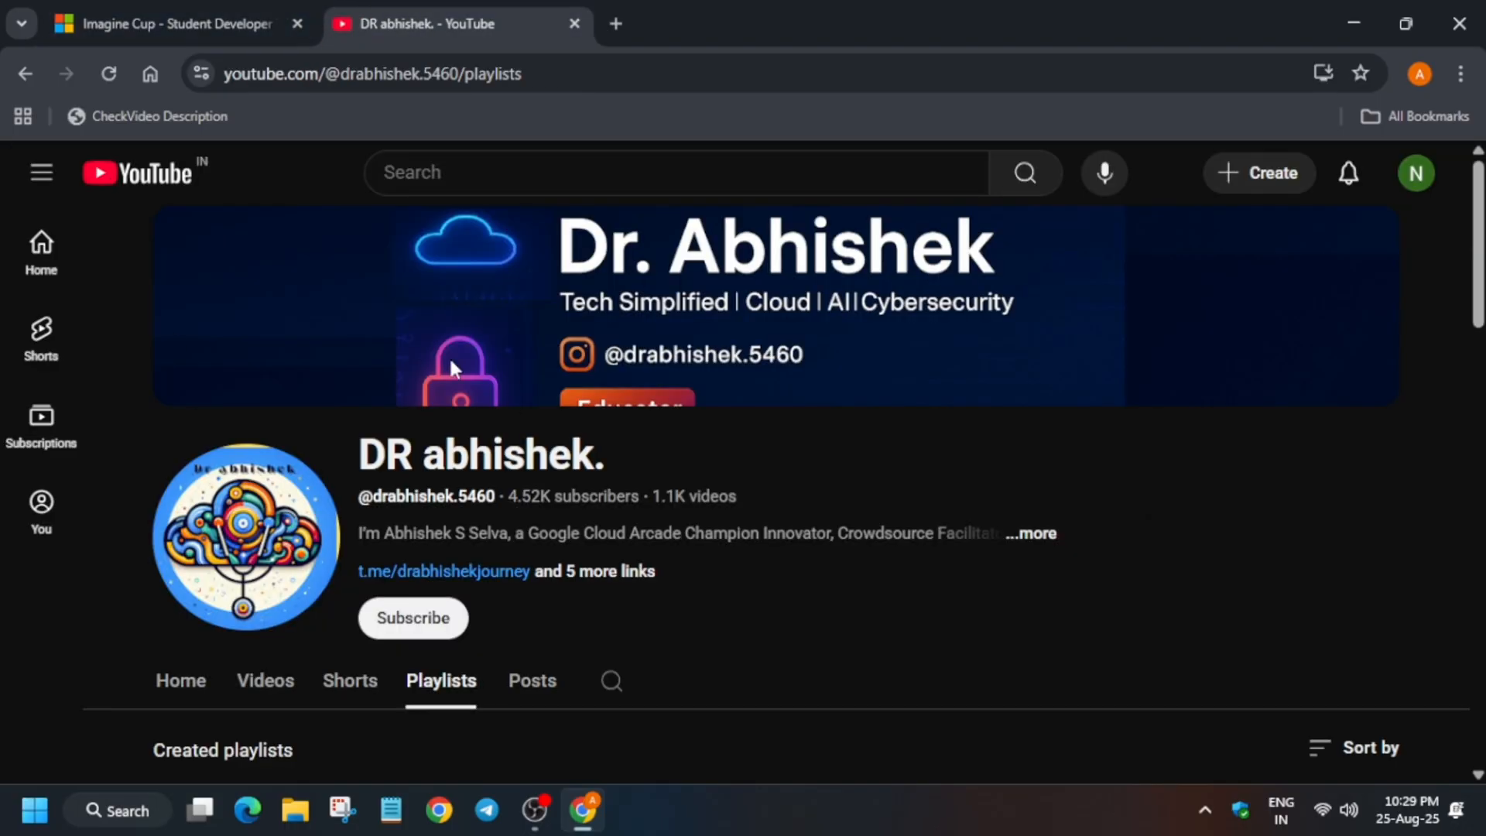
pyautogui.moveTo(1344, 537)
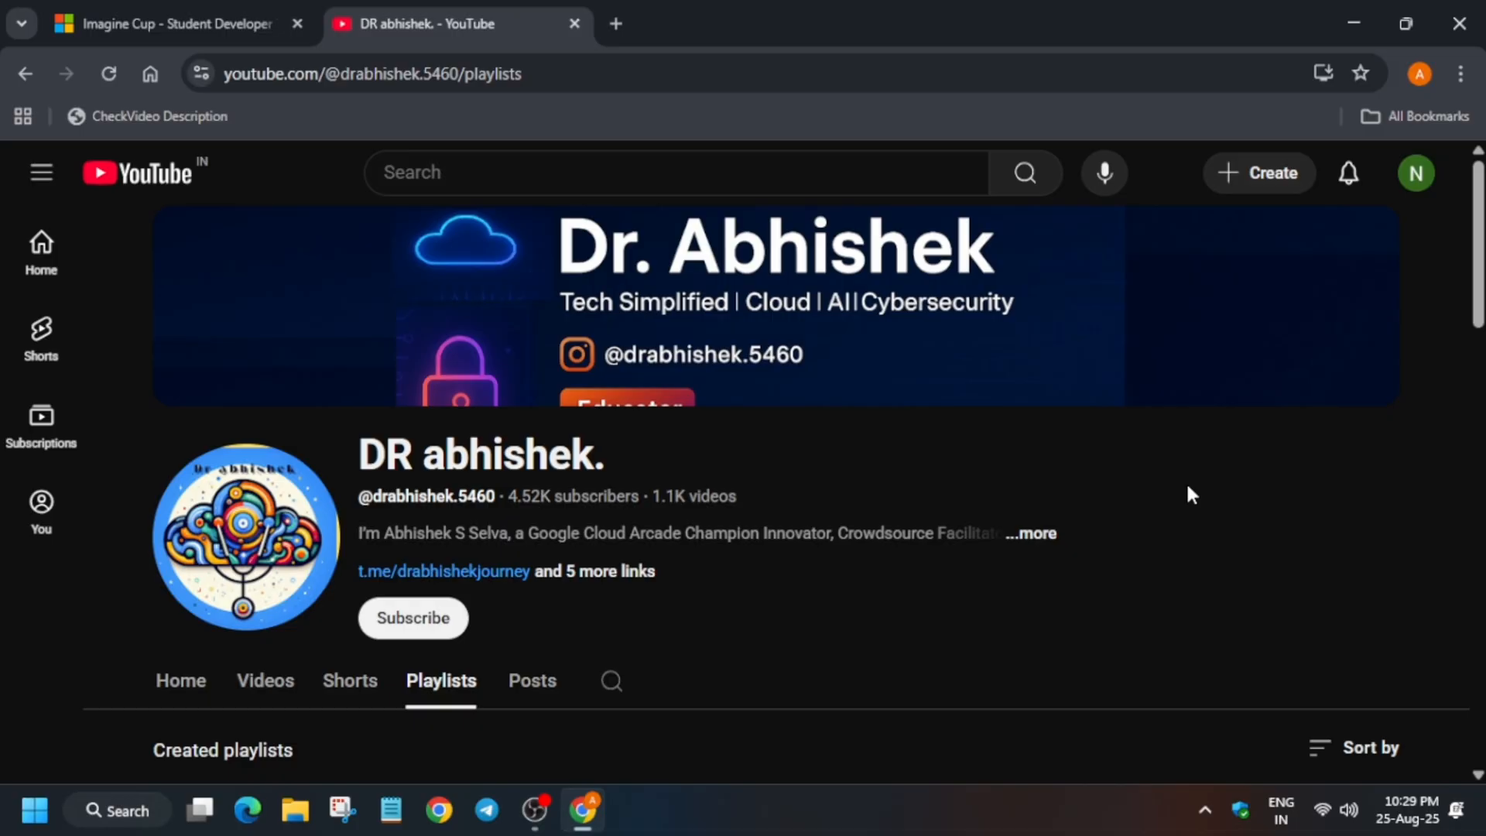
pyautogui.moveTo(1190, 497)
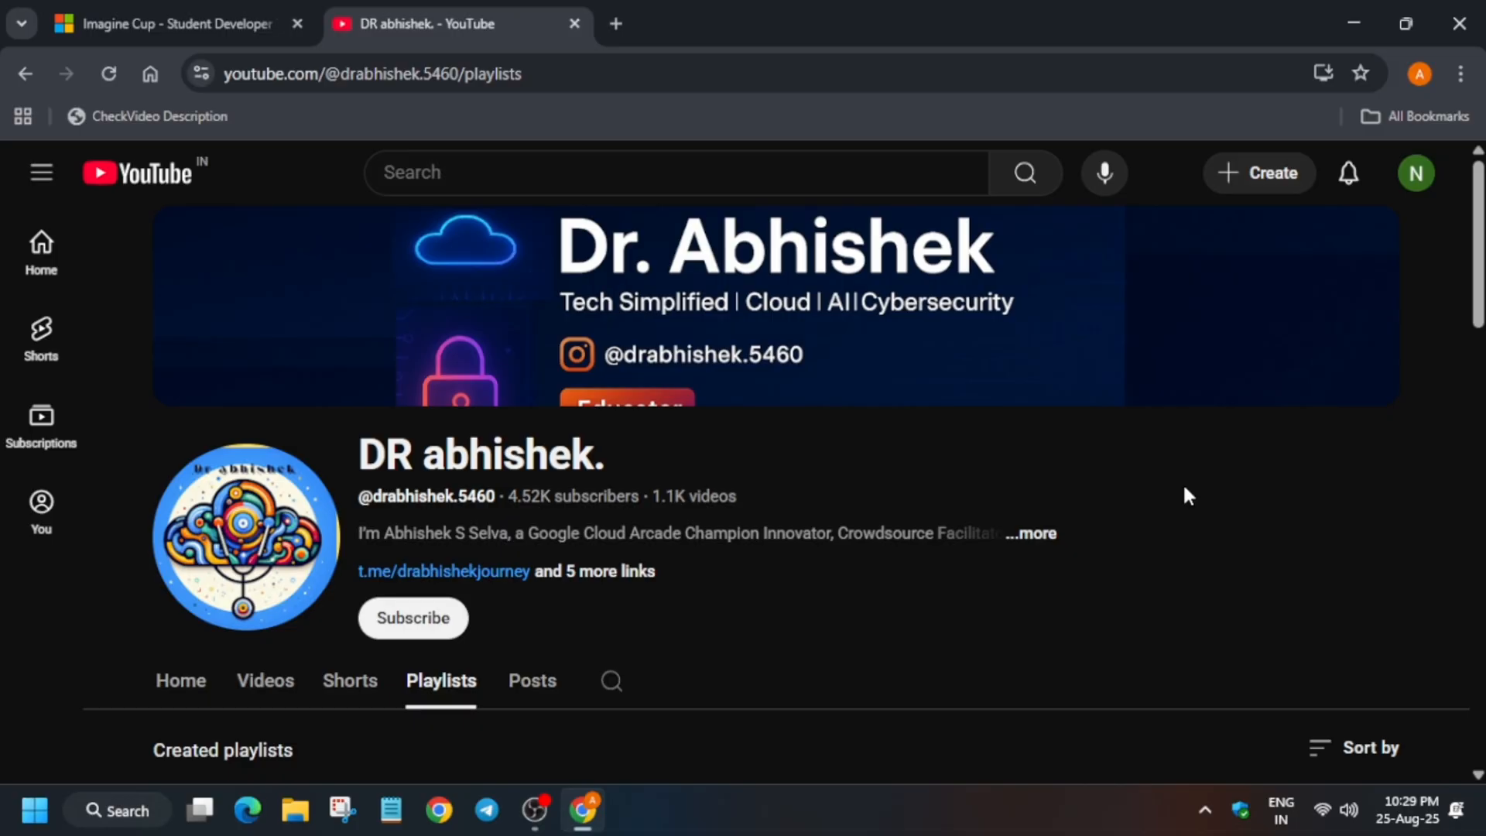
pyautogui.moveTo(345, 11)
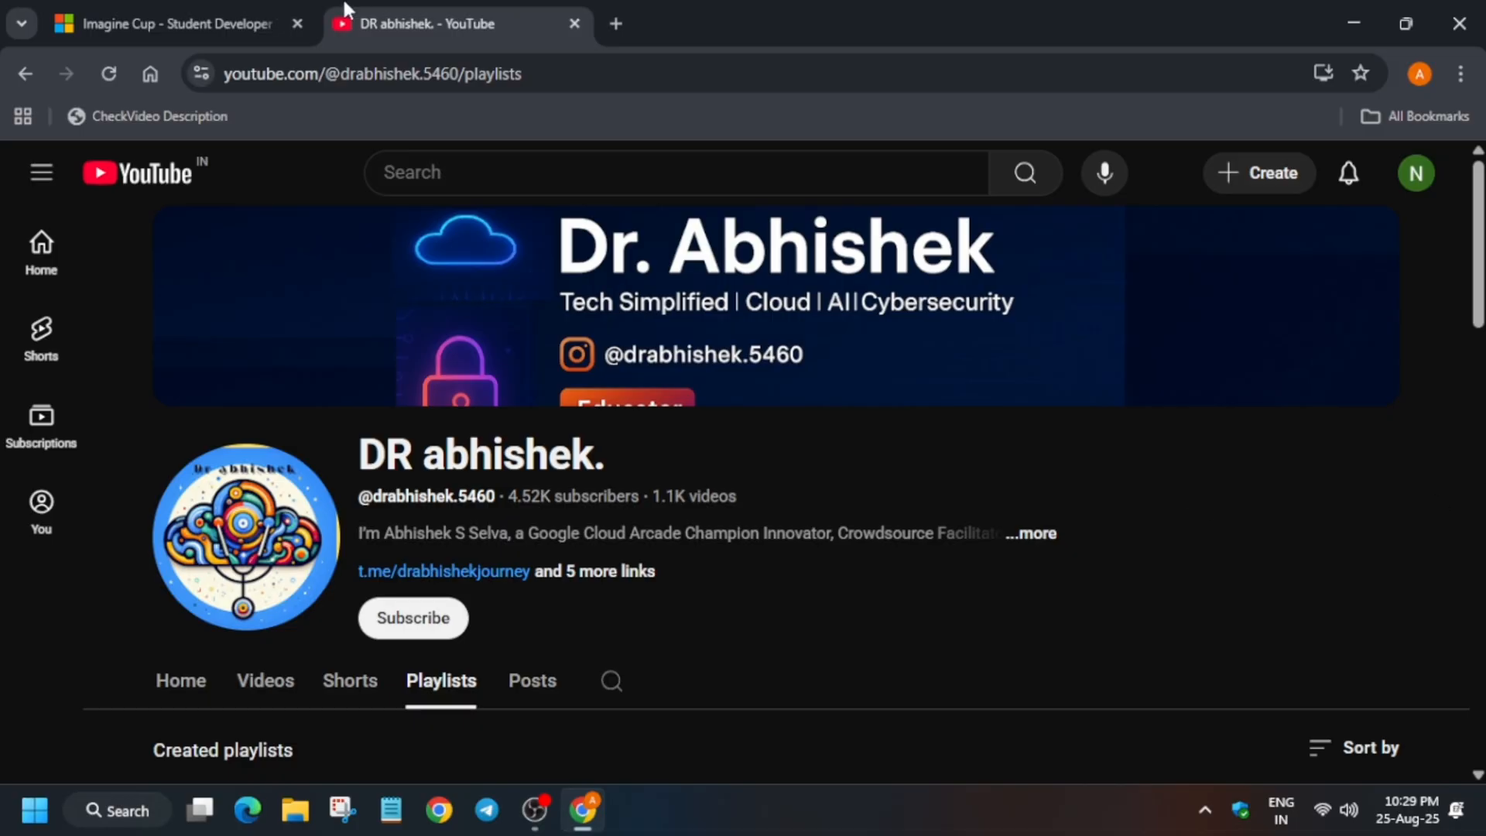
# Step: Return to the Imagine Cup home page and read down past World Champion Argus to the 2025 runners-up
pyautogui.click(165, 23)
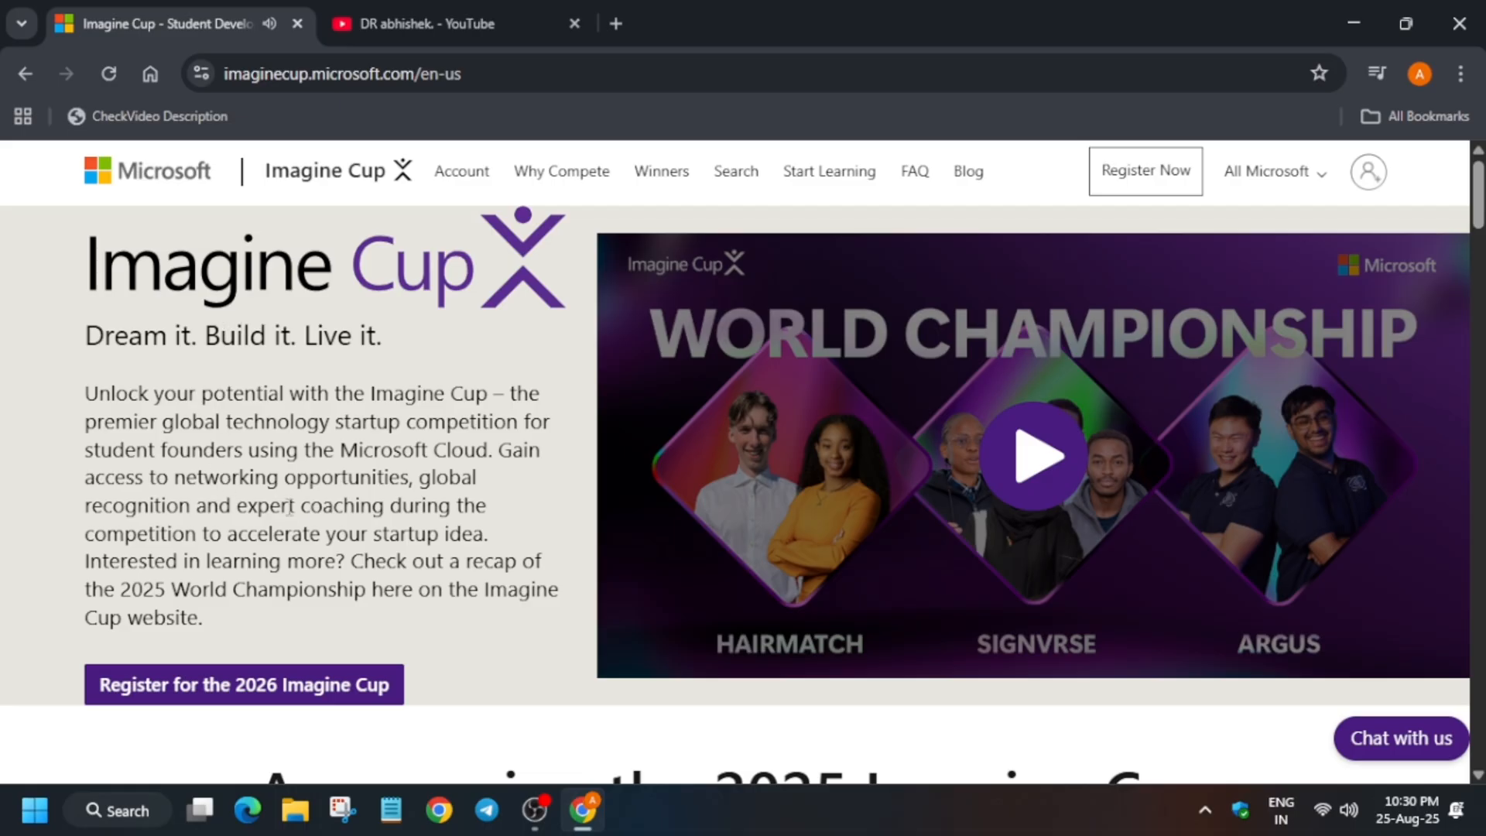
pyautogui.scroll(-3)
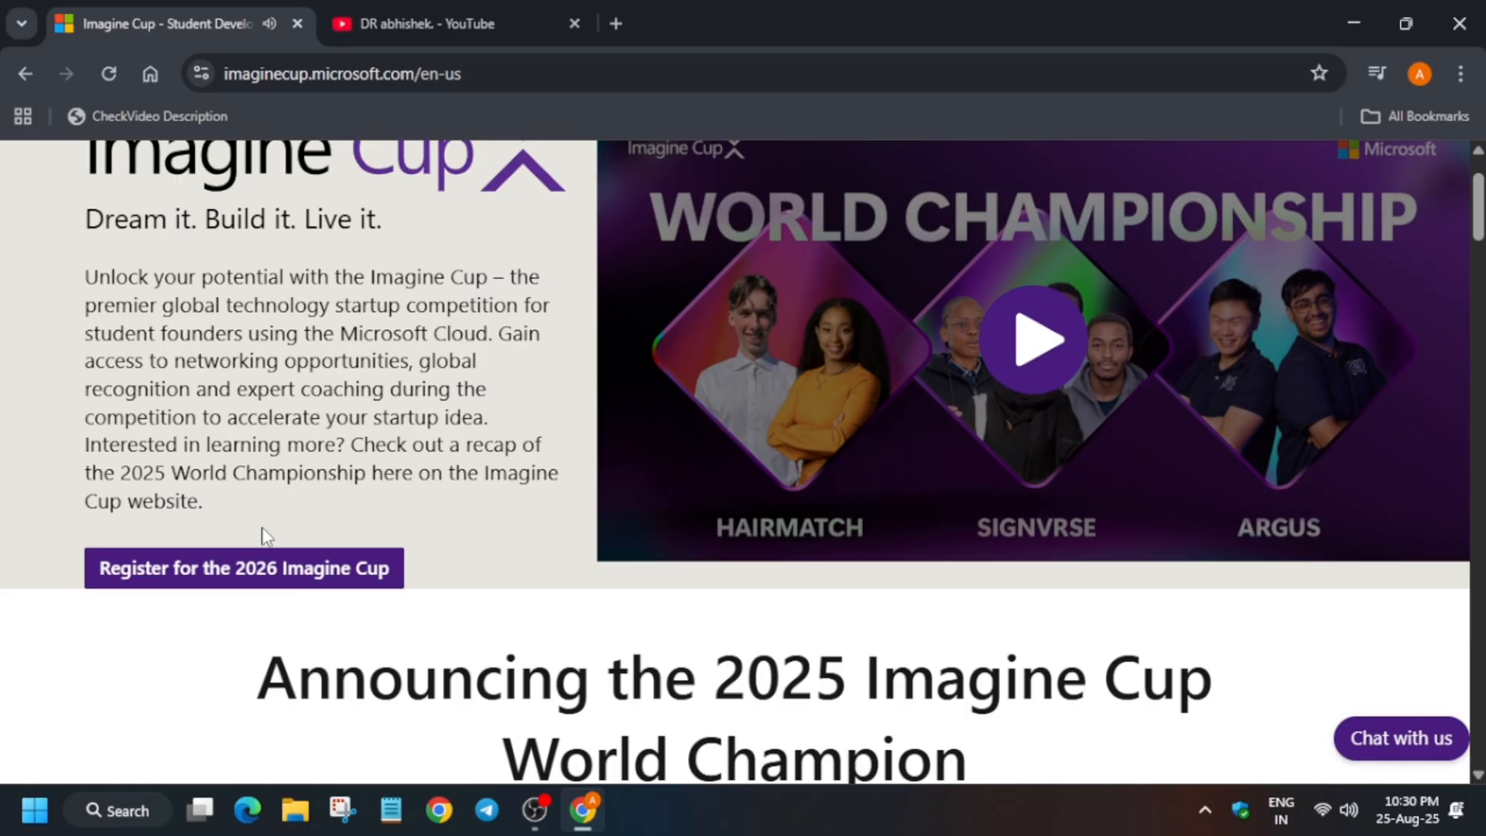
pyautogui.scroll(-3)
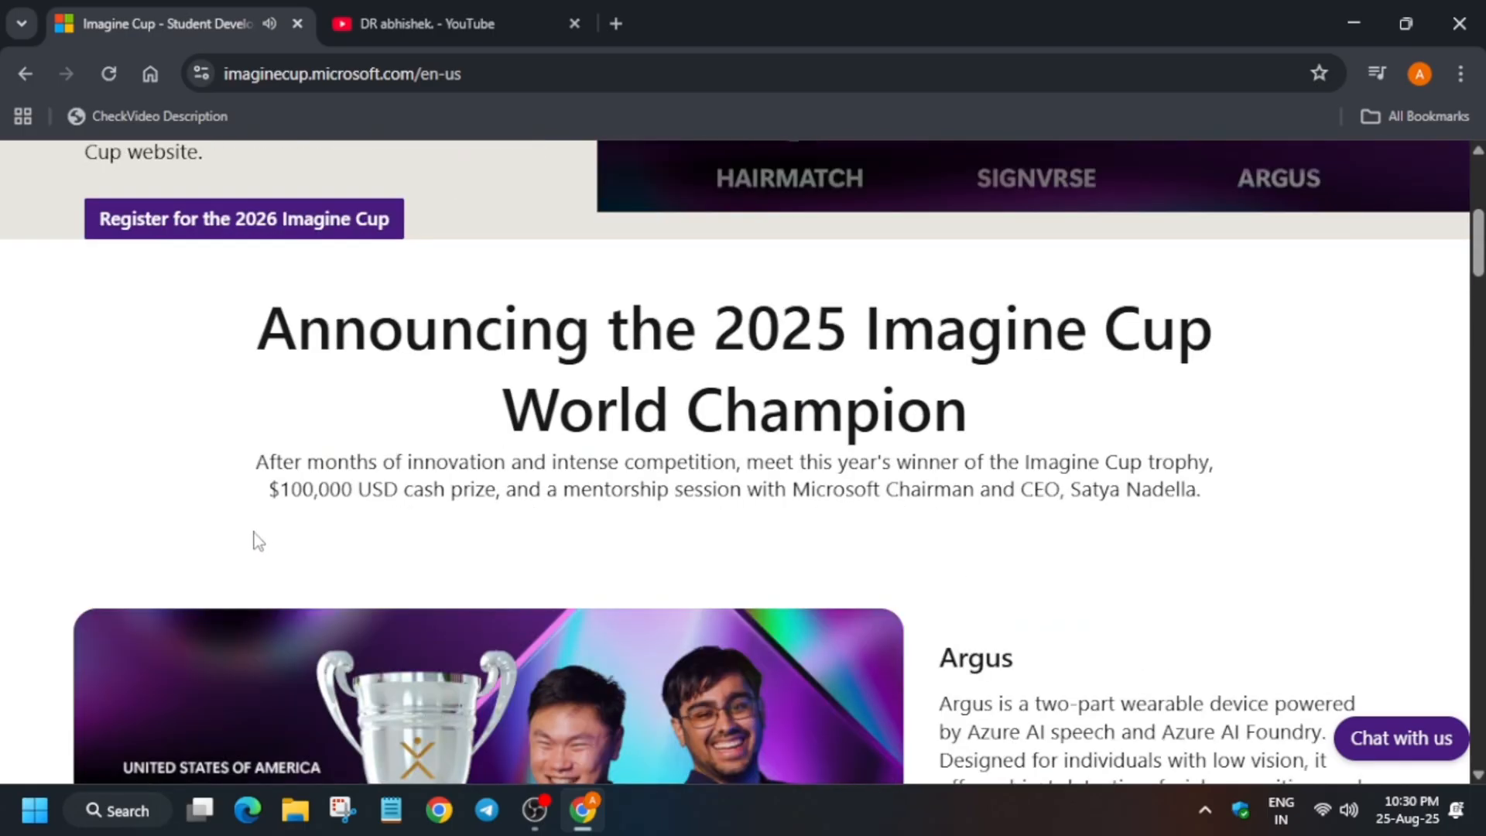
pyautogui.scroll(-3)
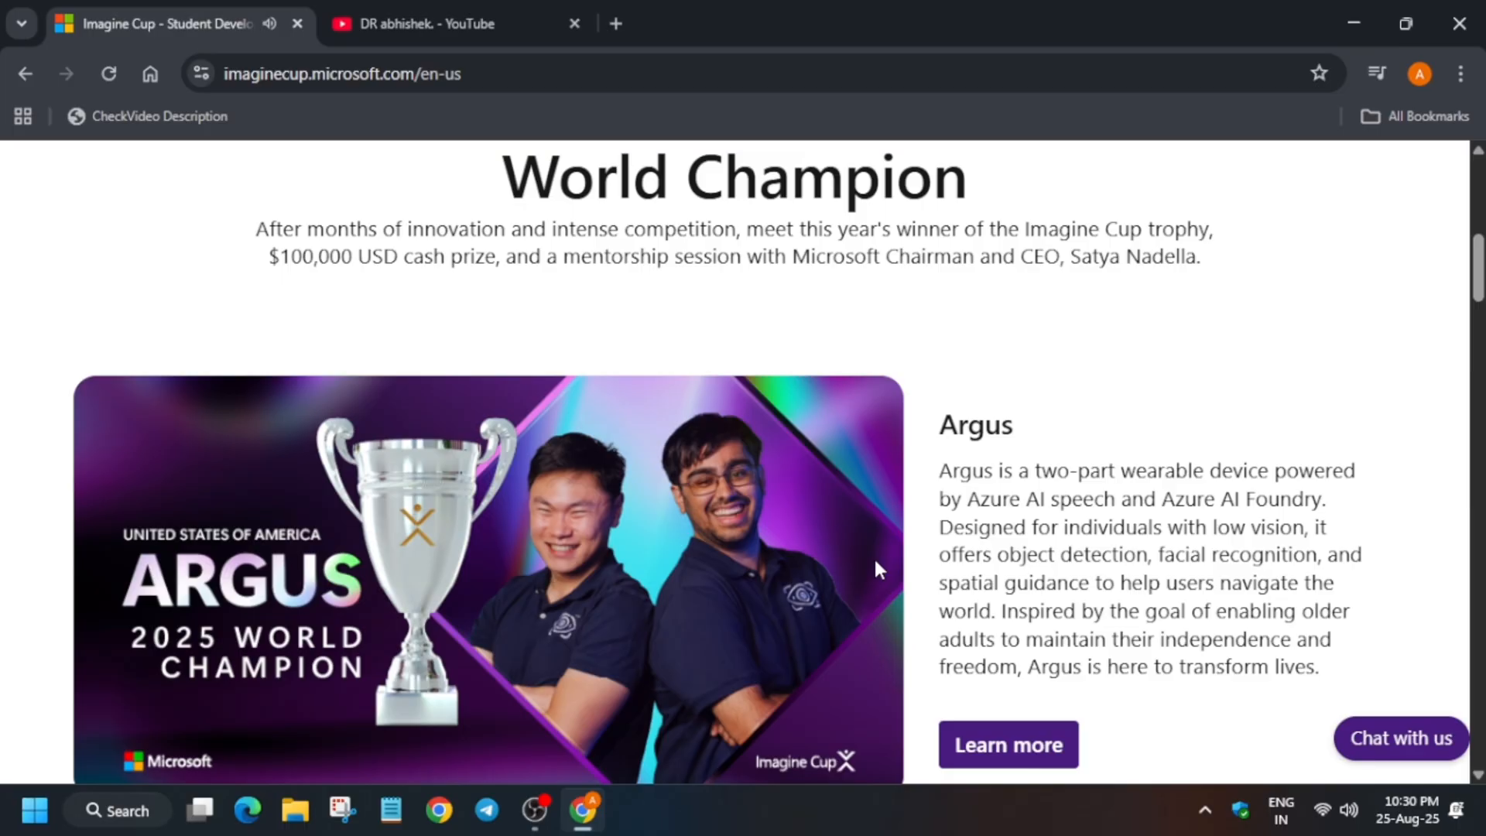
pyautogui.scroll(-3)
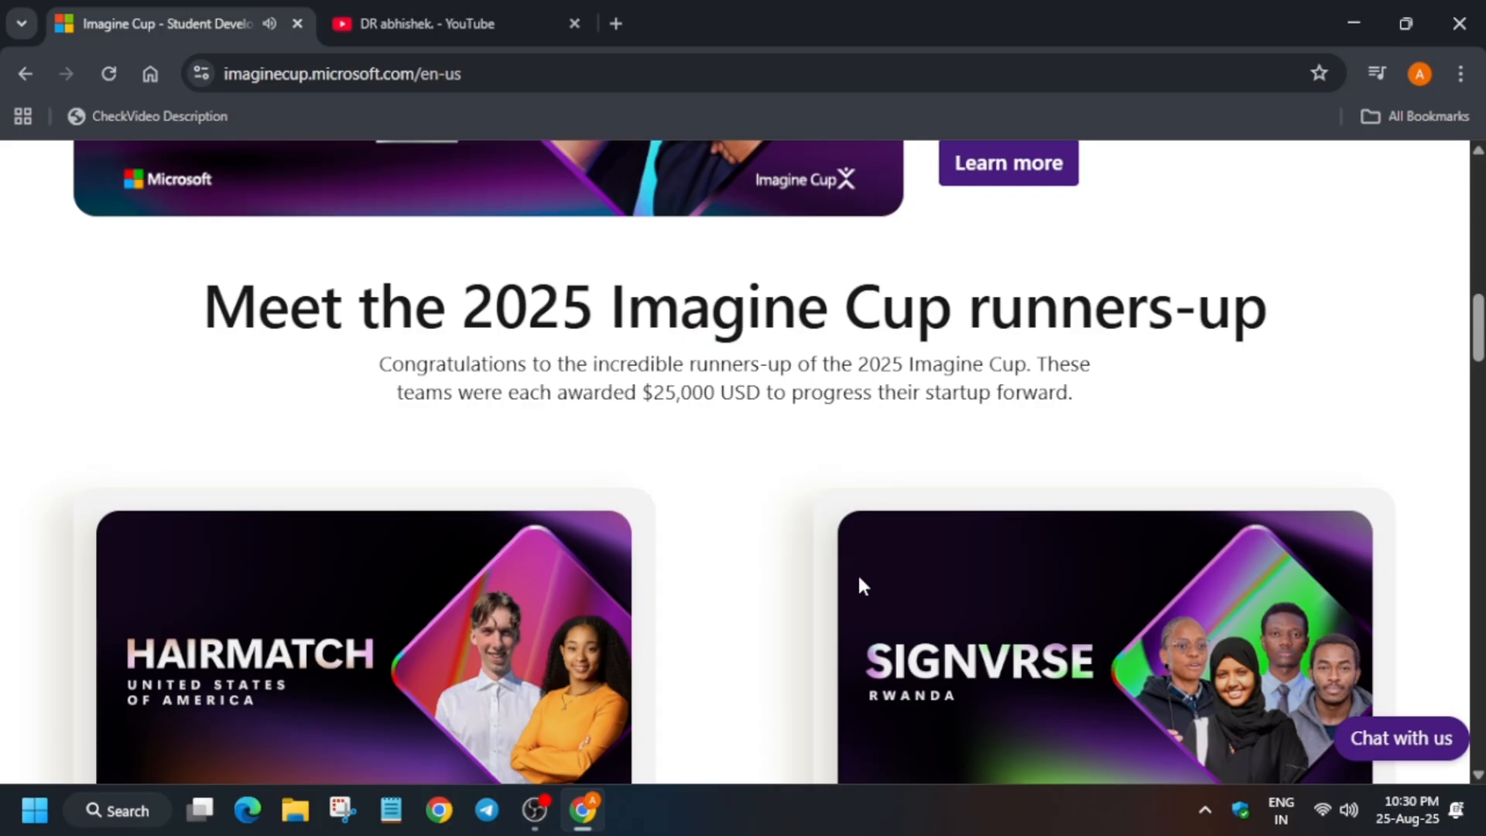
pyautogui.scroll(-3)
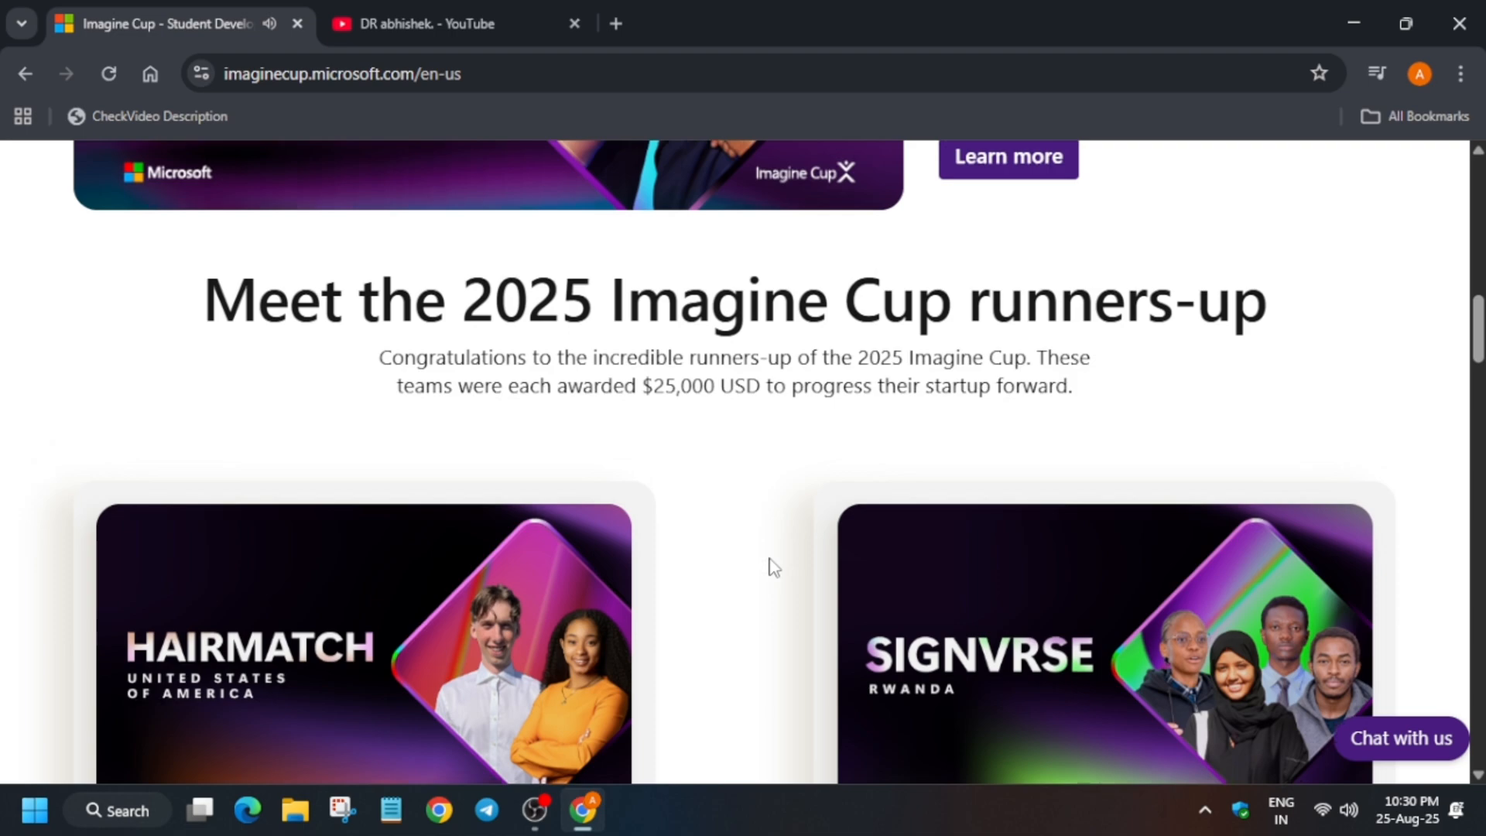
# Step: Read the HairMatch and Signvrse runner-up cards, scroll back up and go to the Winners page
pyautogui.scroll(-3)
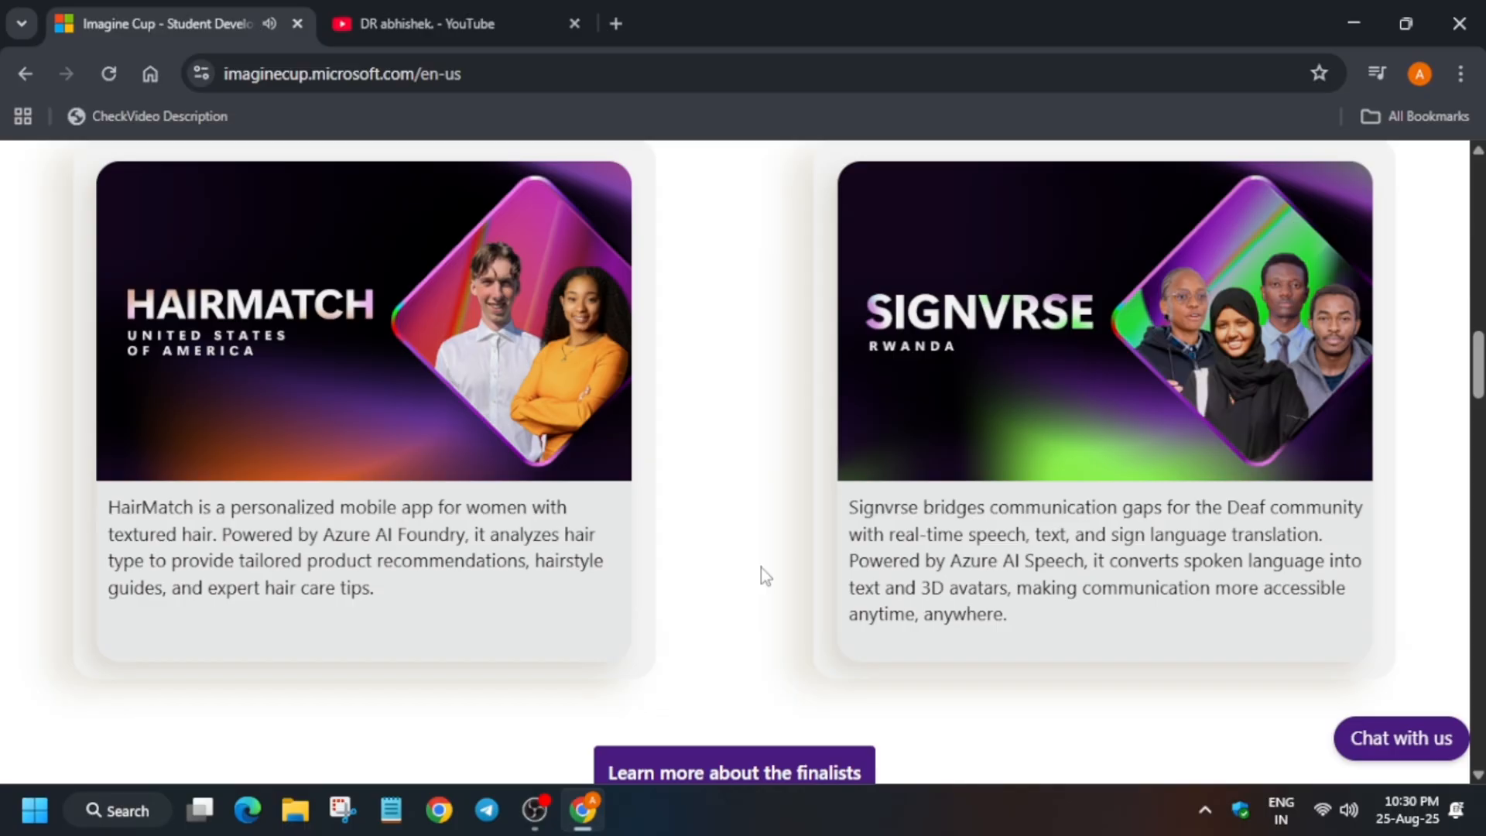
pyautogui.moveTo(741, 651)
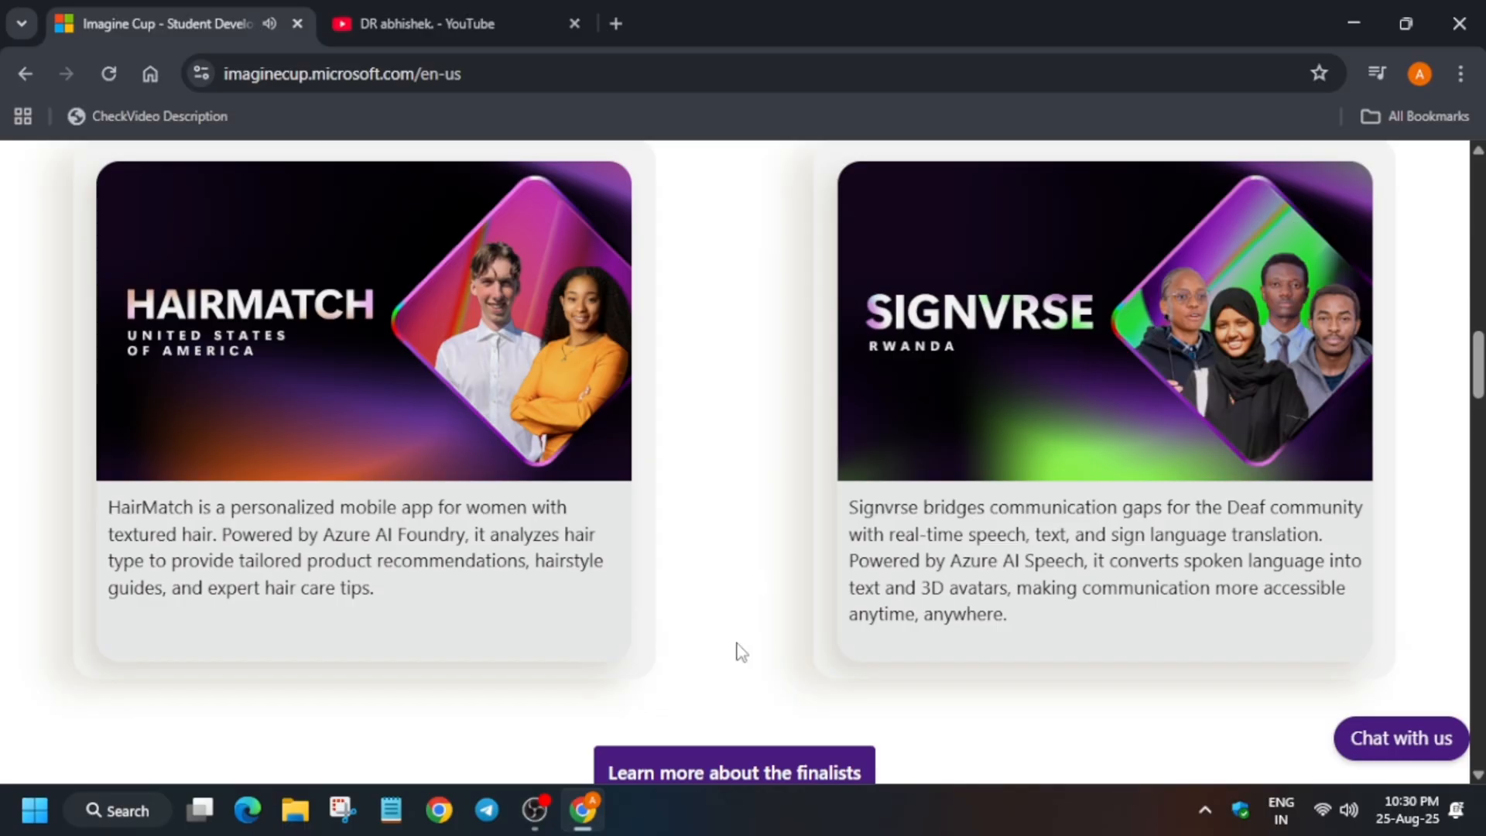
pyautogui.scroll(-3)
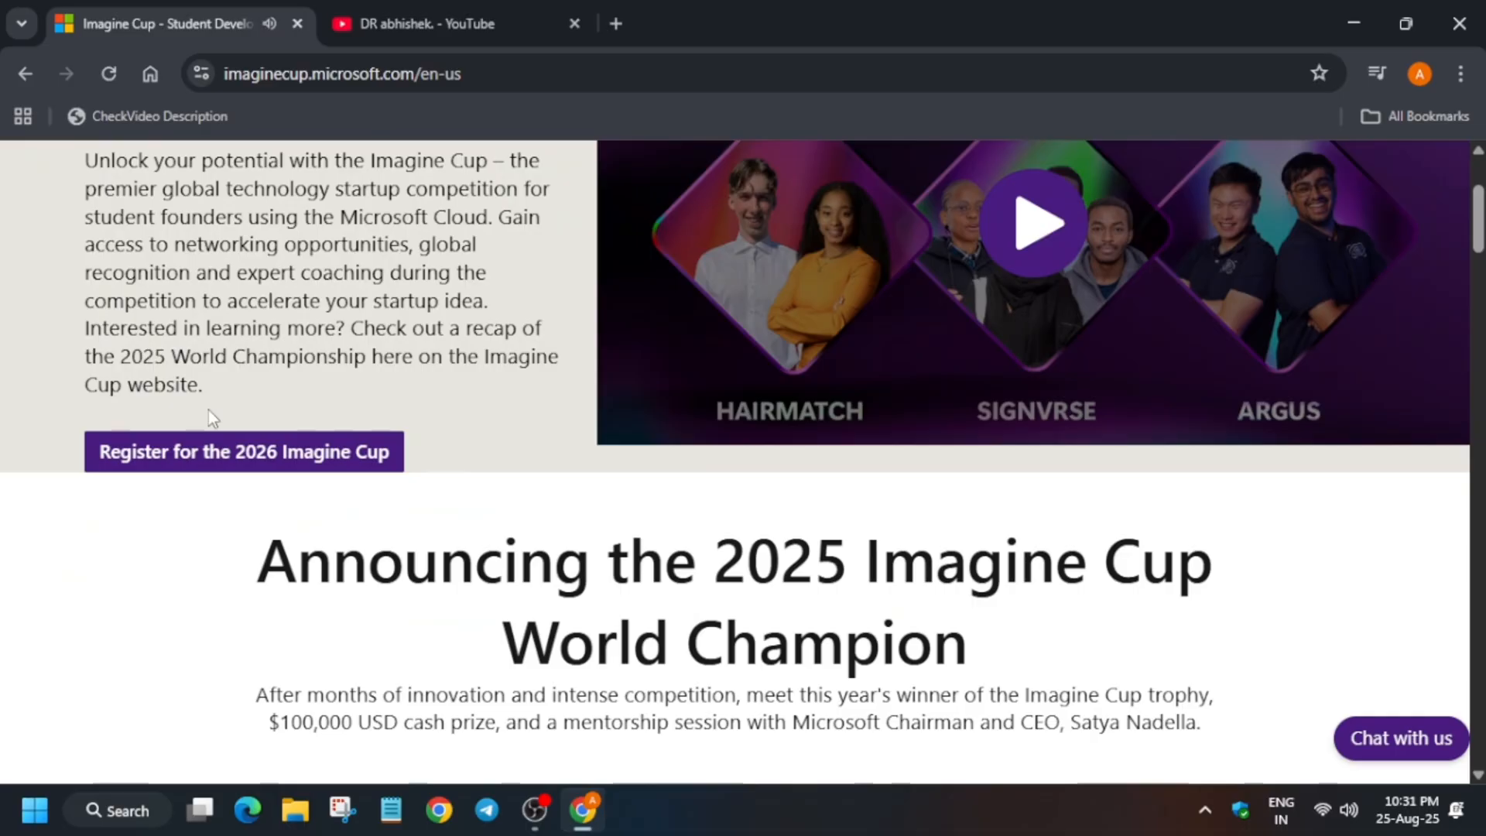
pyautogui.scroll(3)
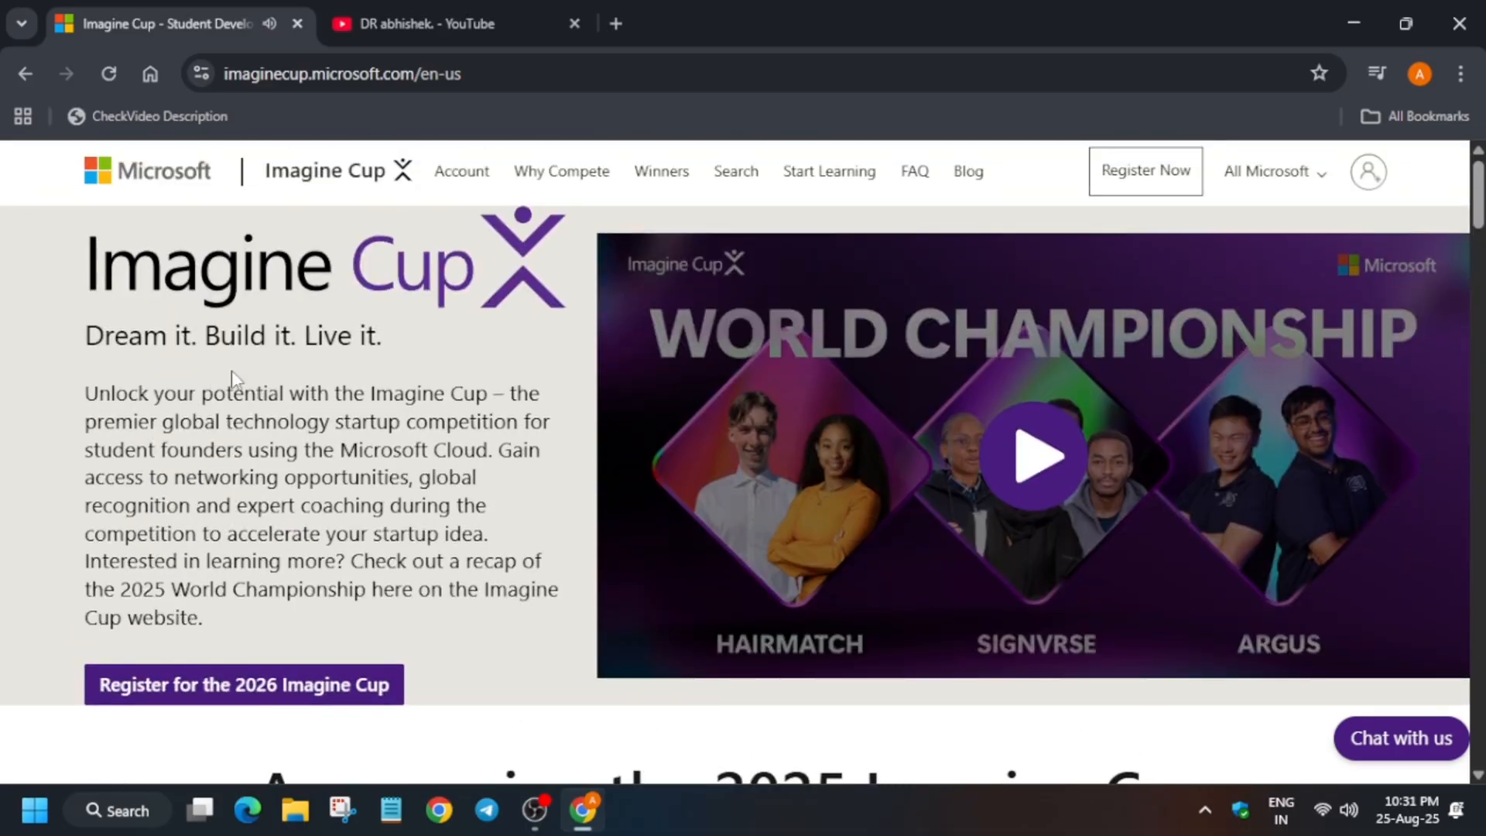
pyautogui.click(661, 172)
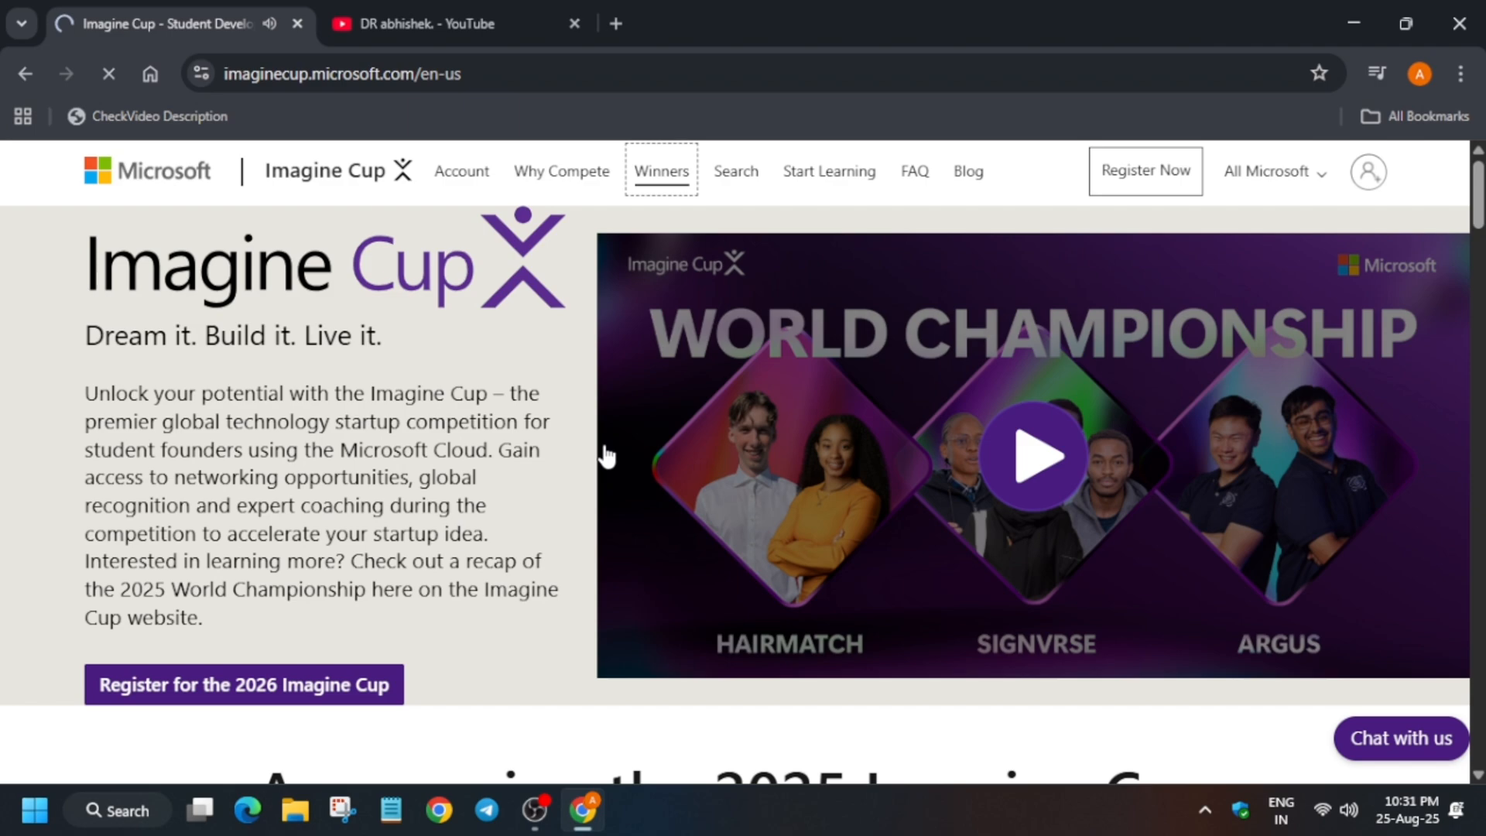
# Step: On the Winners page scroll down the timeline to the 2025 champion Argus card and map
pyautogui.click(660, 172)
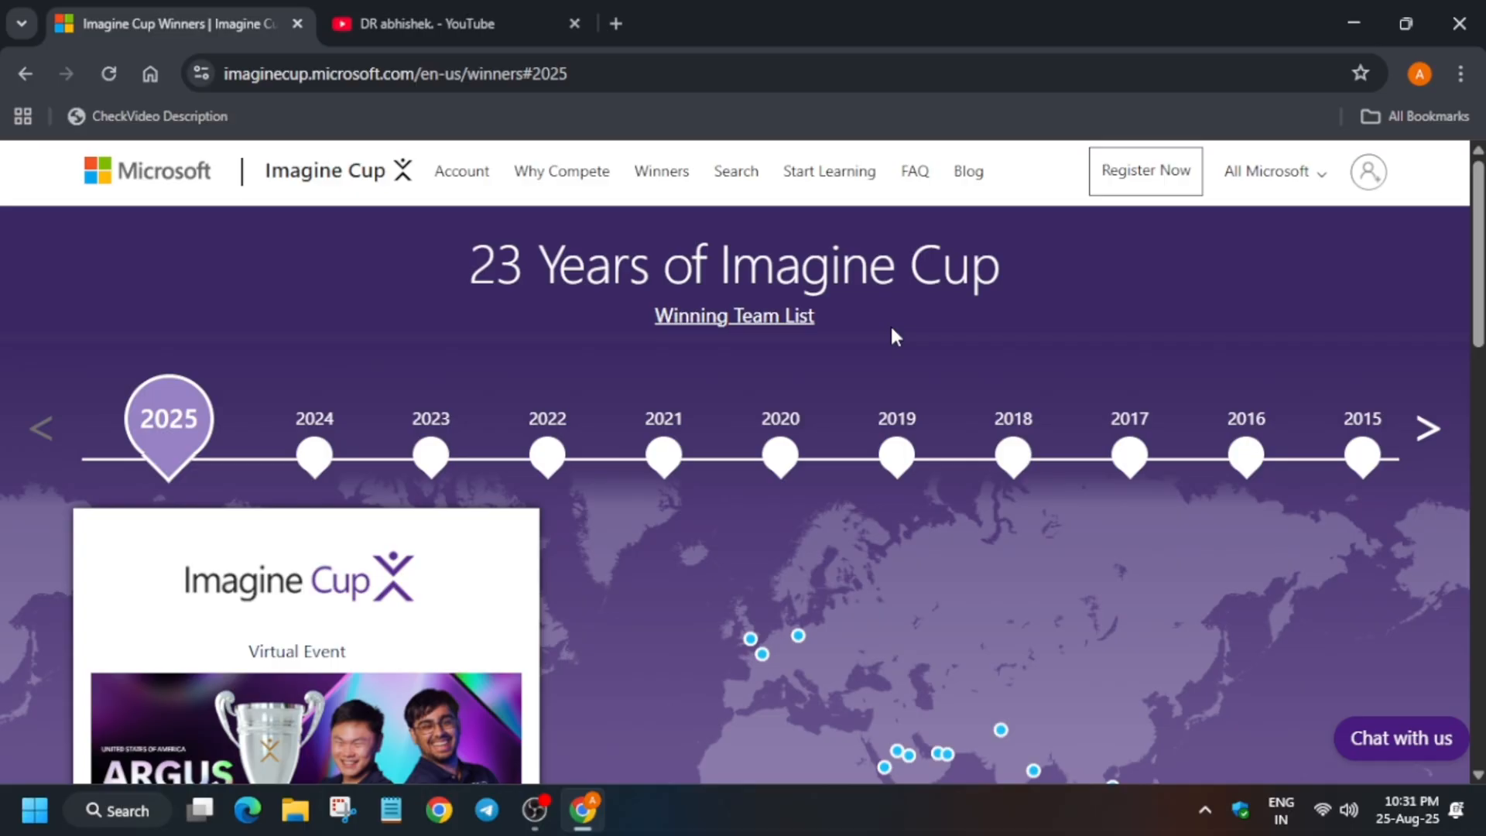
pyautogui.scroll(-3)
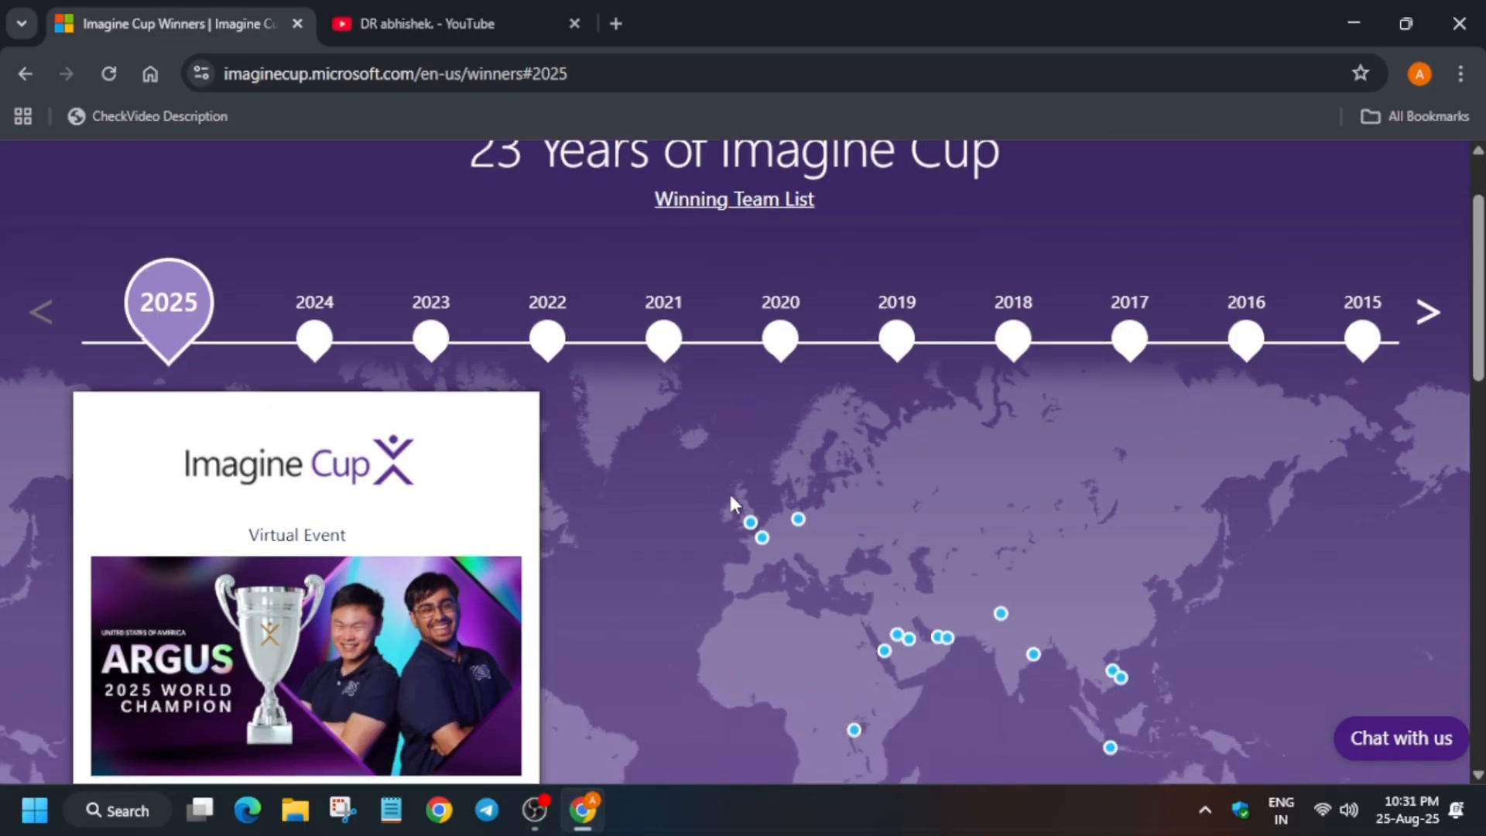
pyautogui.scroll(-3)
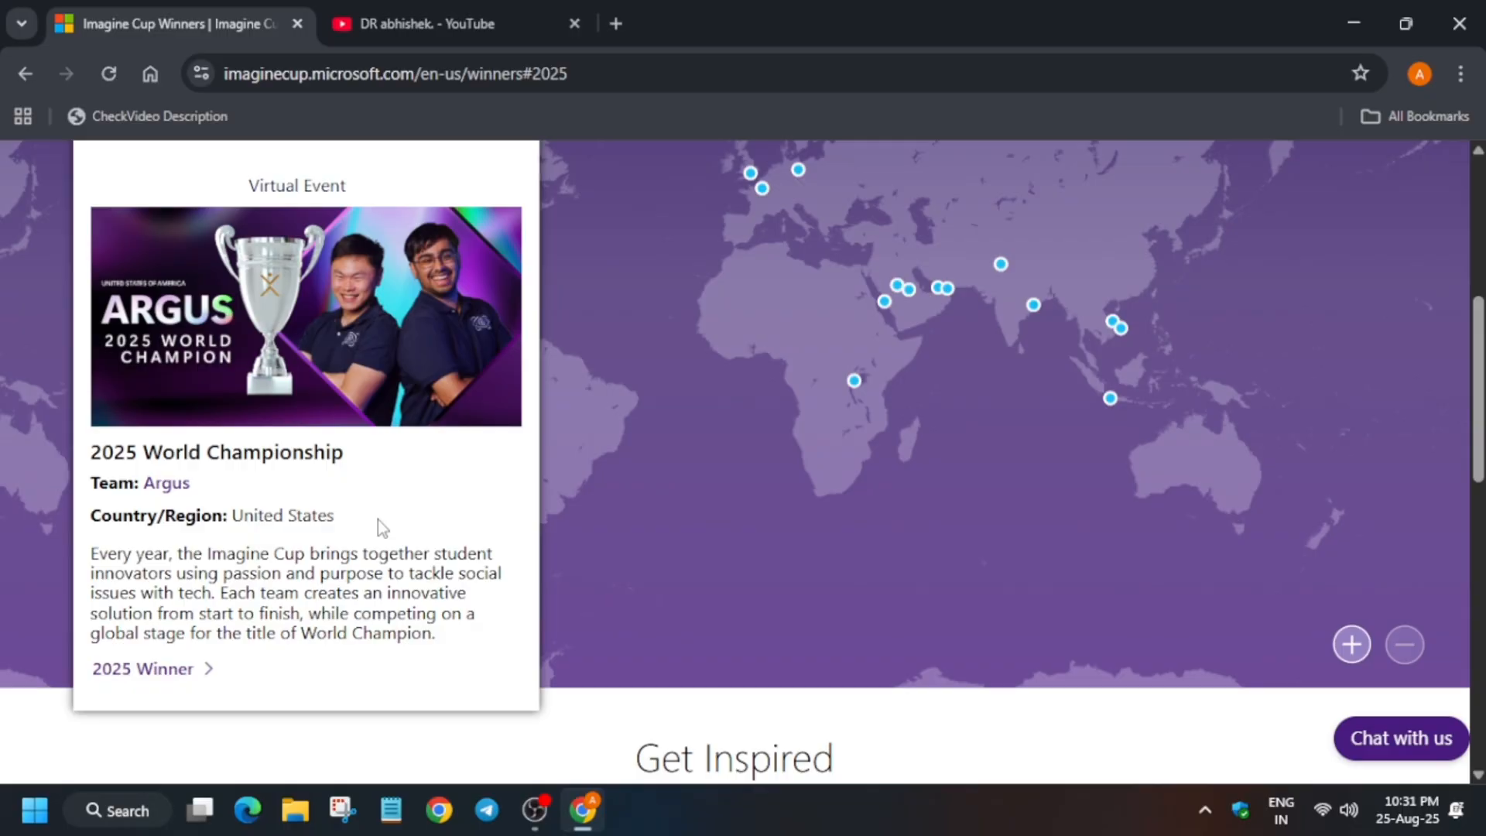
pyautogui.moveTo(950, 546)
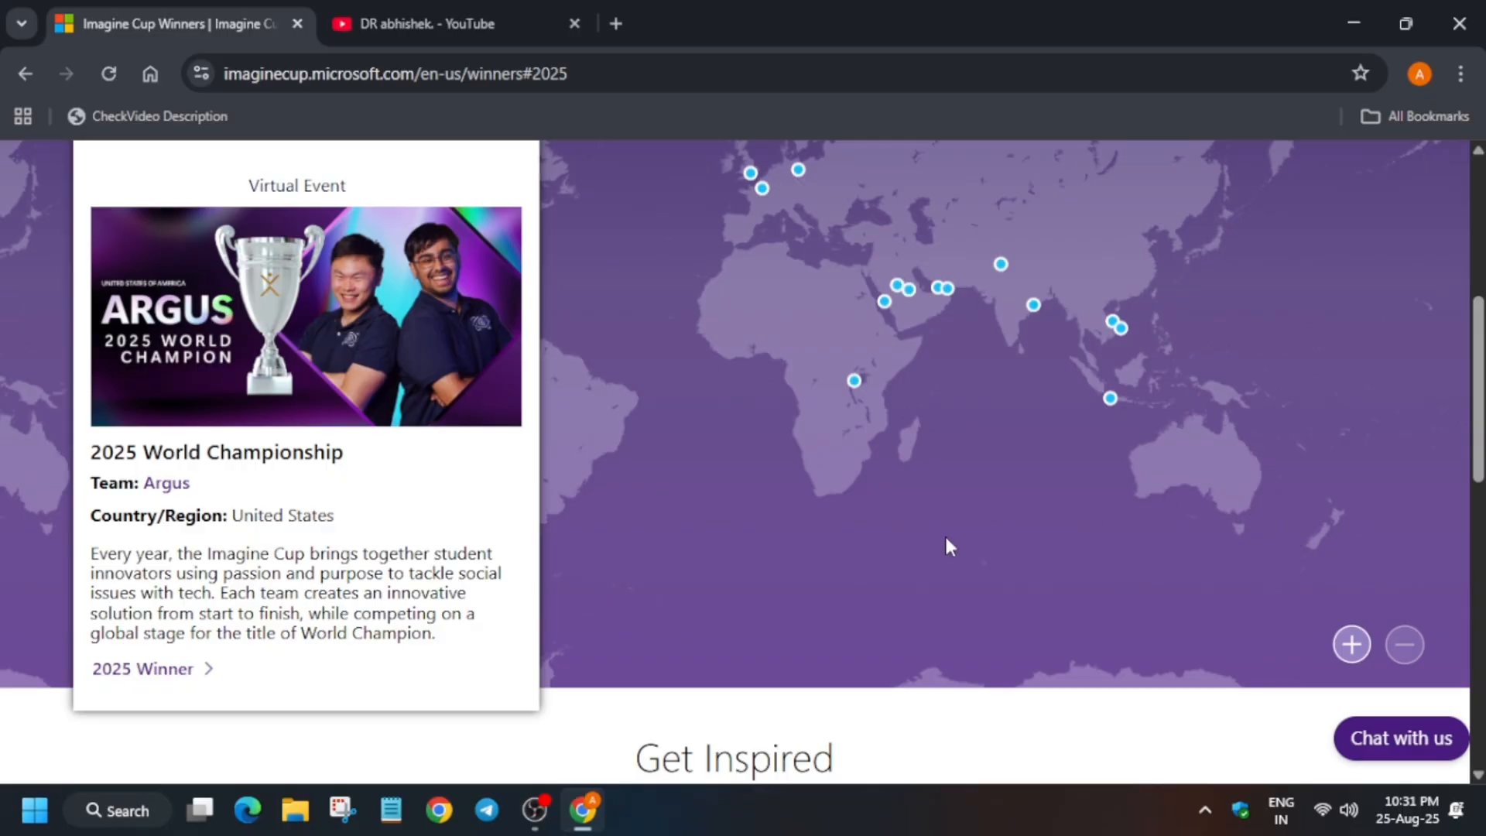
pyautogui.moveTo(944, 551)
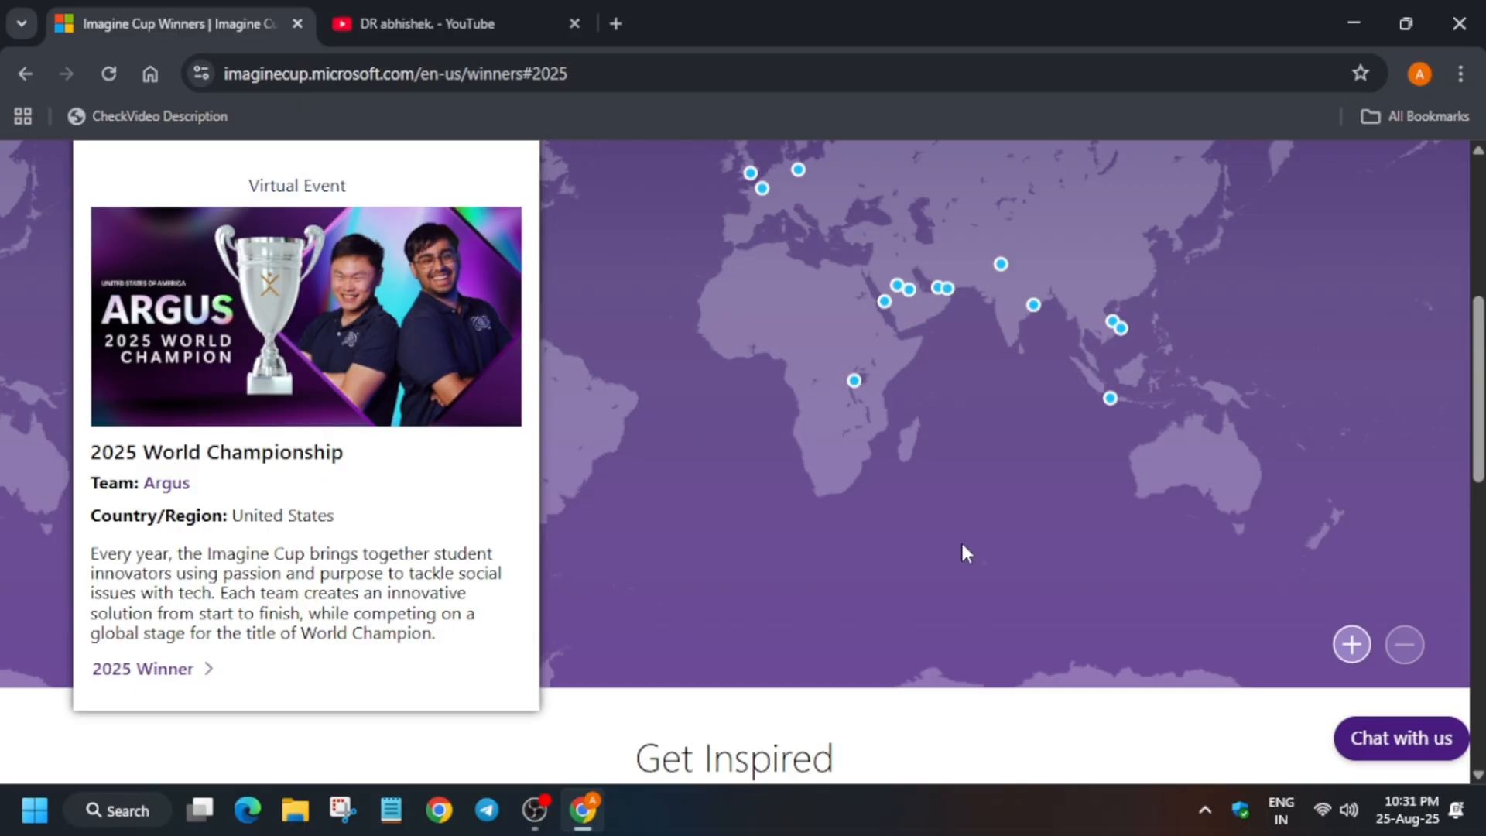
pyautogui.moveTo(976, 559)
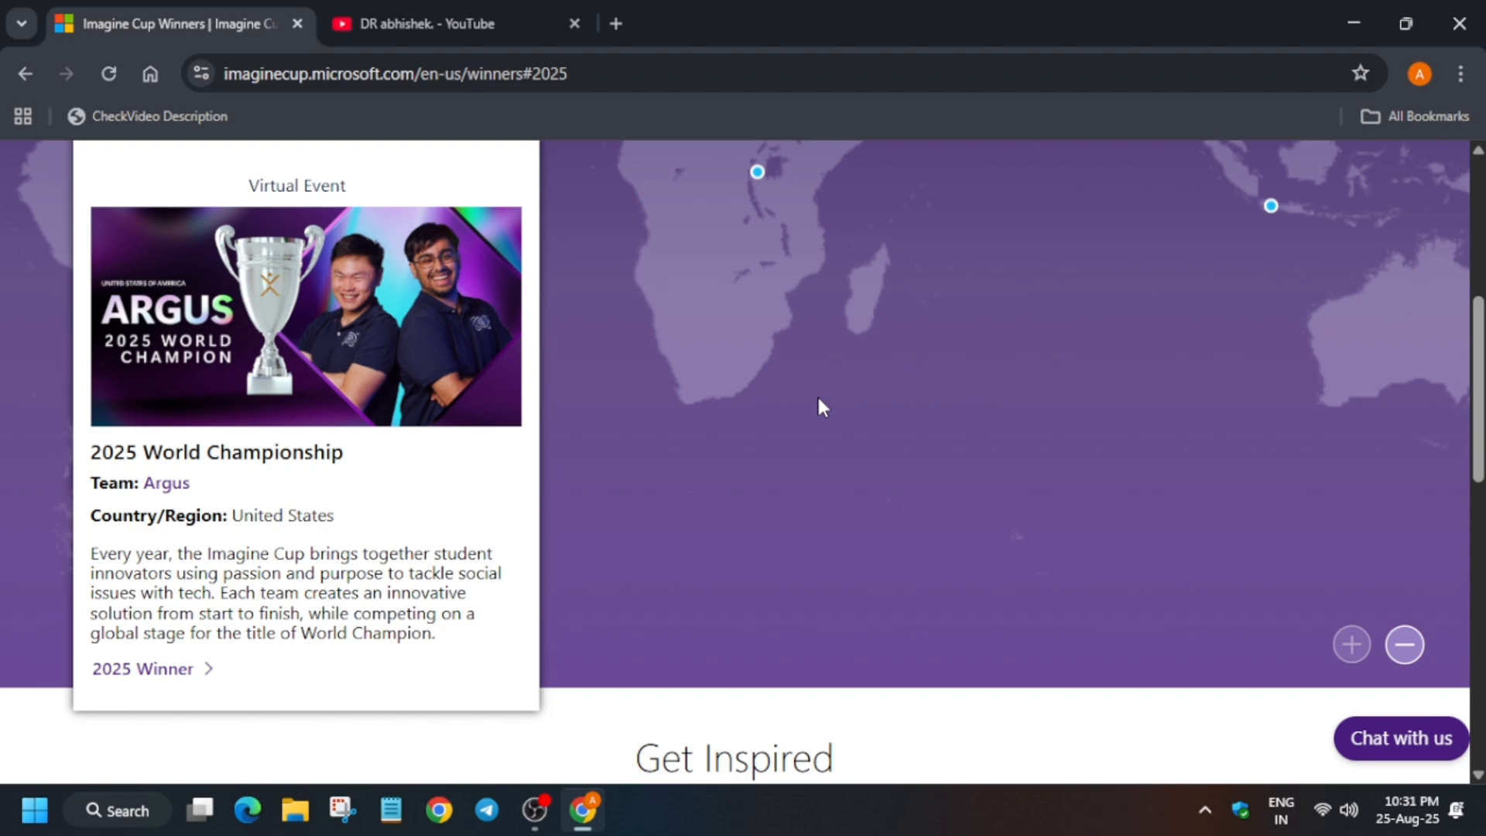
pyautogui.scroll(-3)
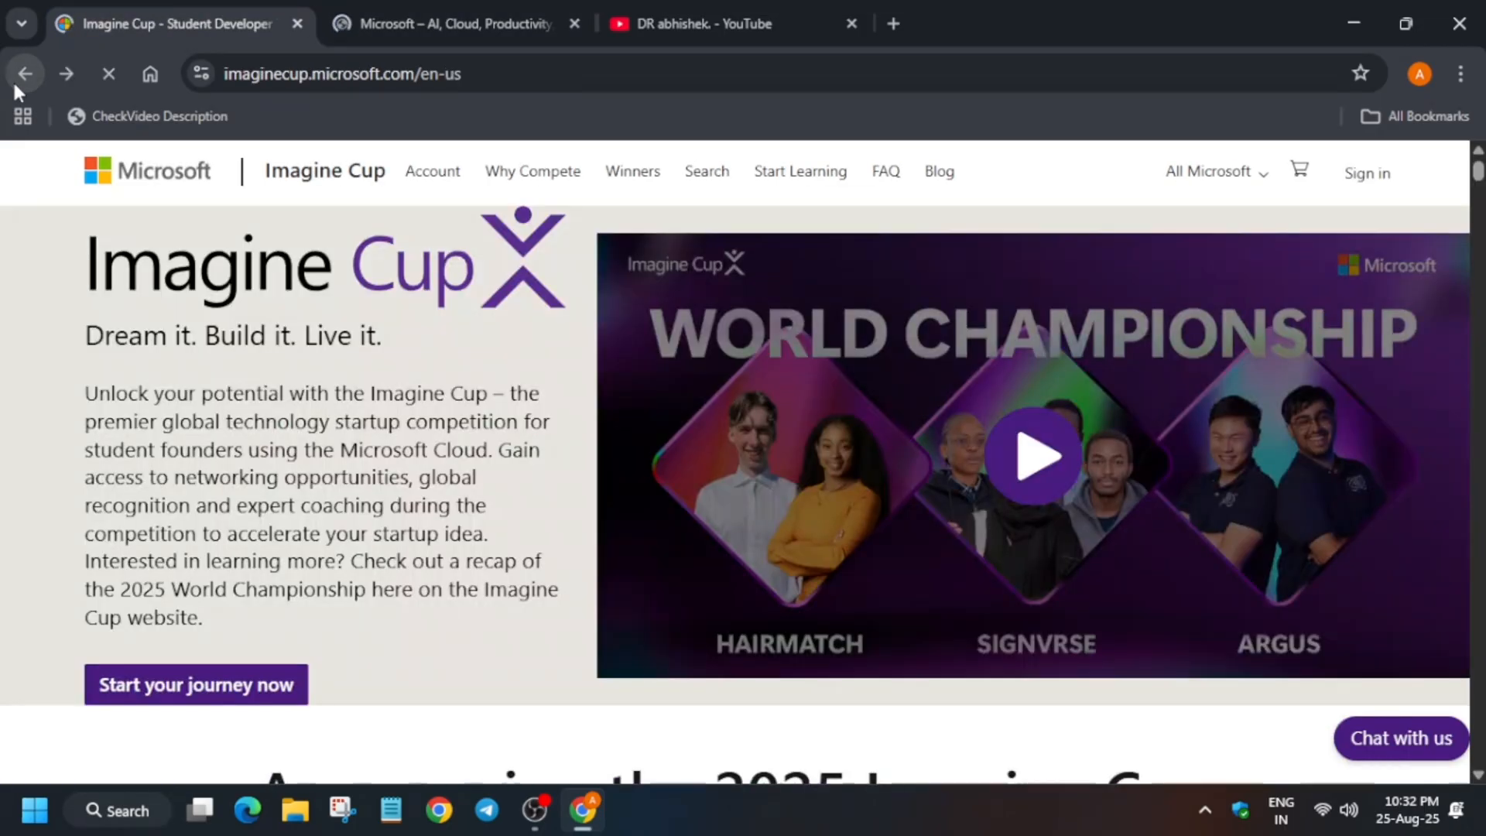
pyautogui.scroll(-3)
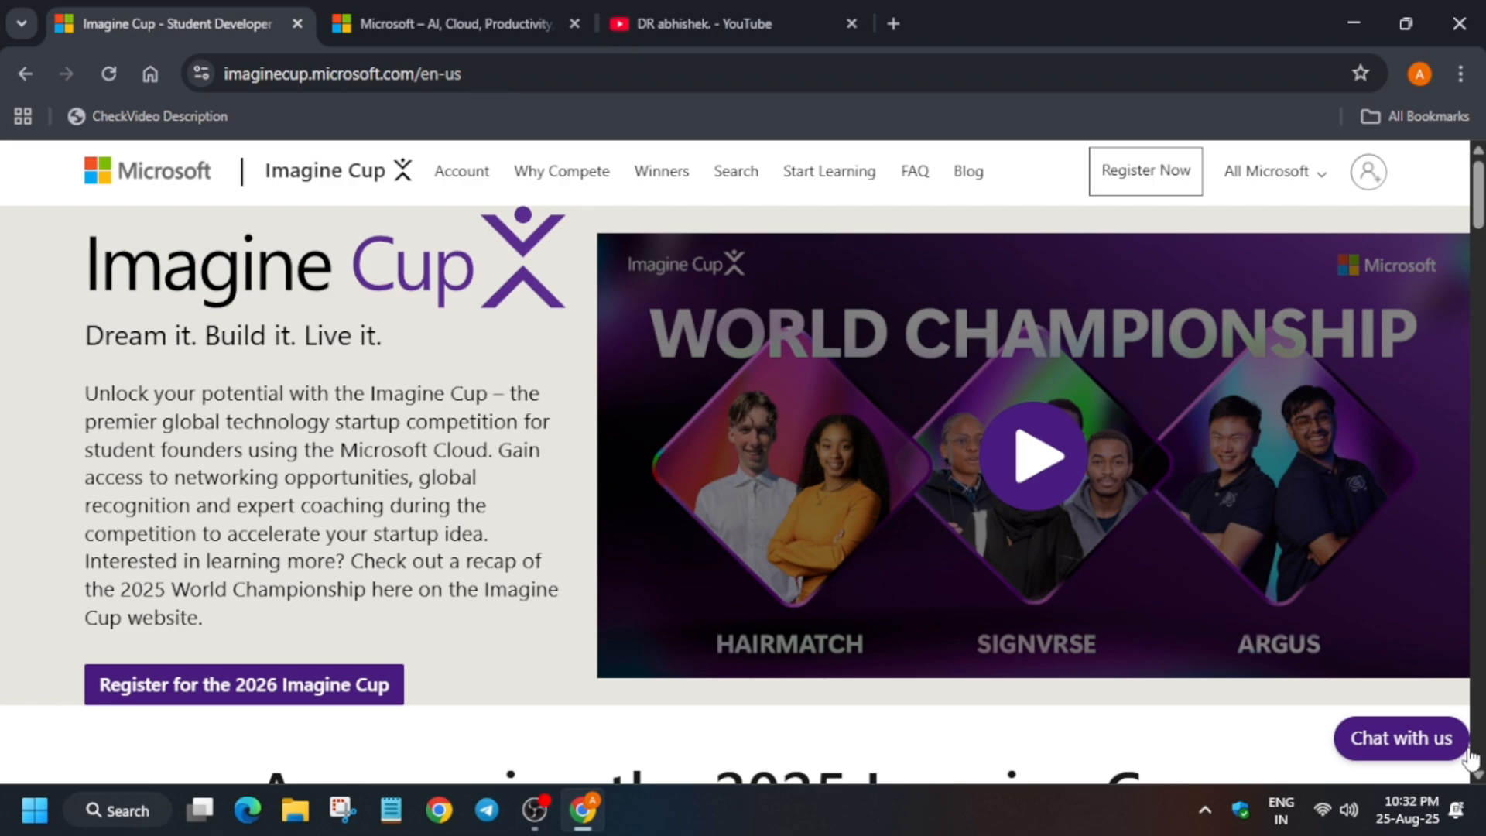
pyautogui.scroll(-3)
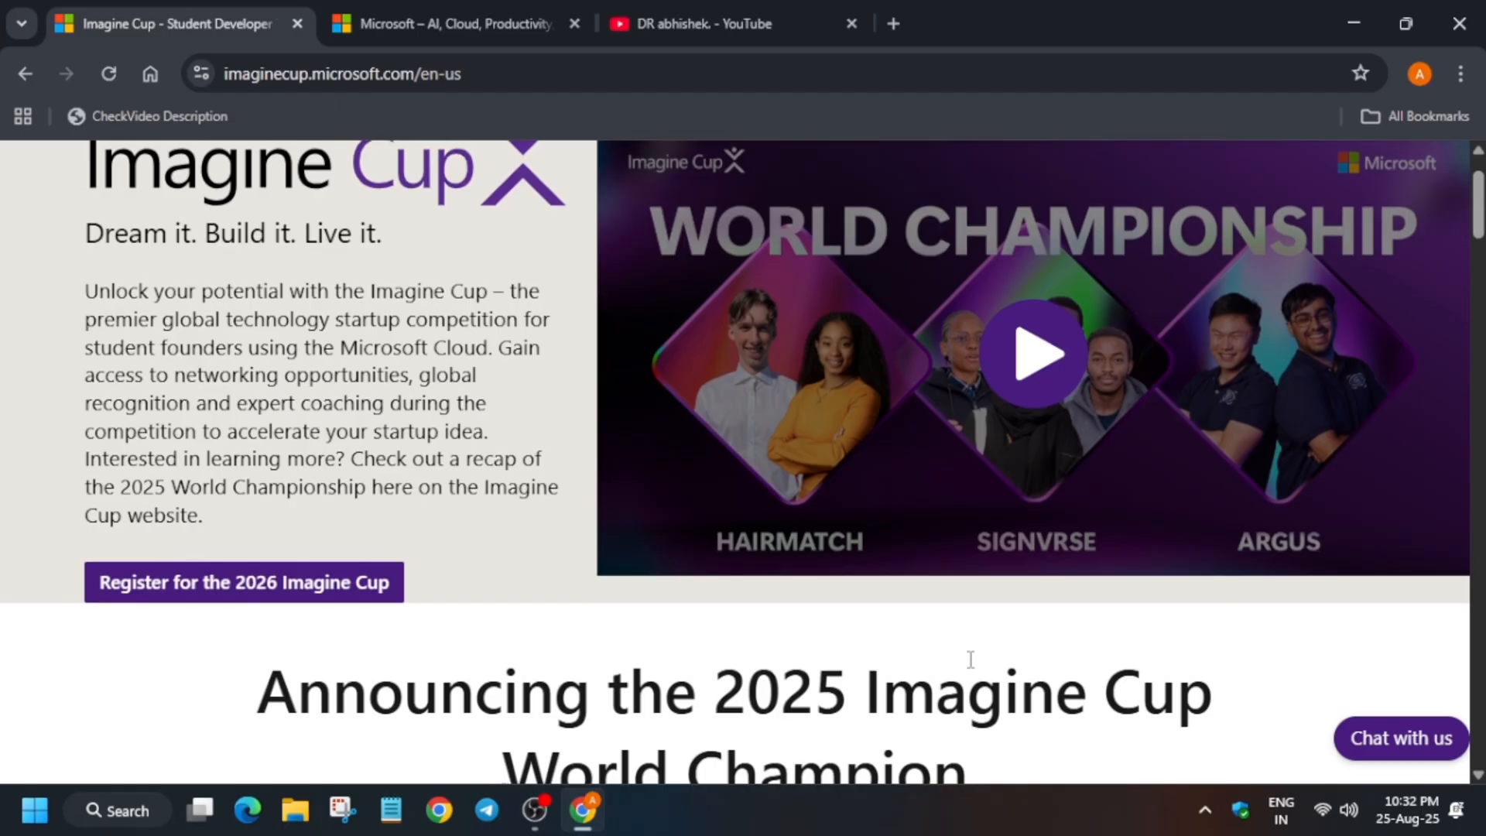
pyautogui.scroll(-3)
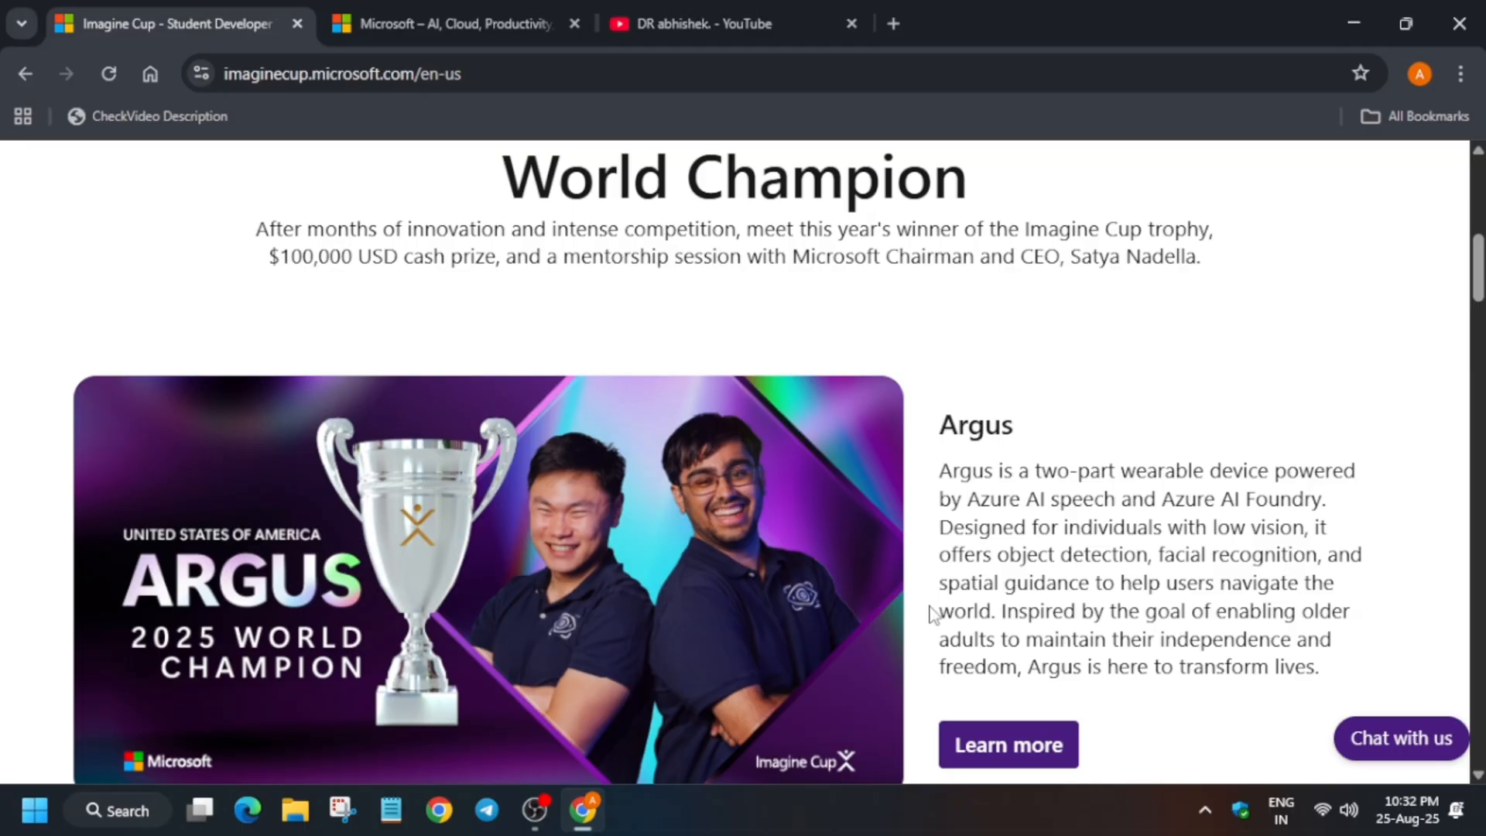
pyautogui.moveTo(1005, 631)
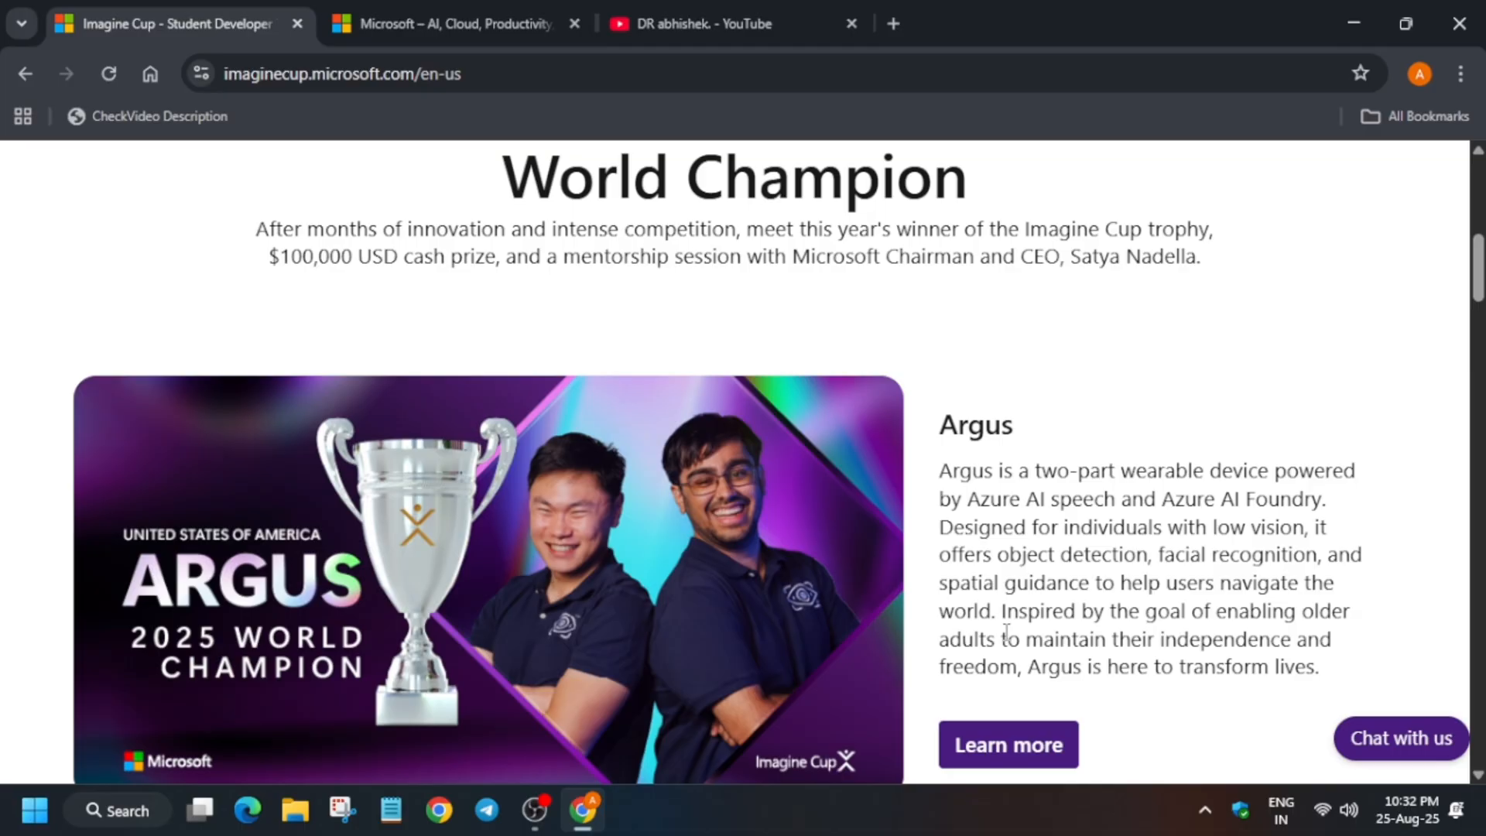
pyautogui.scroll(-3)
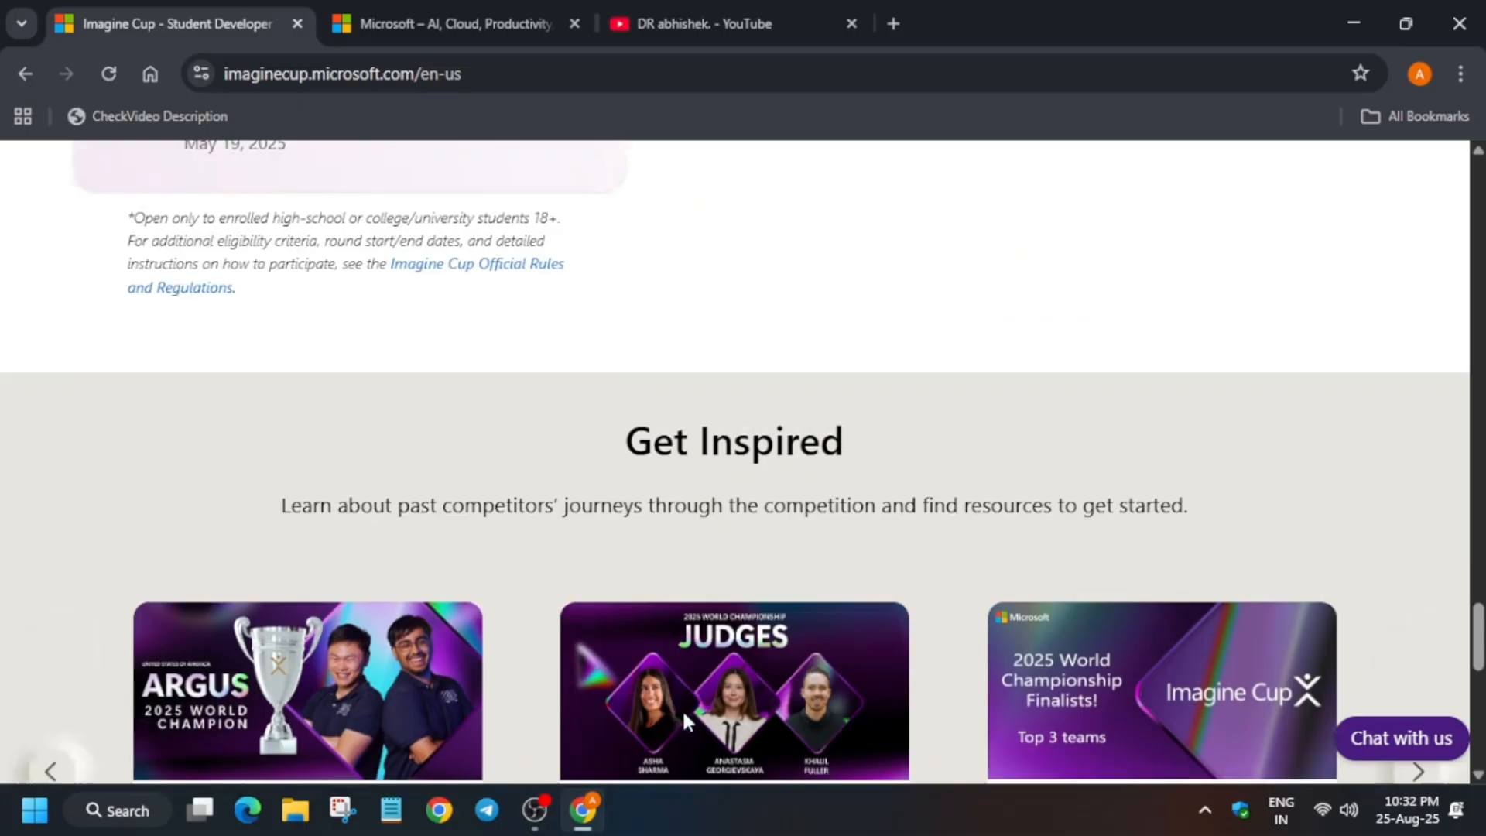
pyautogui.scroll(-3)
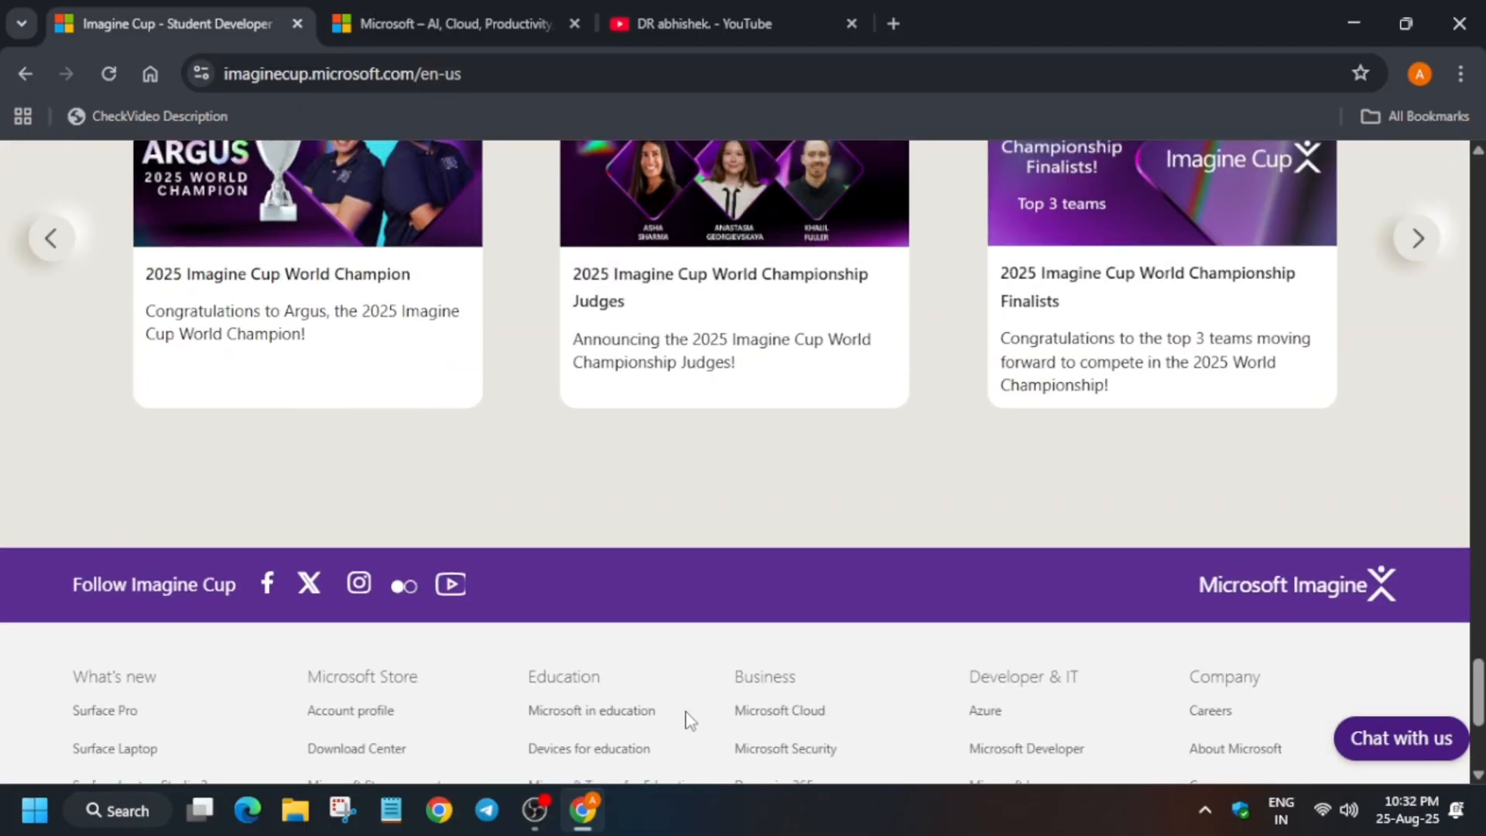
pyautogui.moveTo(689, 719)
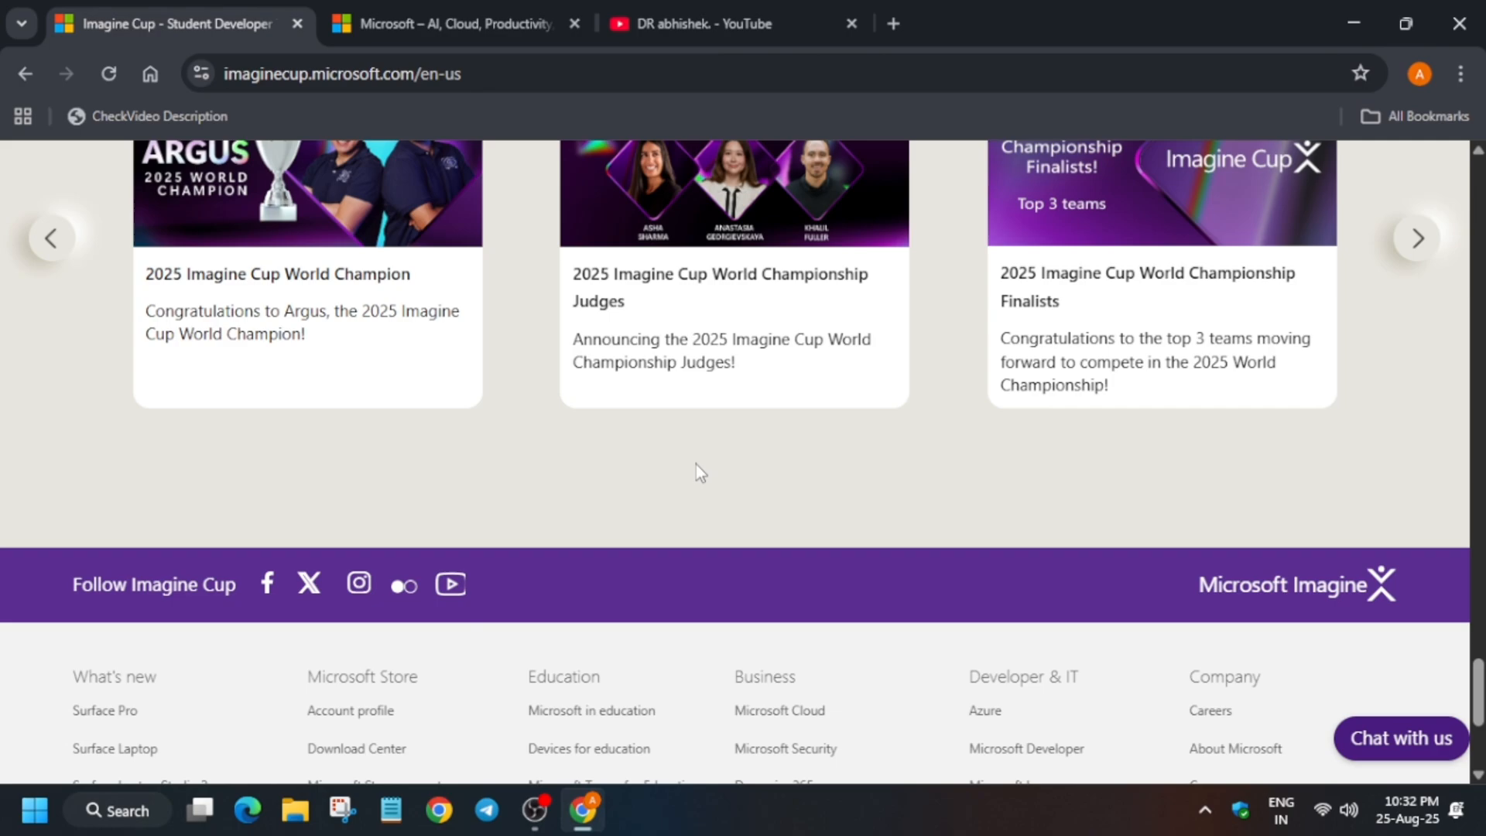
pyautogui.scroll(3)
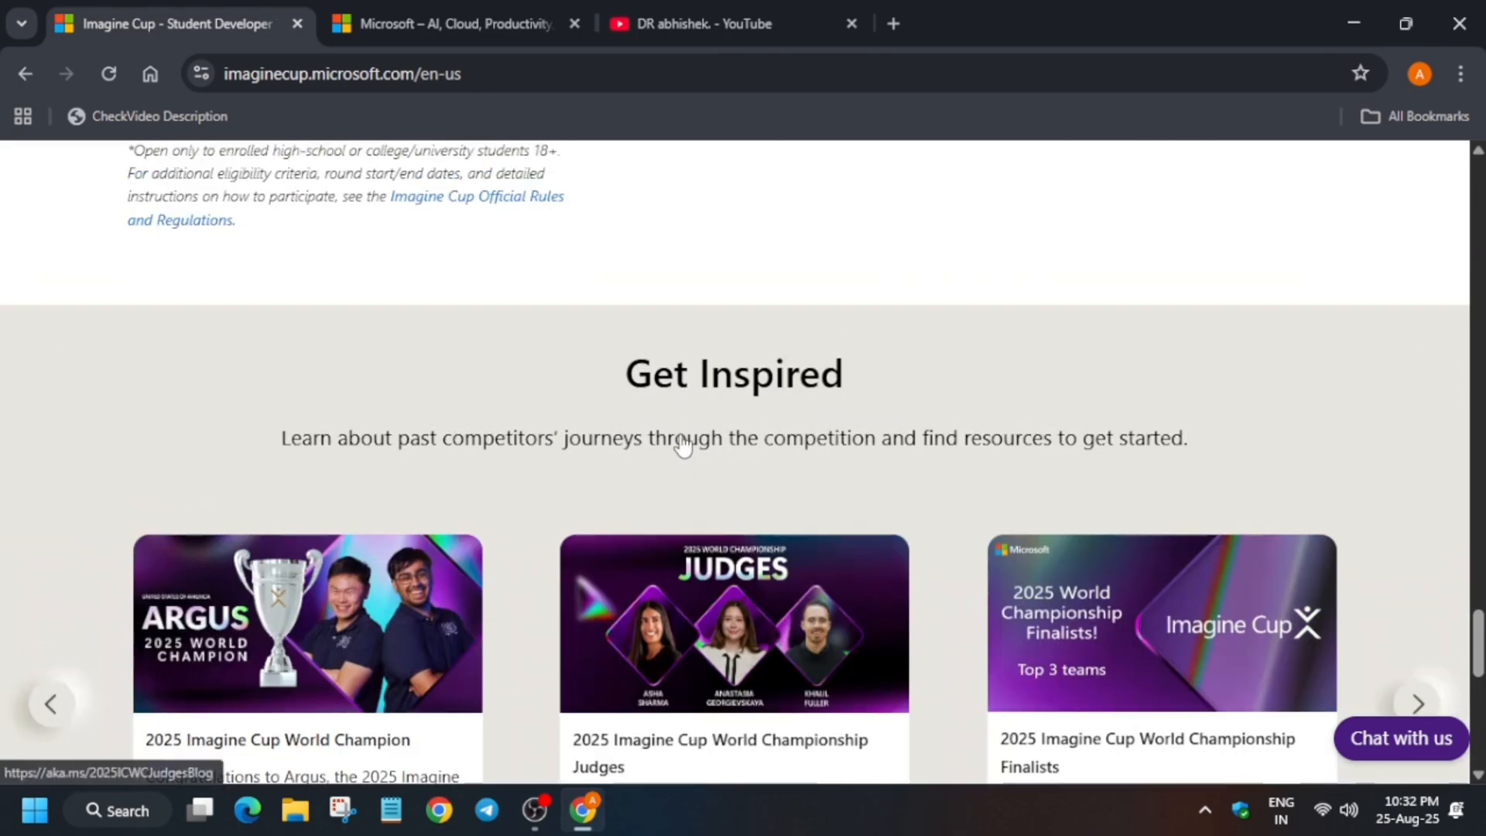
pyautogui.scroll(-3)
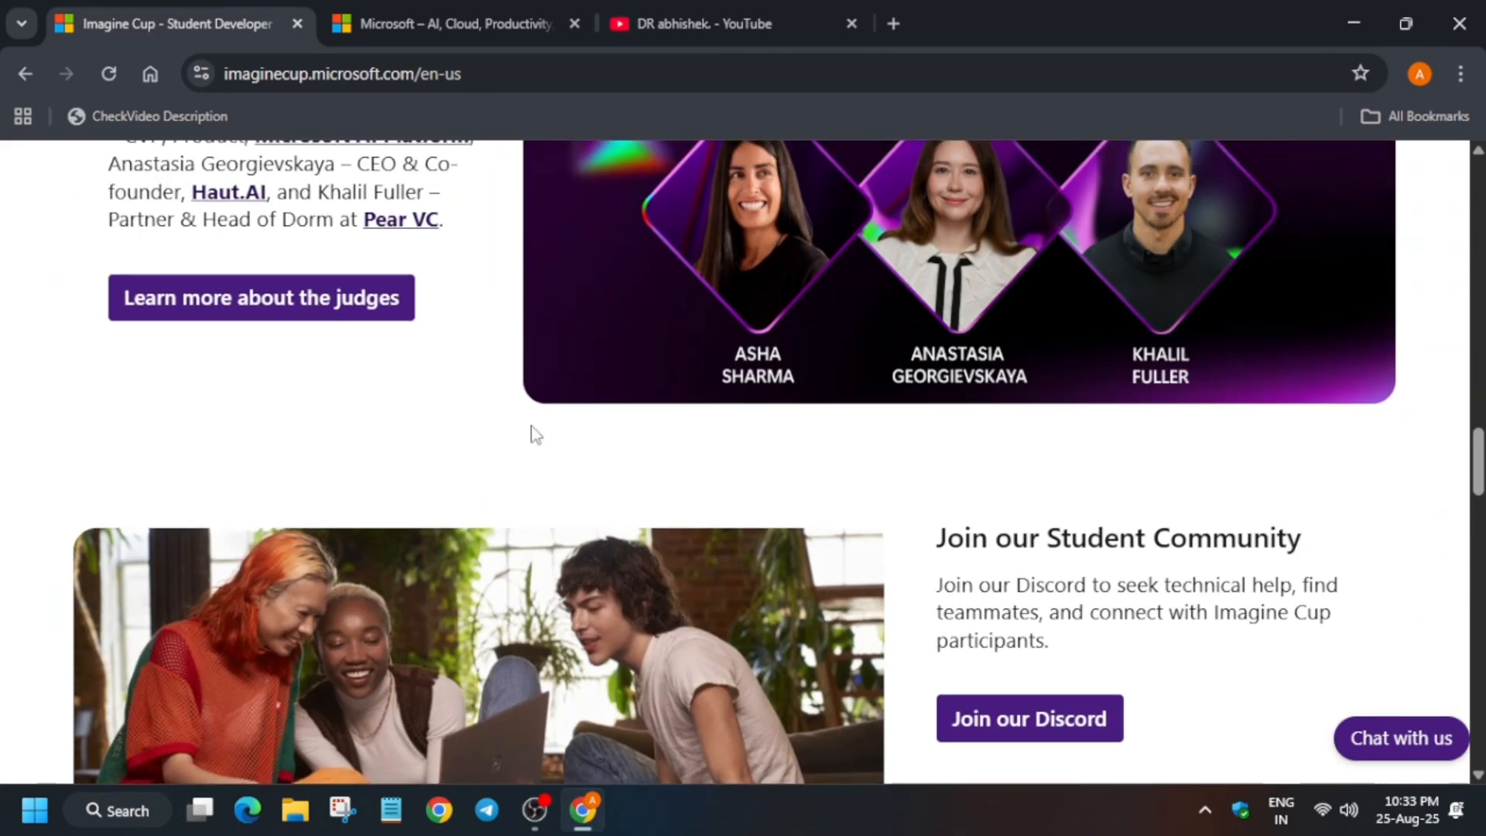
pyautogui.scroll(-3)
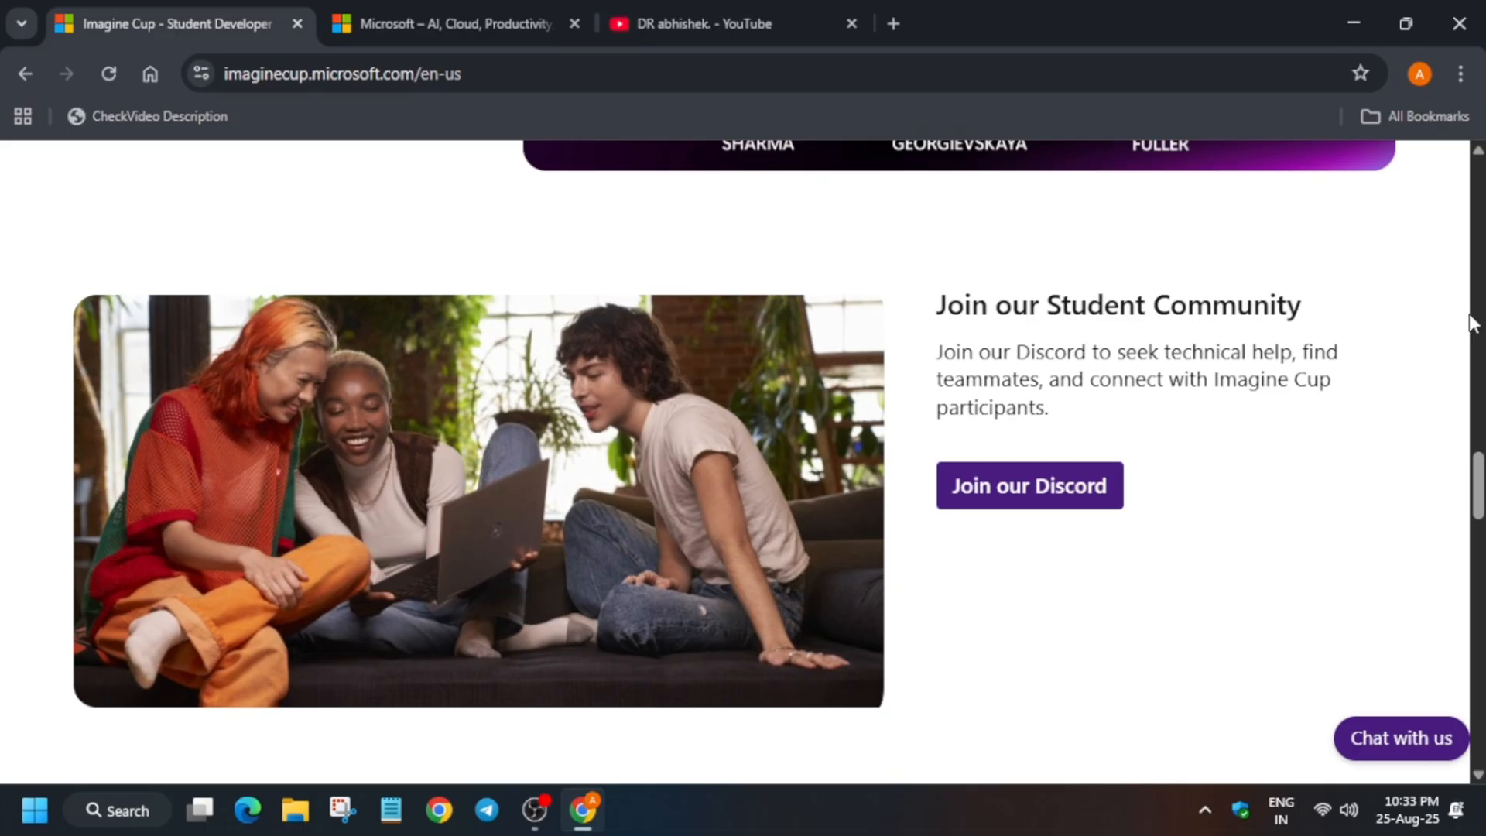
pyautogui.moveTo(1272, 465)
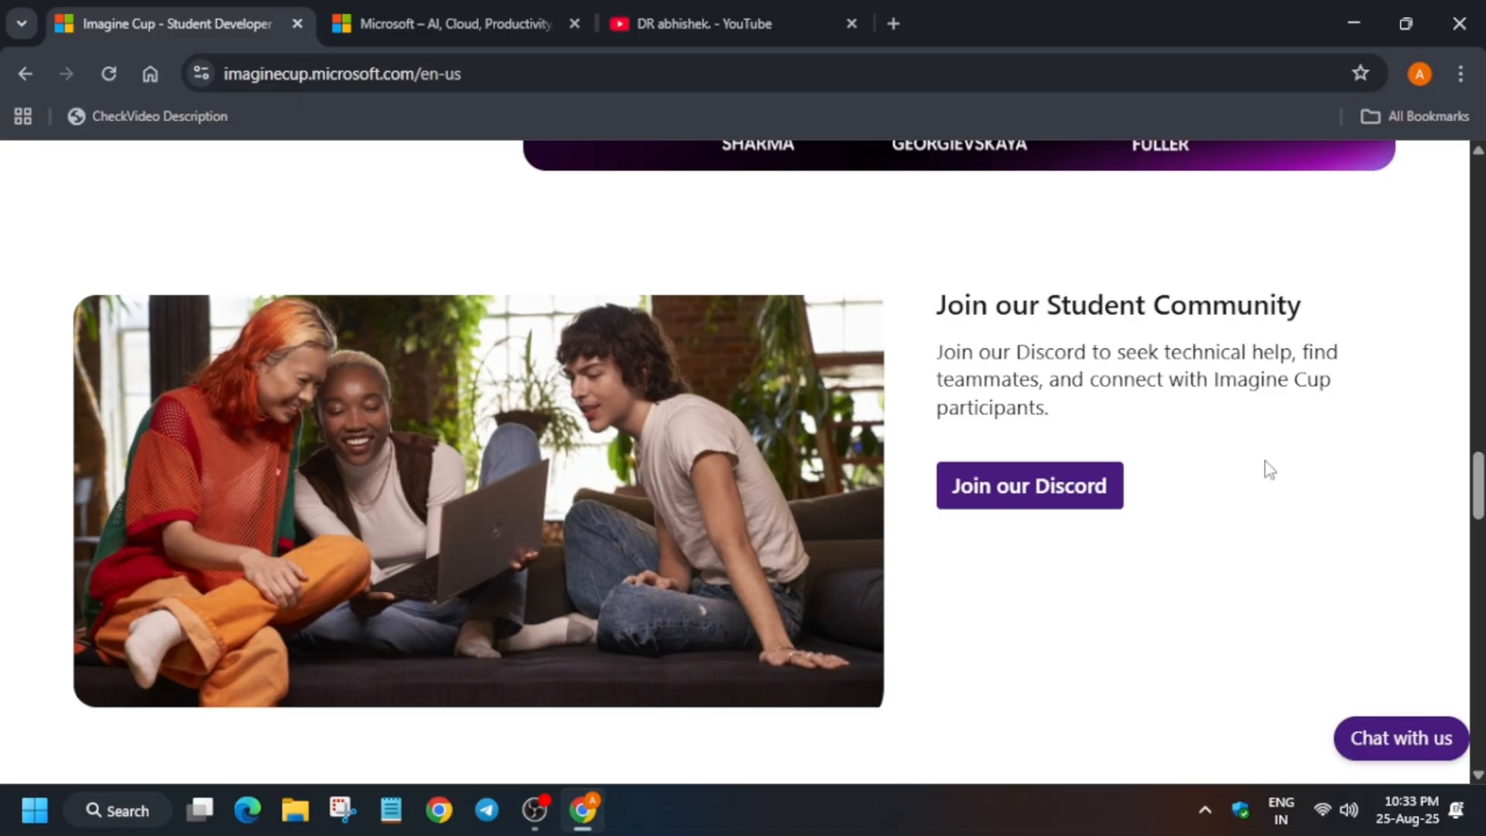
pyautogui.moveTo(1261, 471)
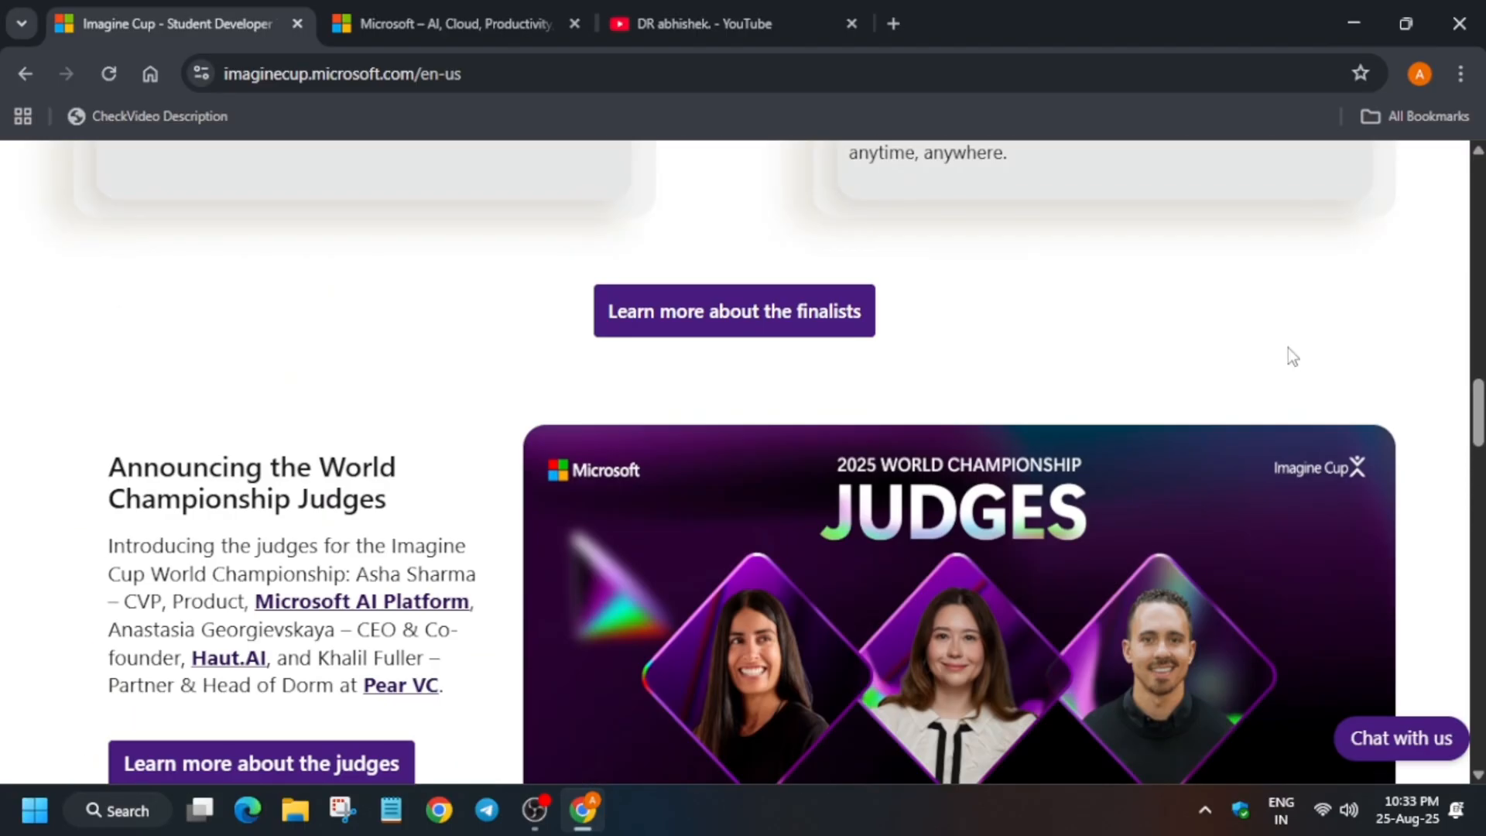
pyautogui.scroll(-3)
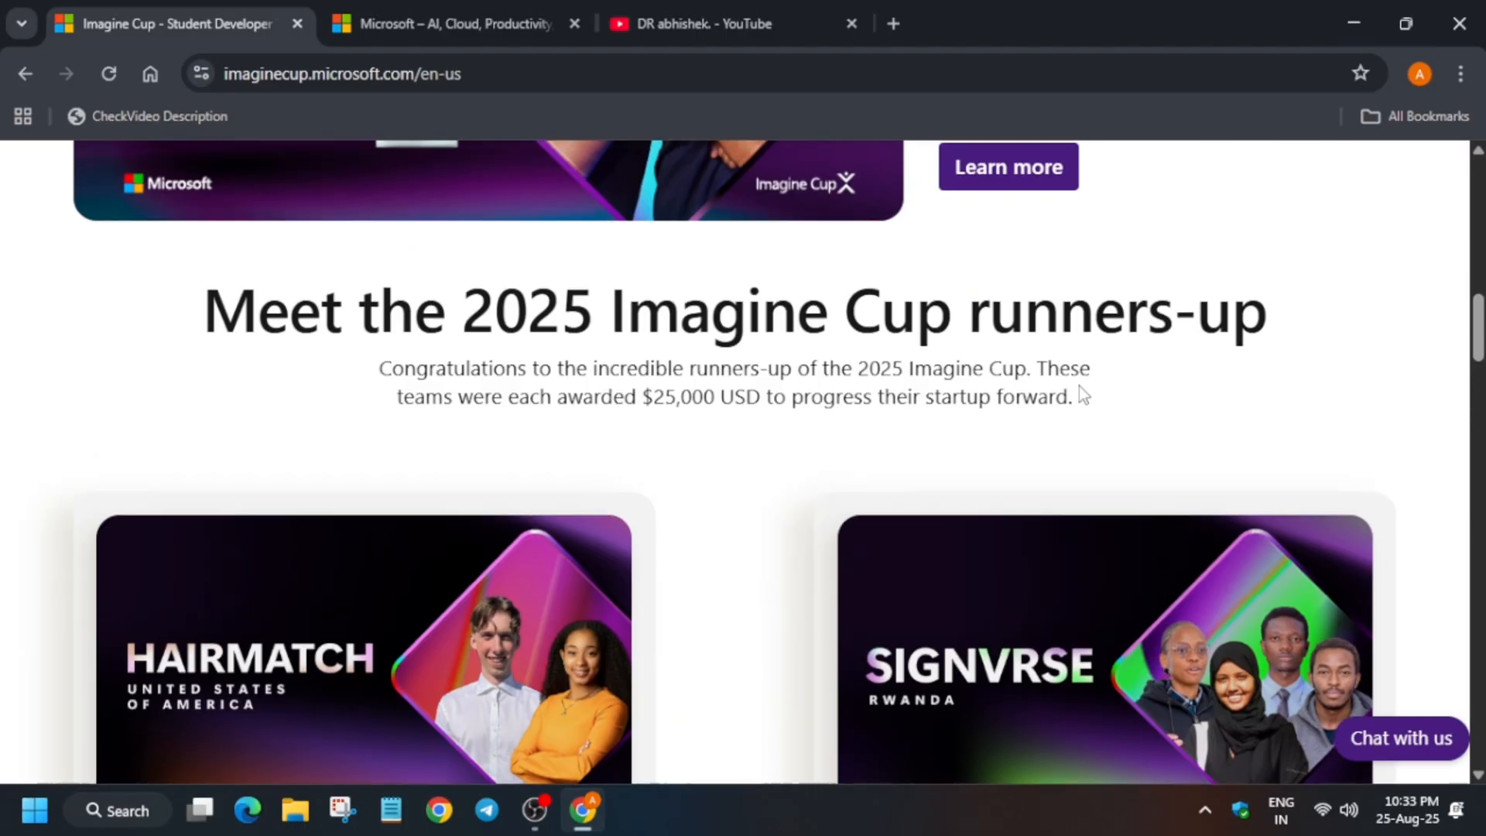
pyautogui.scroll(3)
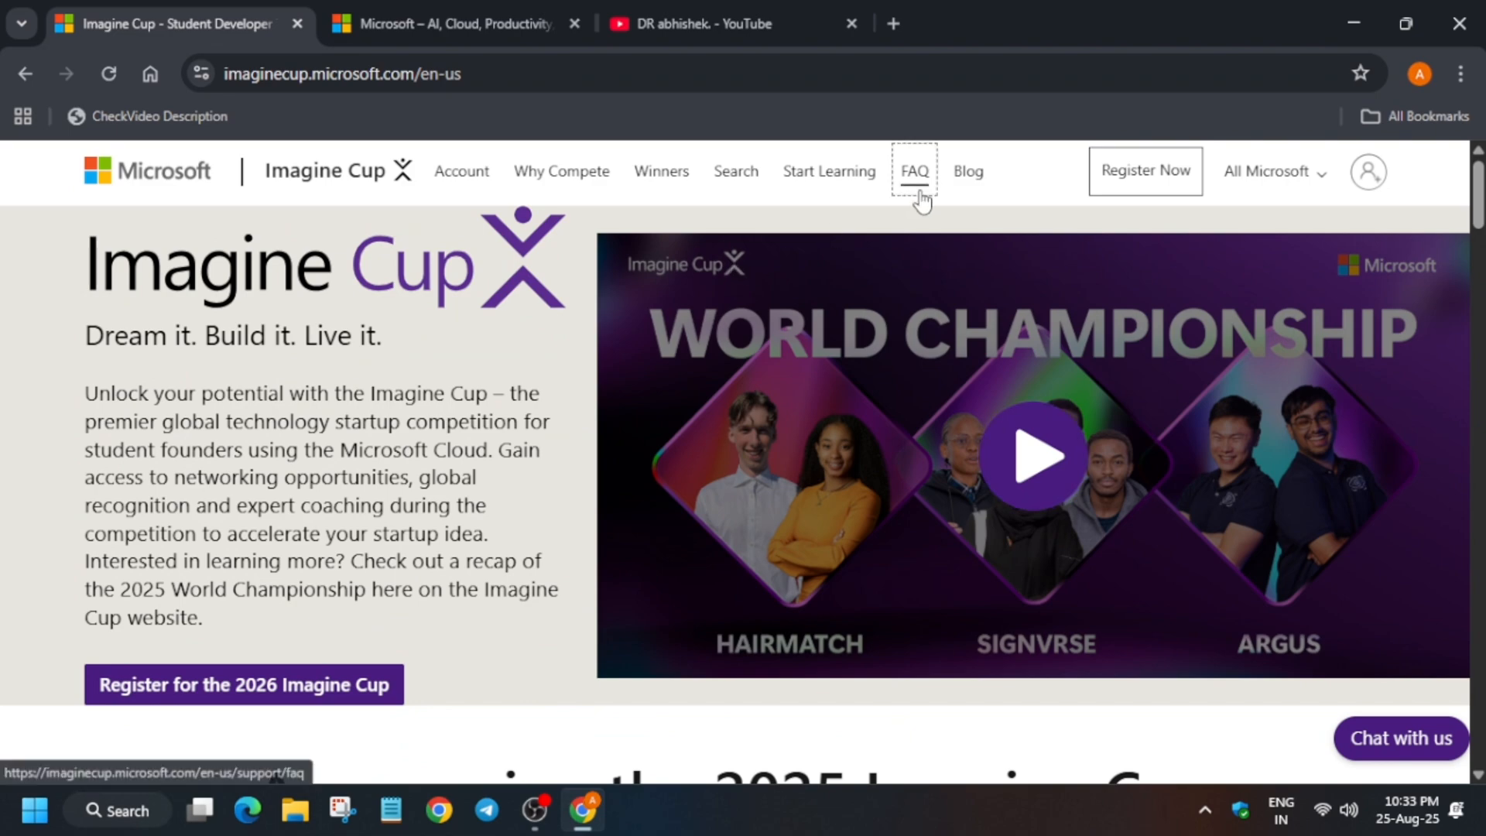
# Step: Go to the FAQ page and read the Get Started summary down to the Official Rules section
pyautogui.click(913, 172)
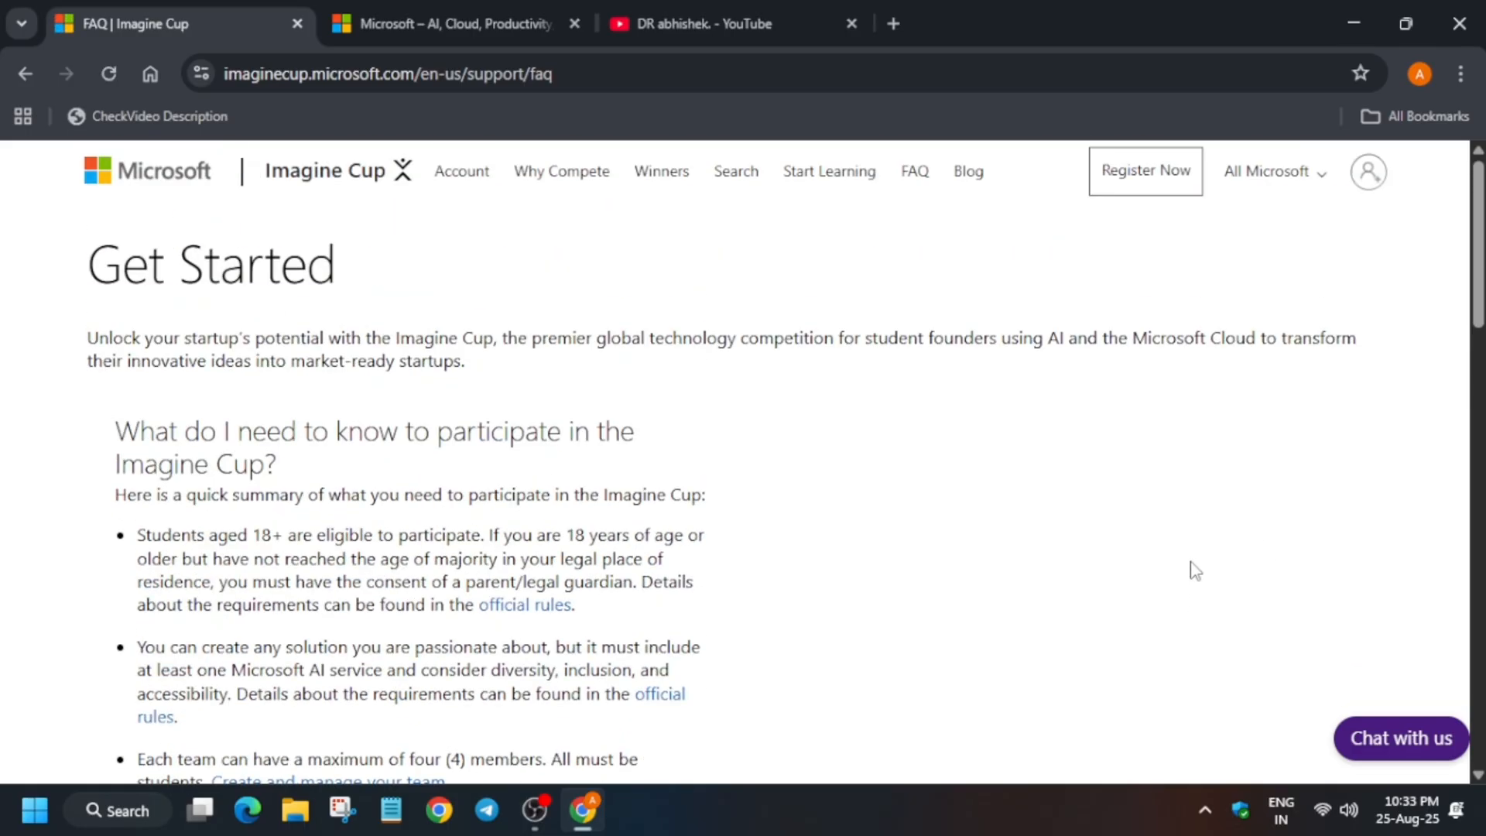
pyautogui.moveTo(1184, 561)
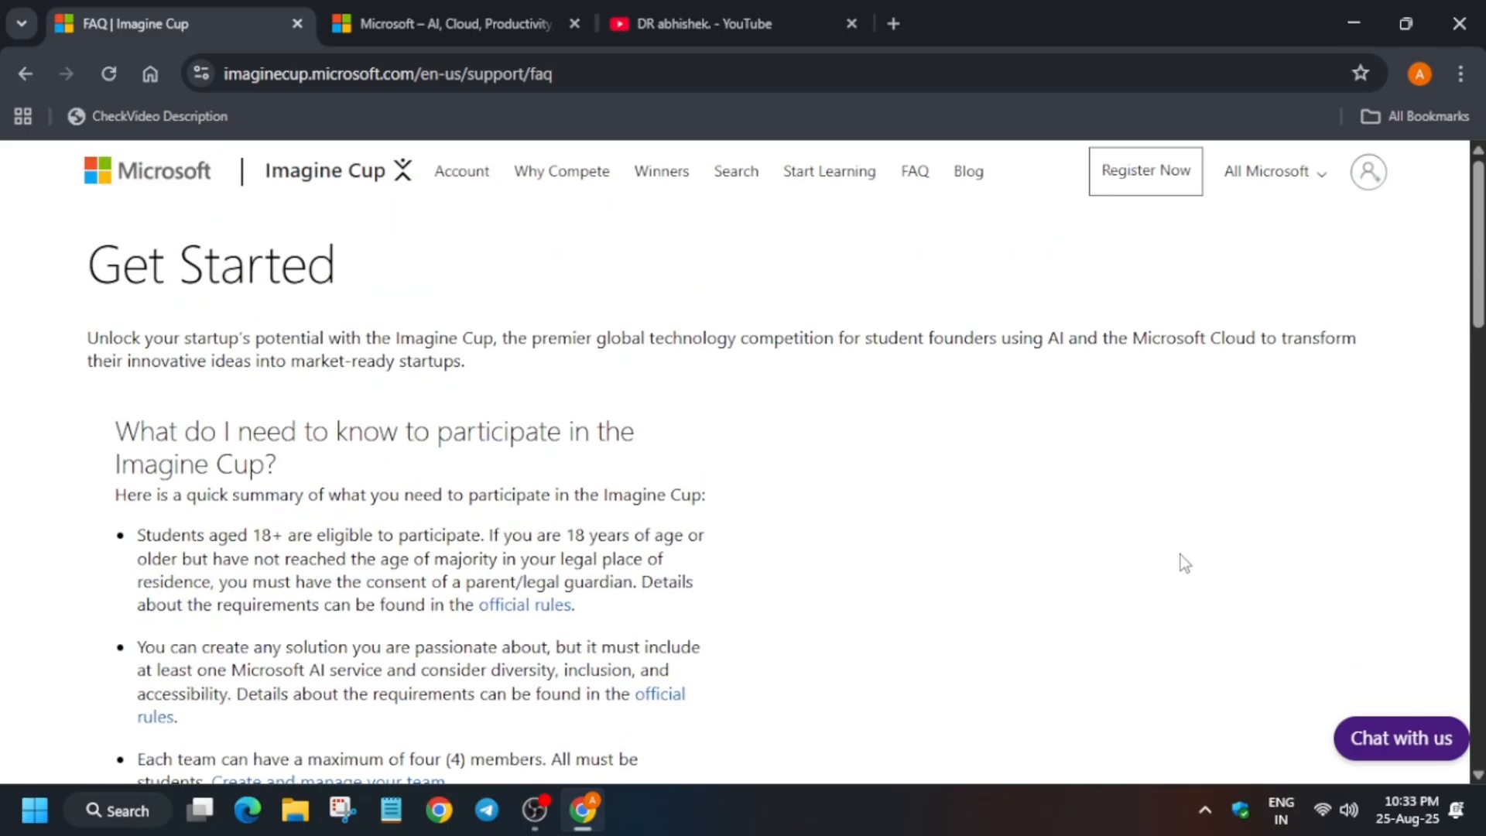
pyautogui.scroll(-3)
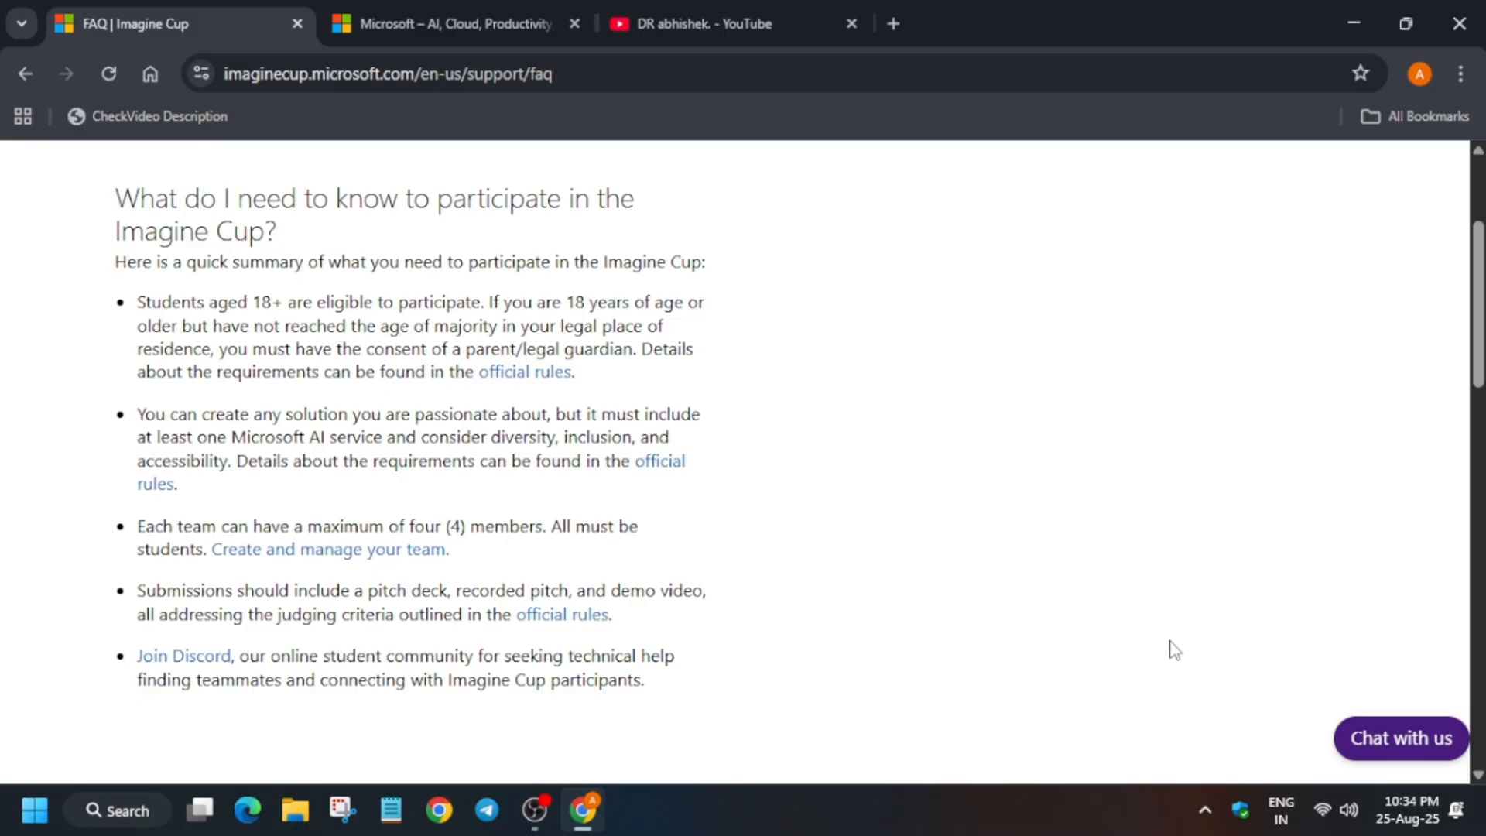
pyautogui.scroll(-3)
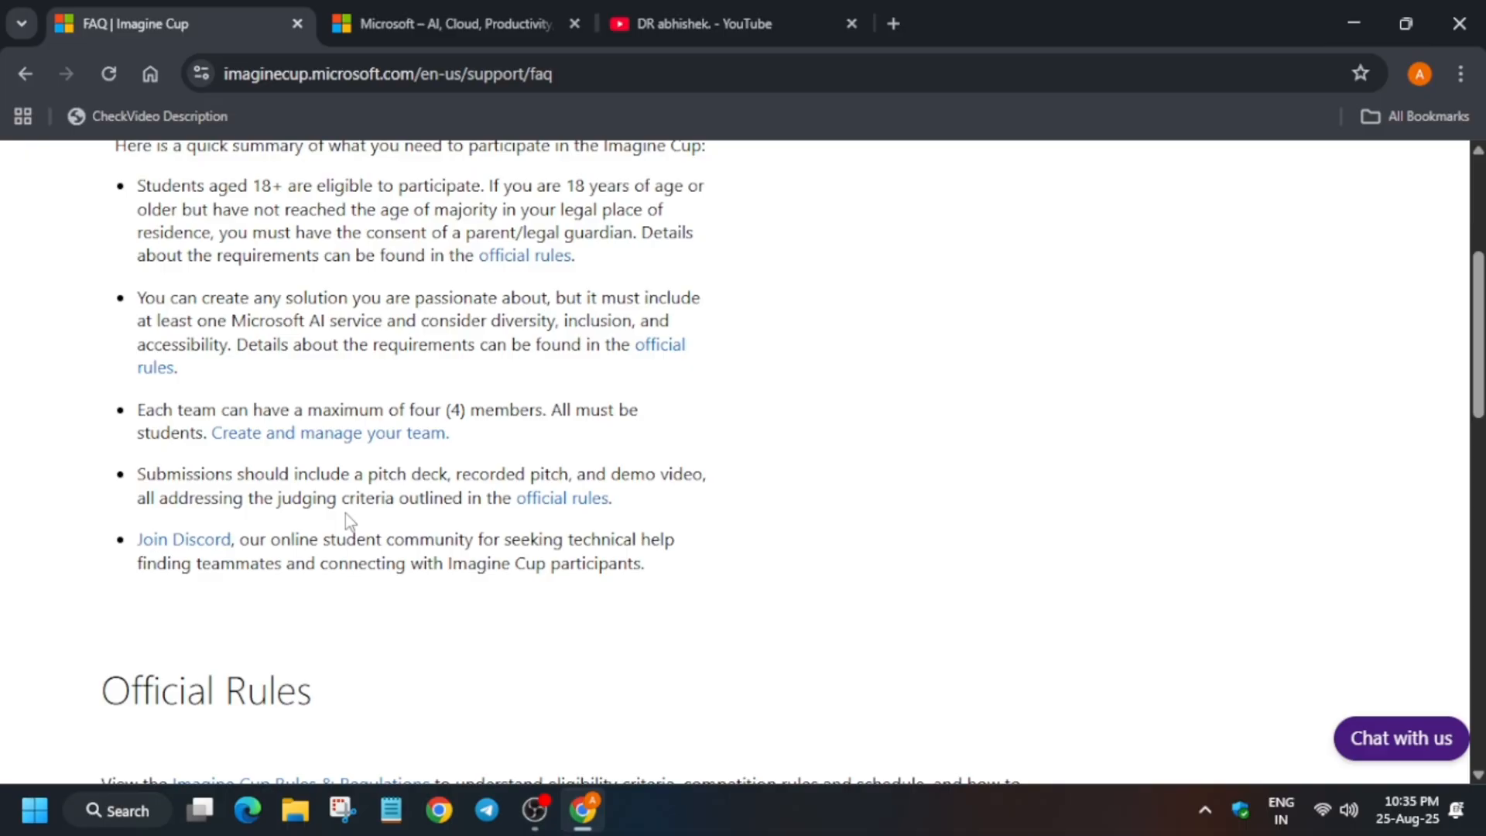
pyautogui.moveTo(566, 529)
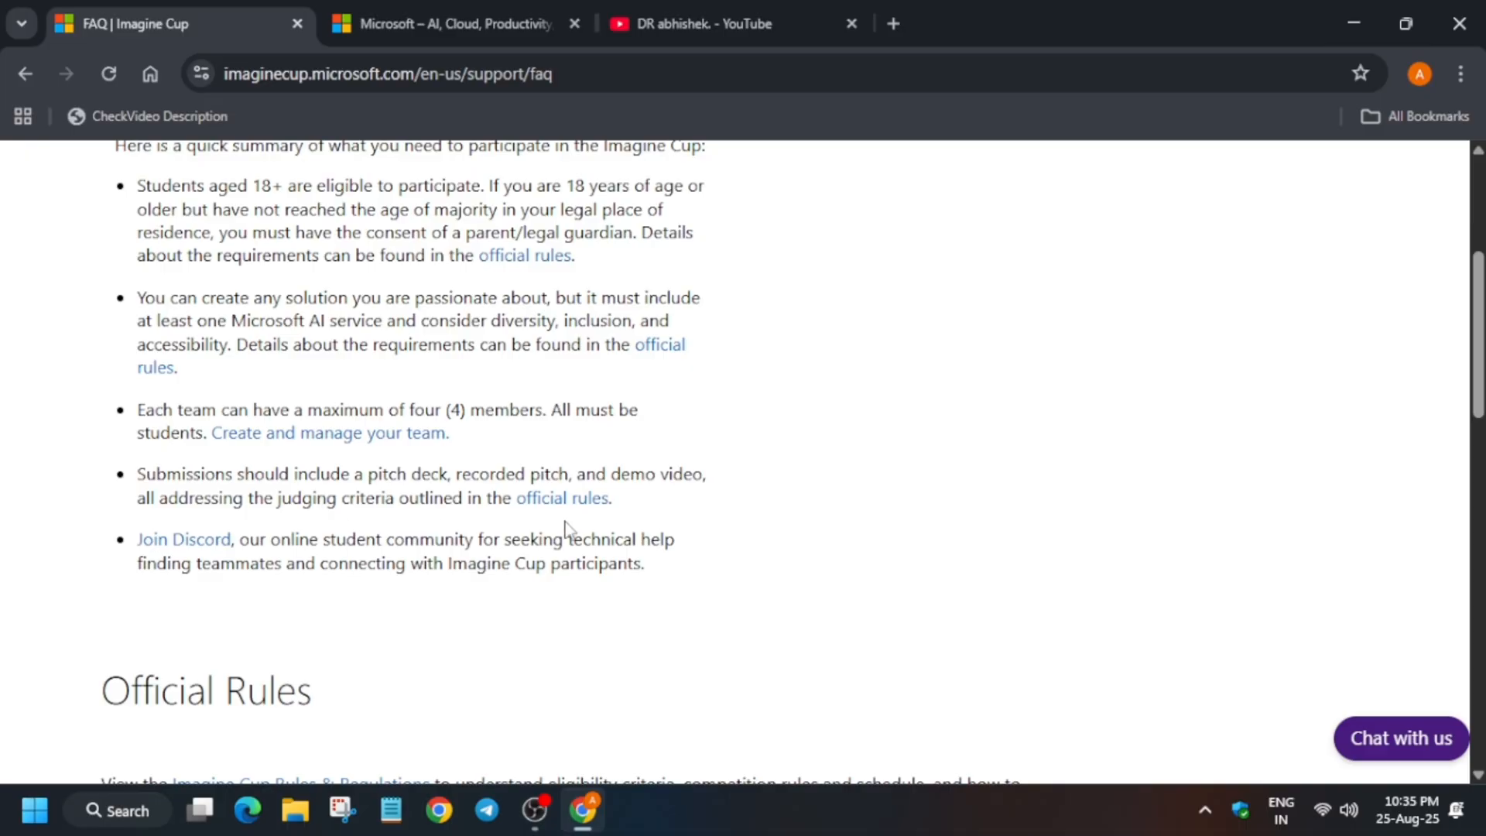
pyautogui.scroll(-3)
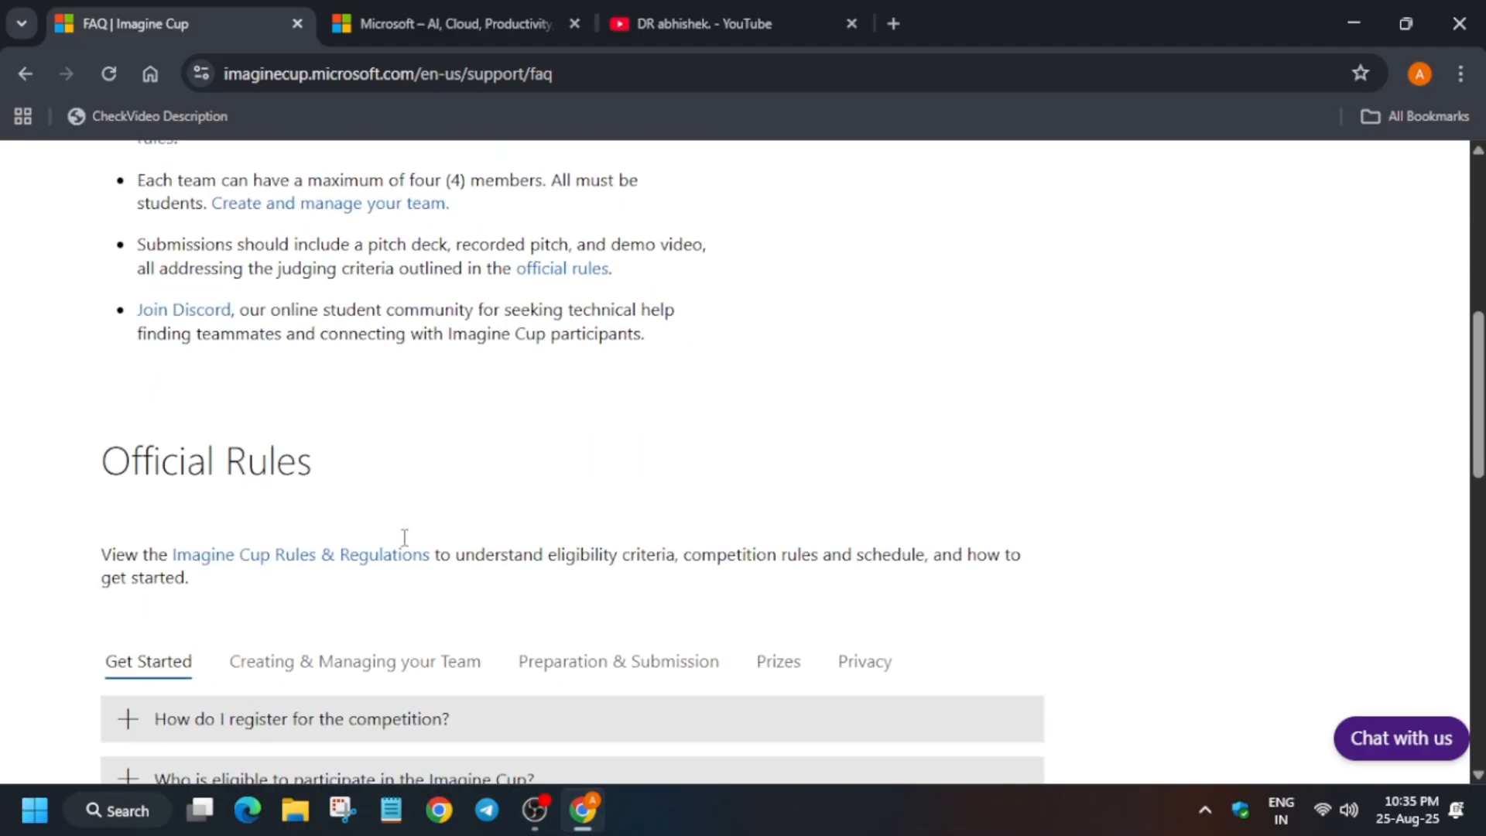
# Step: Expand the eligibility question and highlight the 18 years old age requirement
pyautogui.scroll(-3)
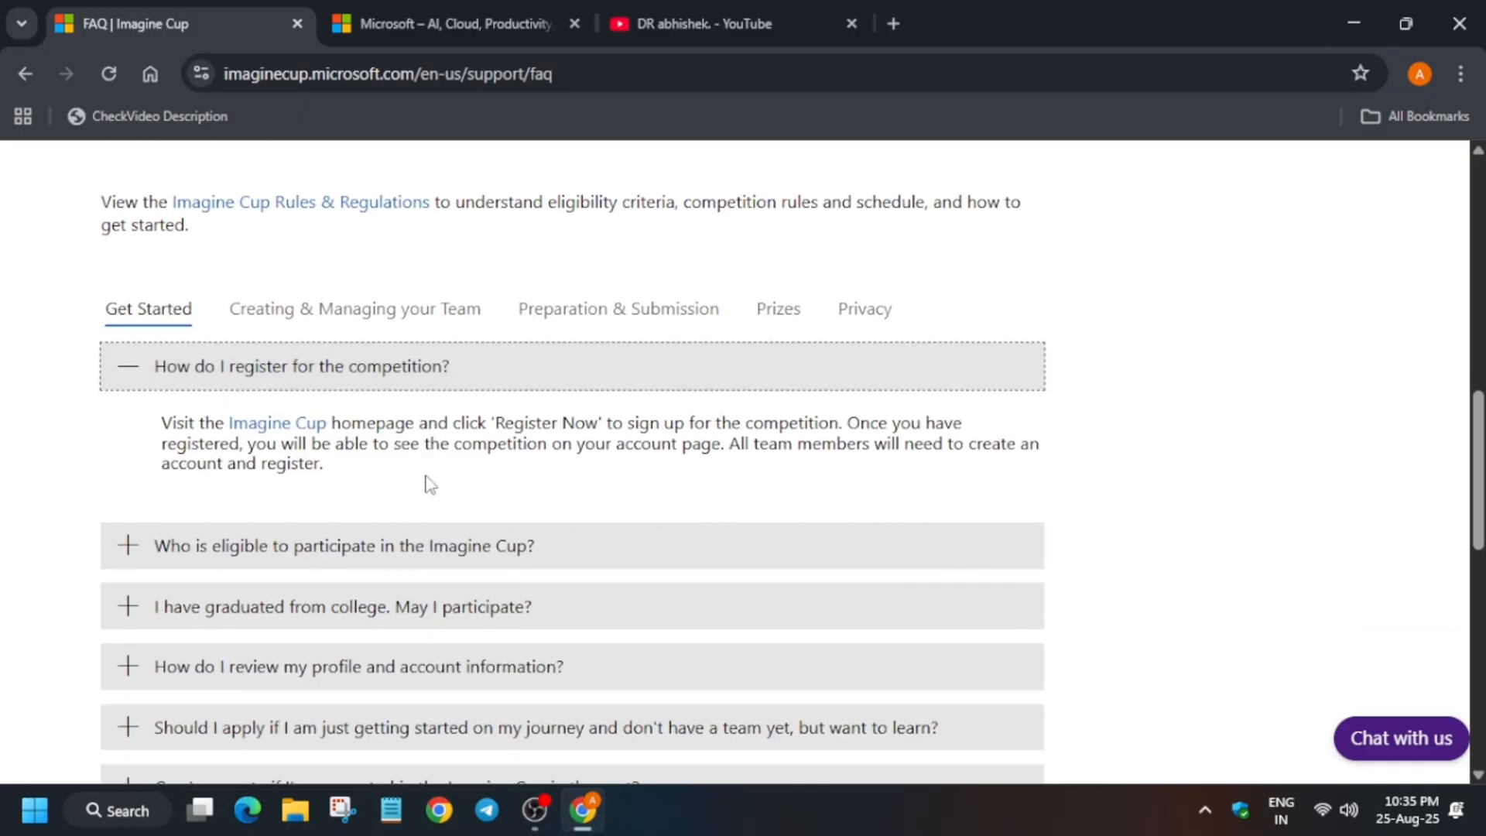
pyautogui.moveTo(403, 435)
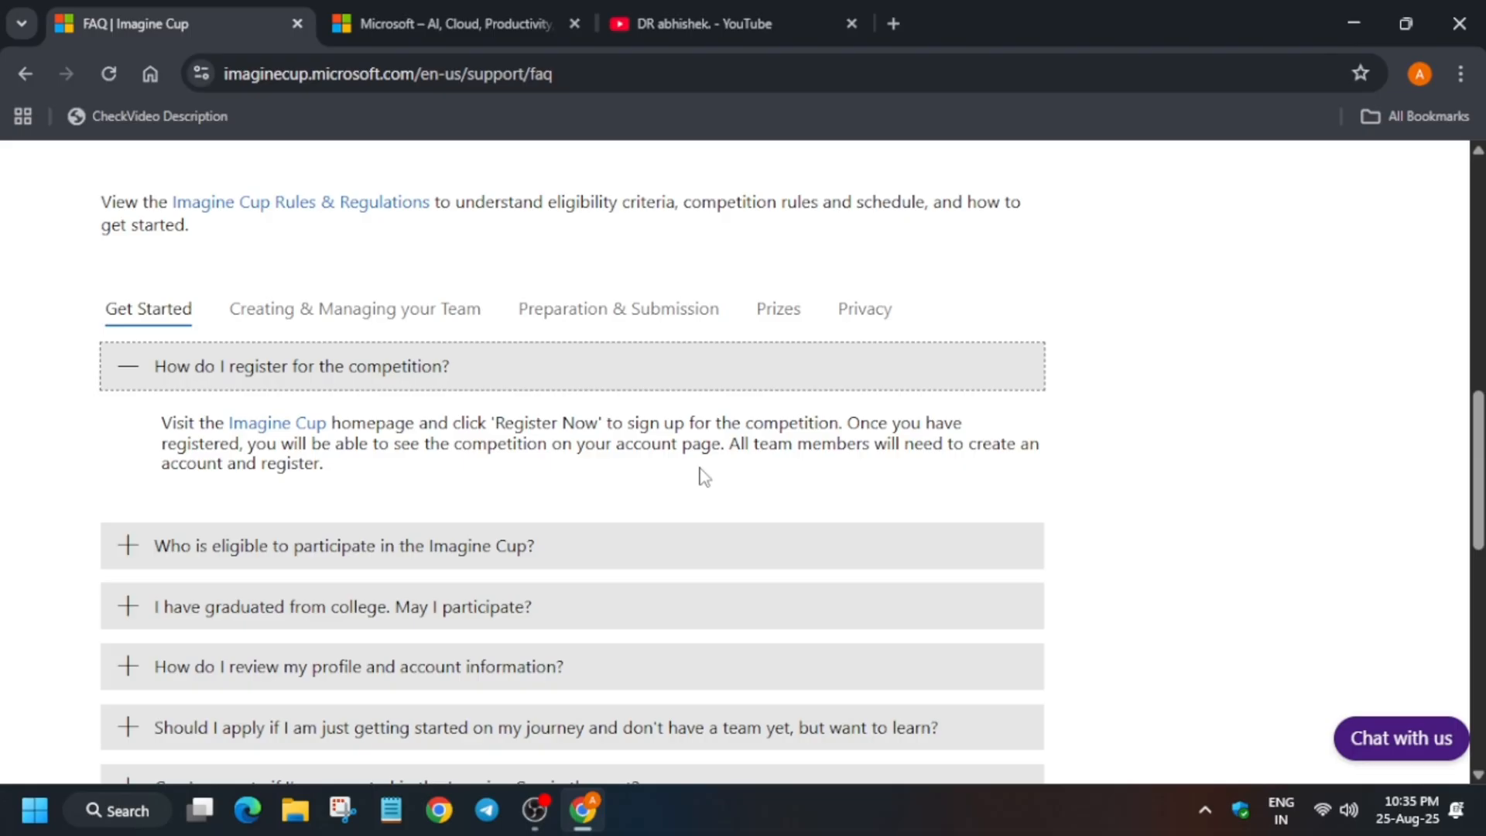
pyautogui.moveTo(703, 472)
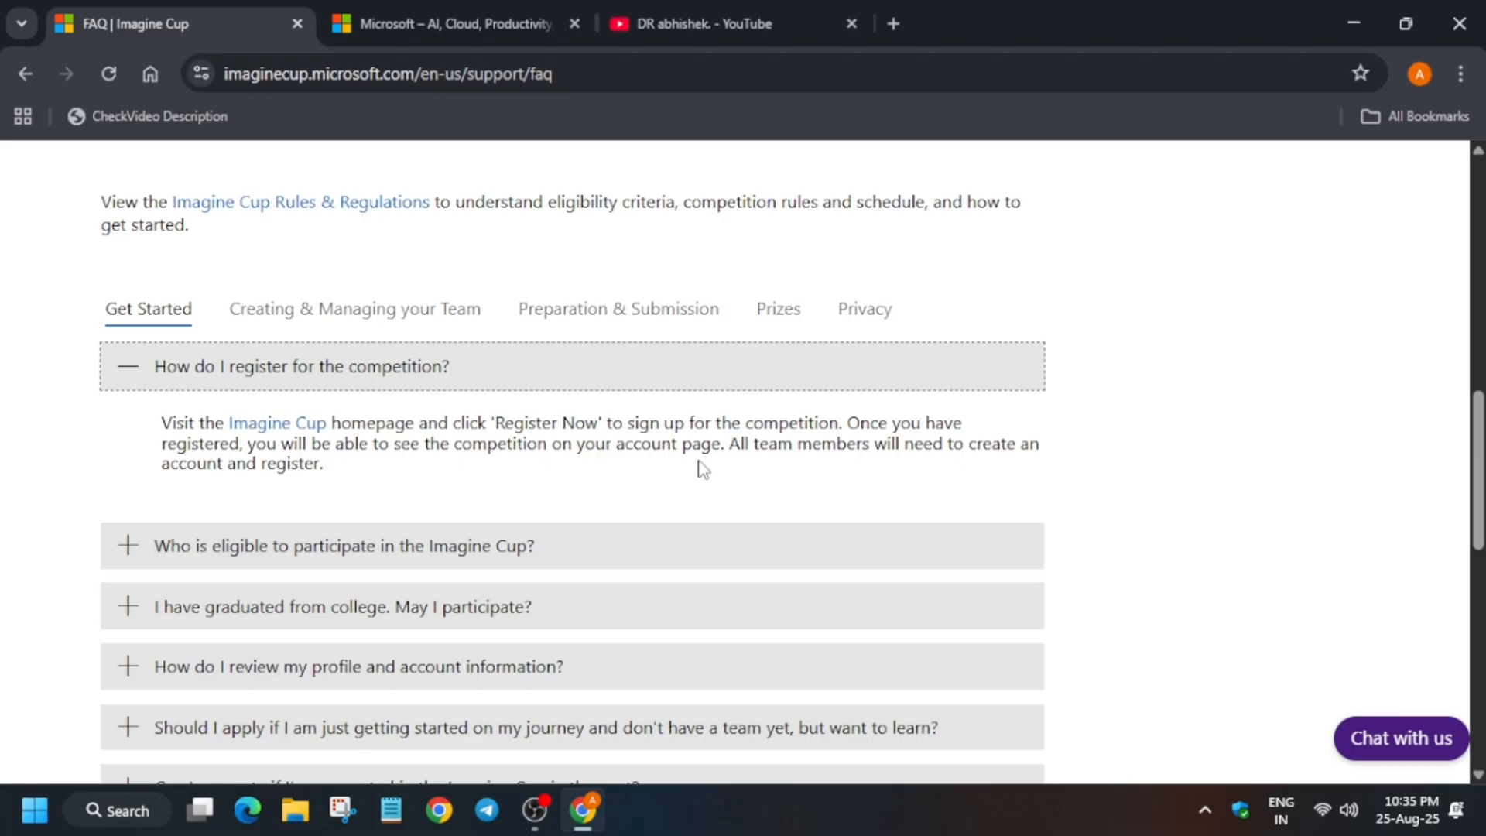
pyautogui.click(343, 545)
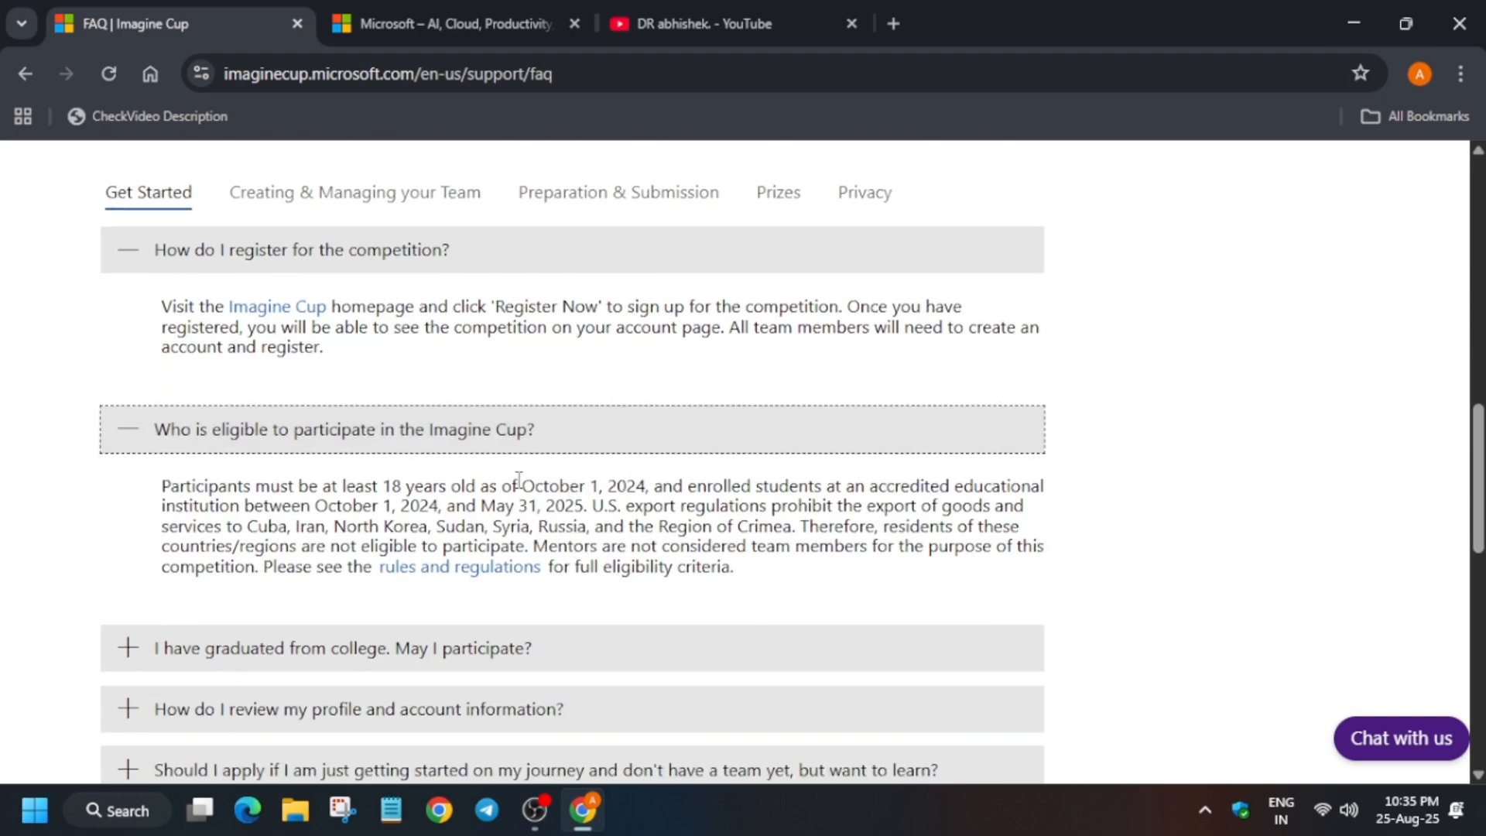
pyautogui.moveTo(365, 484); pyautogui.dragTo(626, 484)
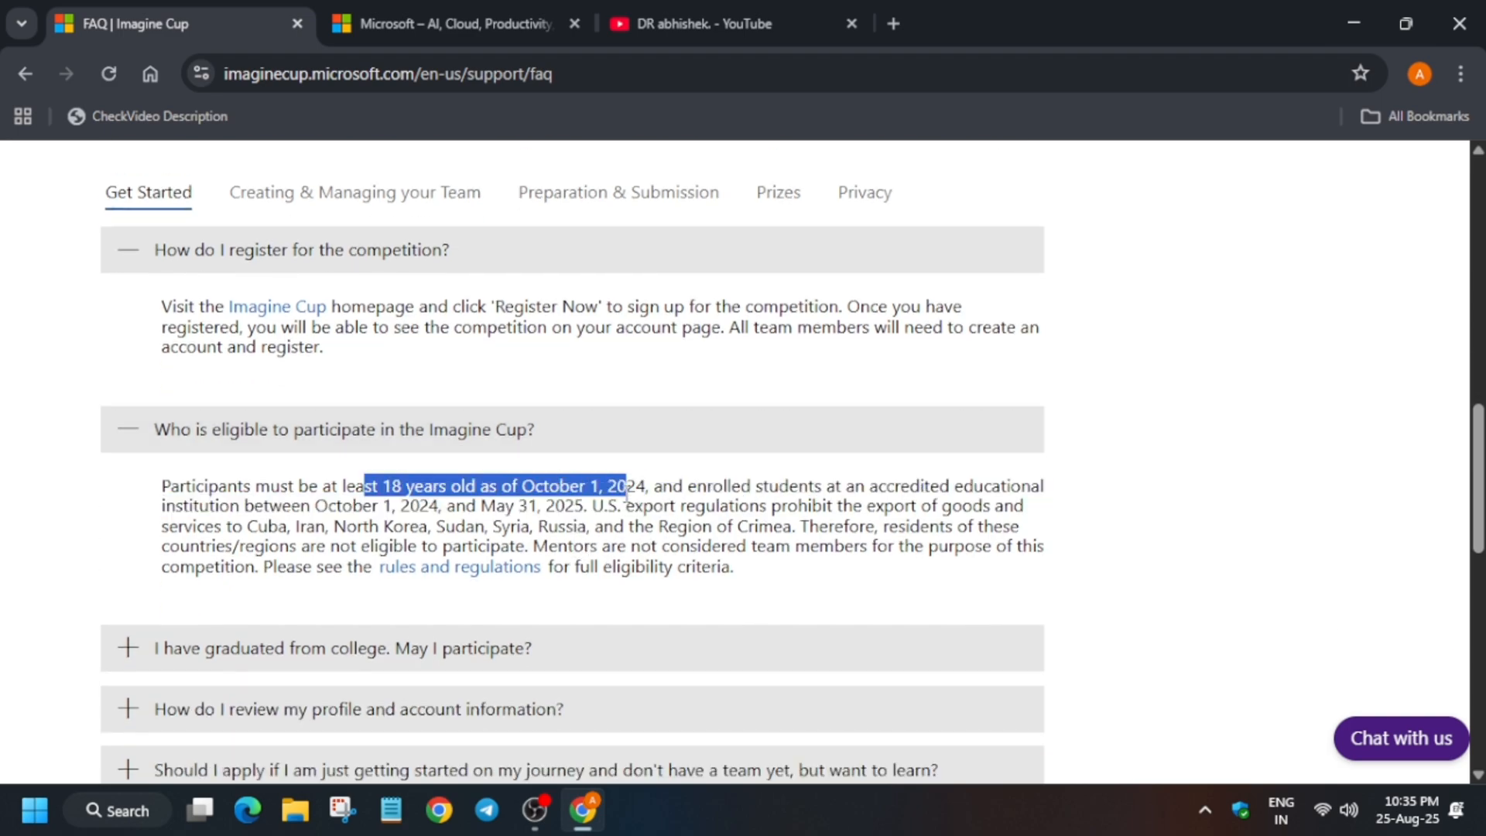
pyautogui.moveTo(616, 484); pyautogui.dragTo(644, 484)
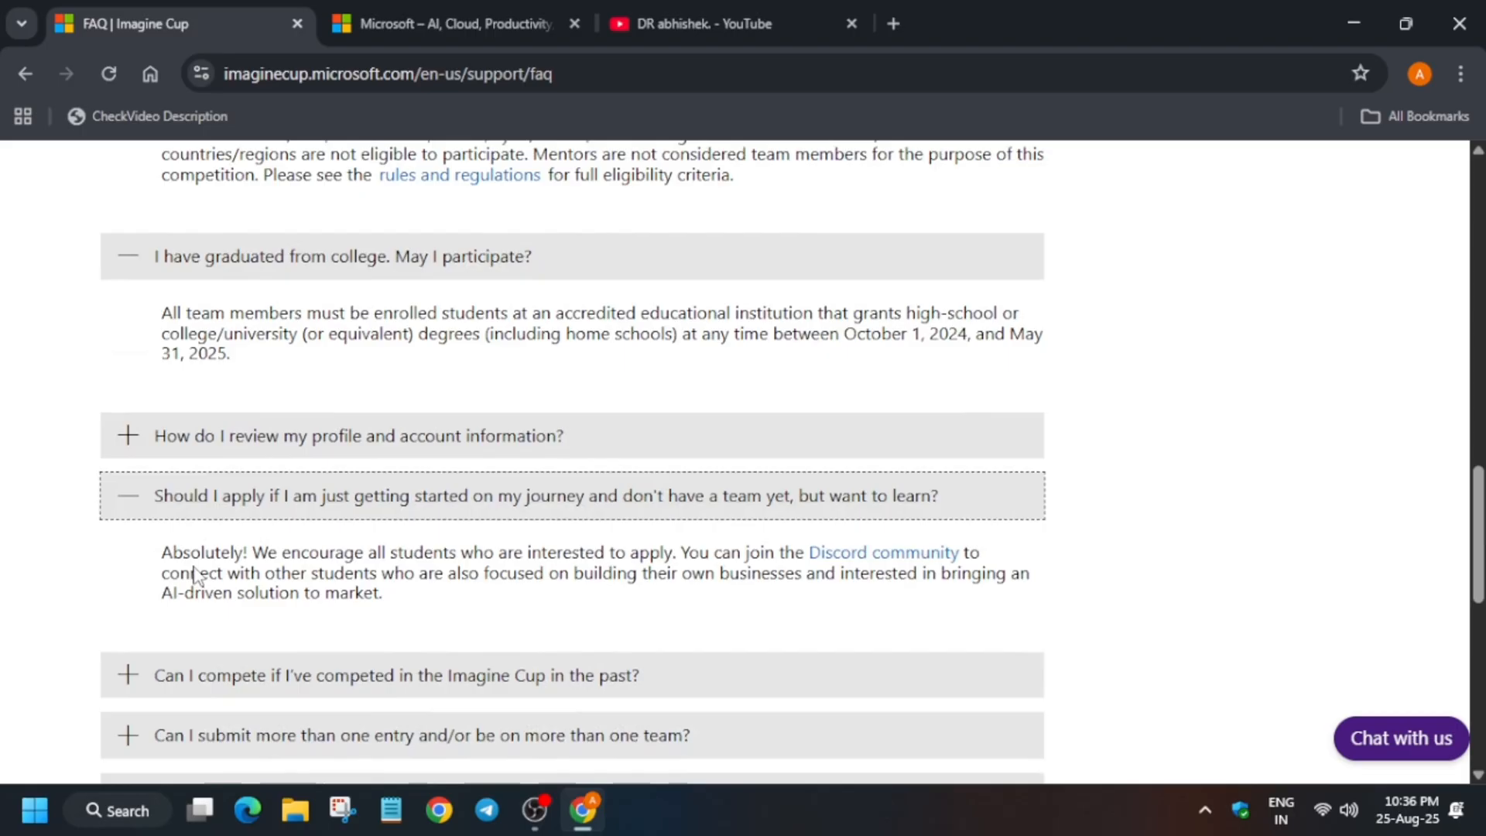
# Step: Scroll down to the questions on competing again after past participation and multiple entries
pyautogui.scroll(-3)
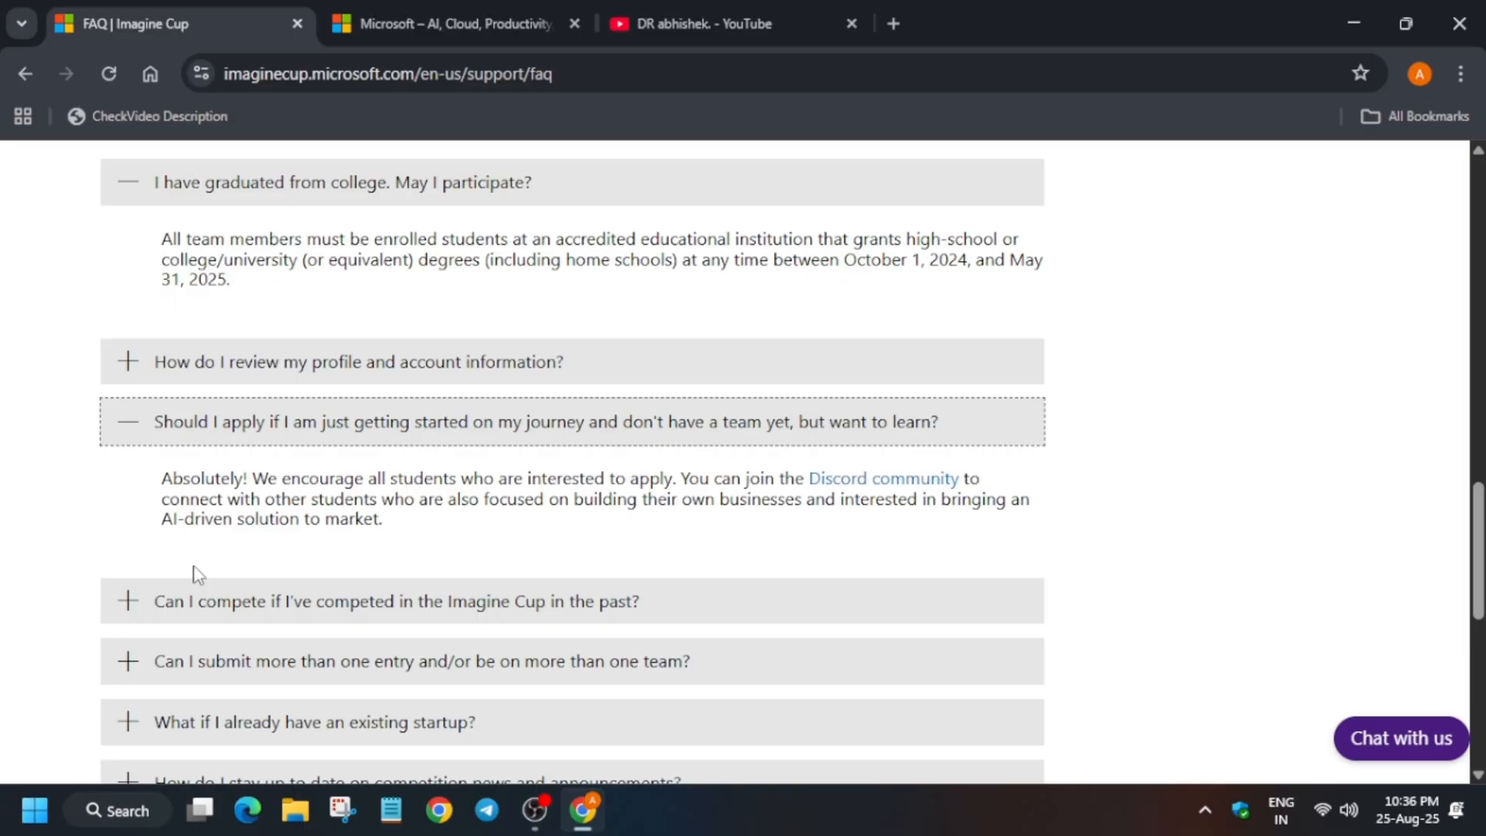
pyautogui.scroll(-3)
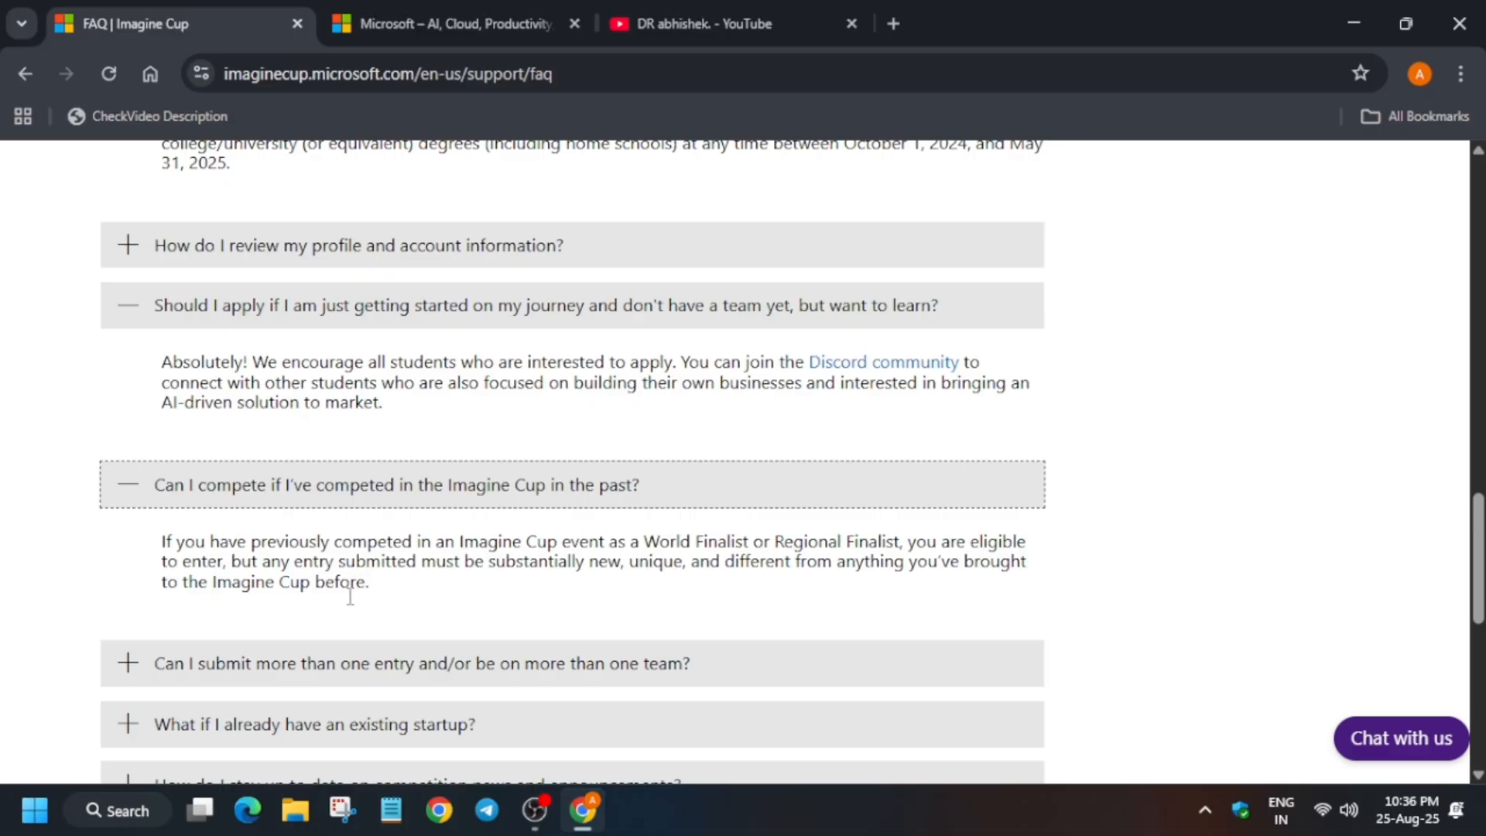
pyautogui.moveTo(348, 605)
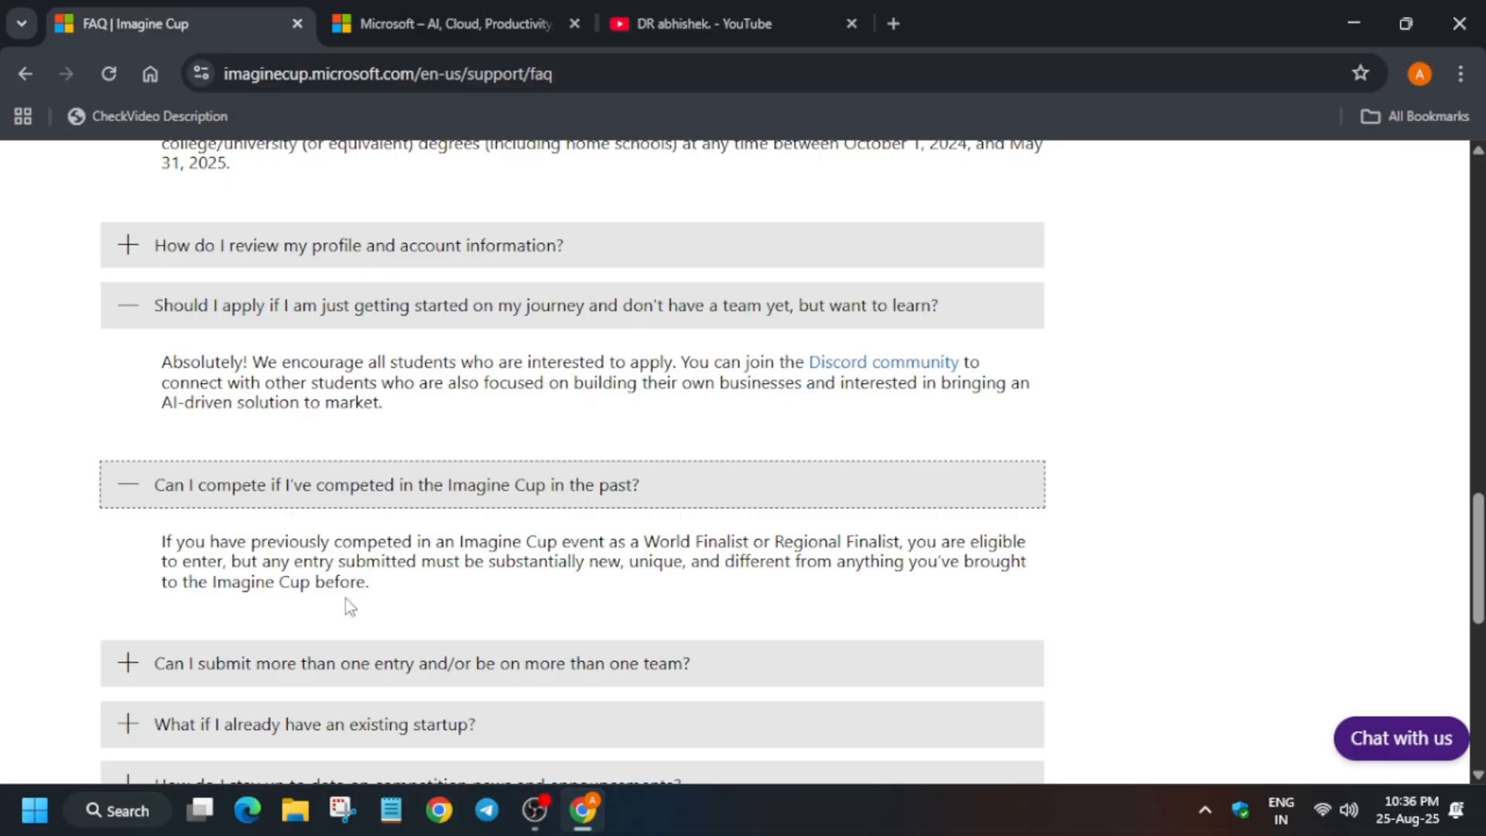
pyautogui.moveTo(5, 571)
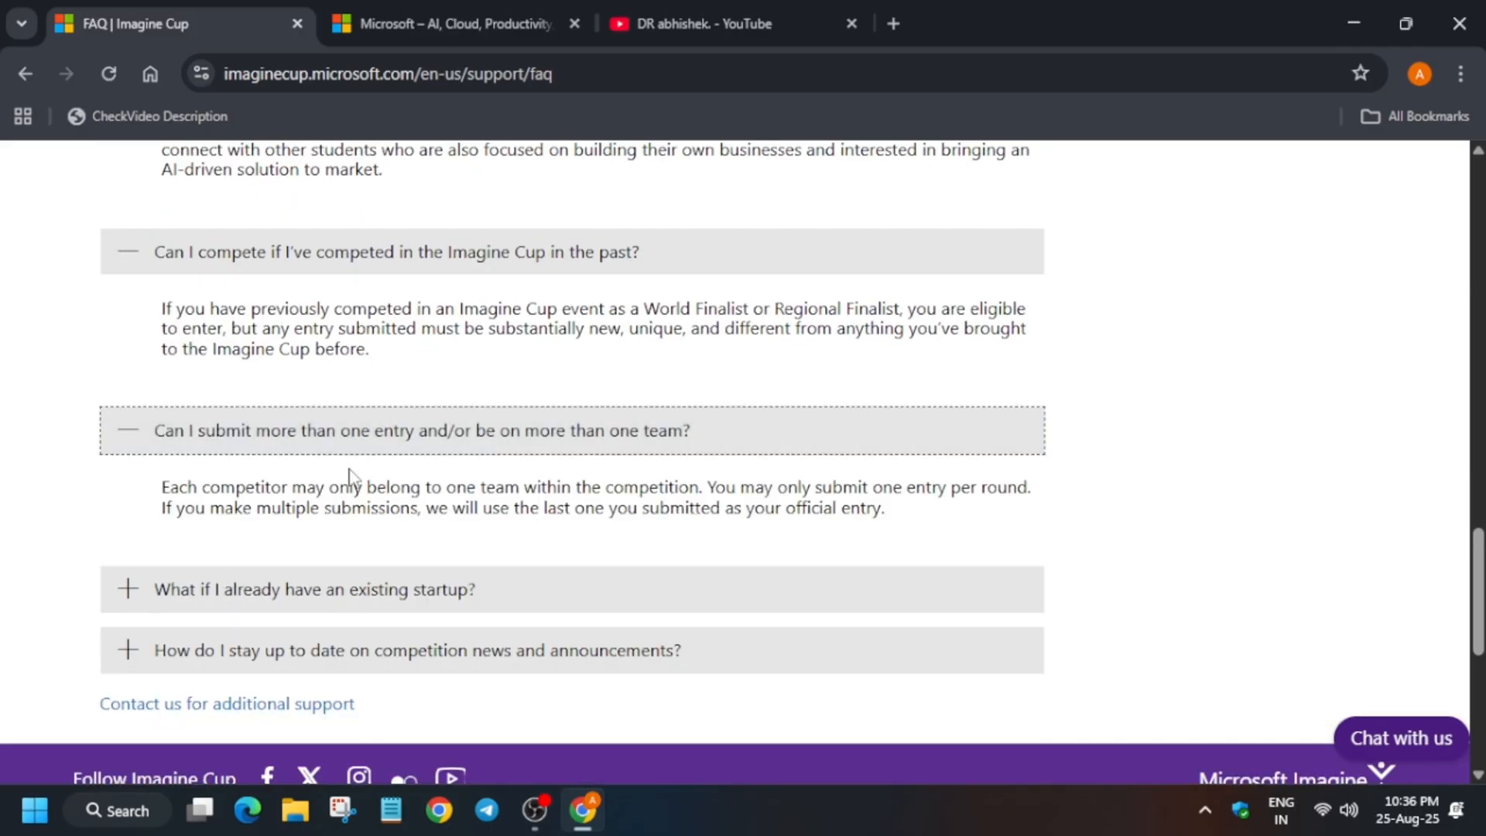
pyautogui.moveTo(589, 492)
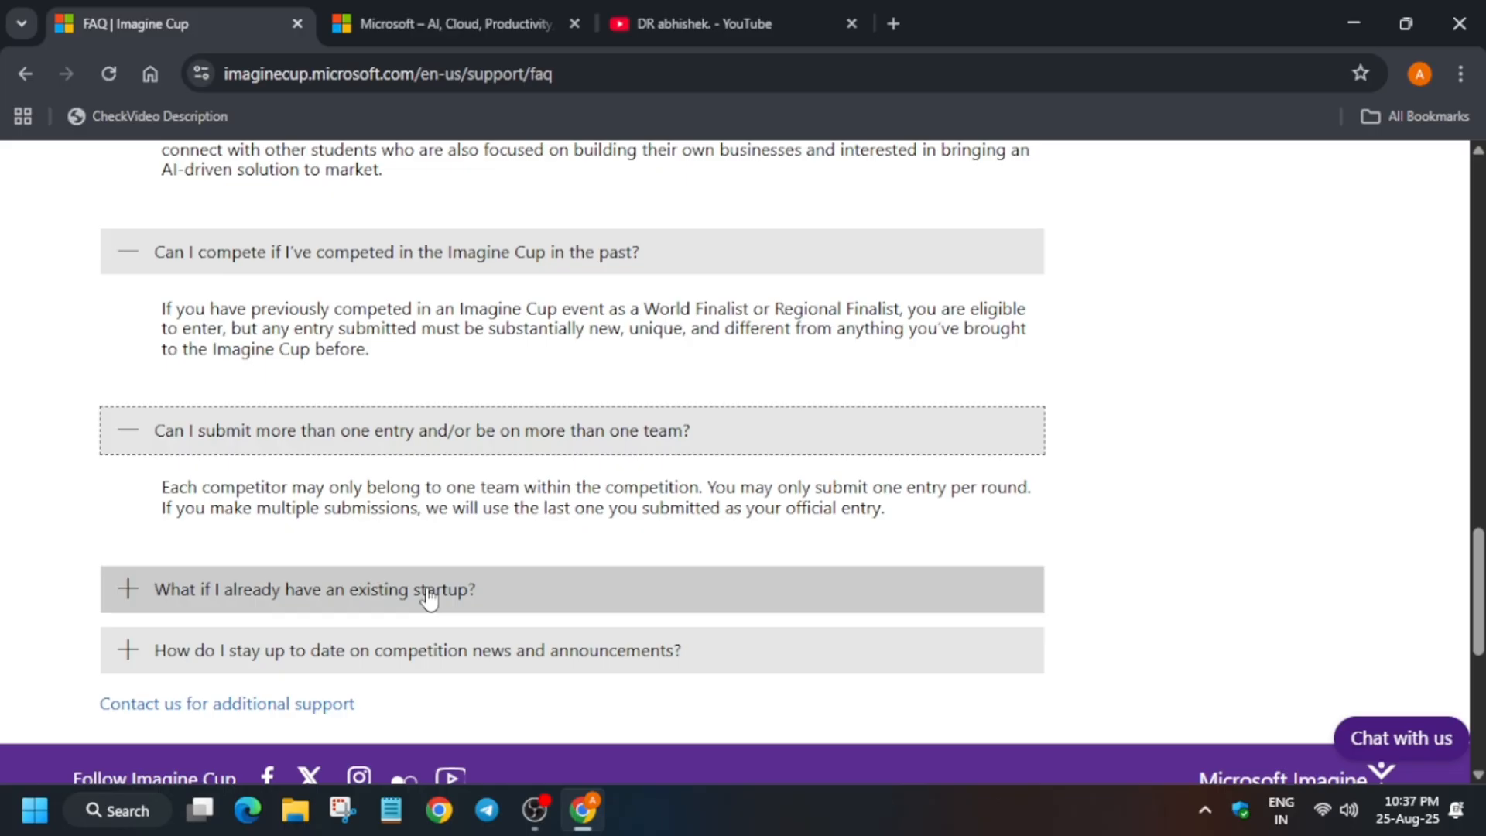
# Step: Expand the competition-news question, follow 'Contact us for additional support', and land on a new tab
pyautogui.click(417, 650)
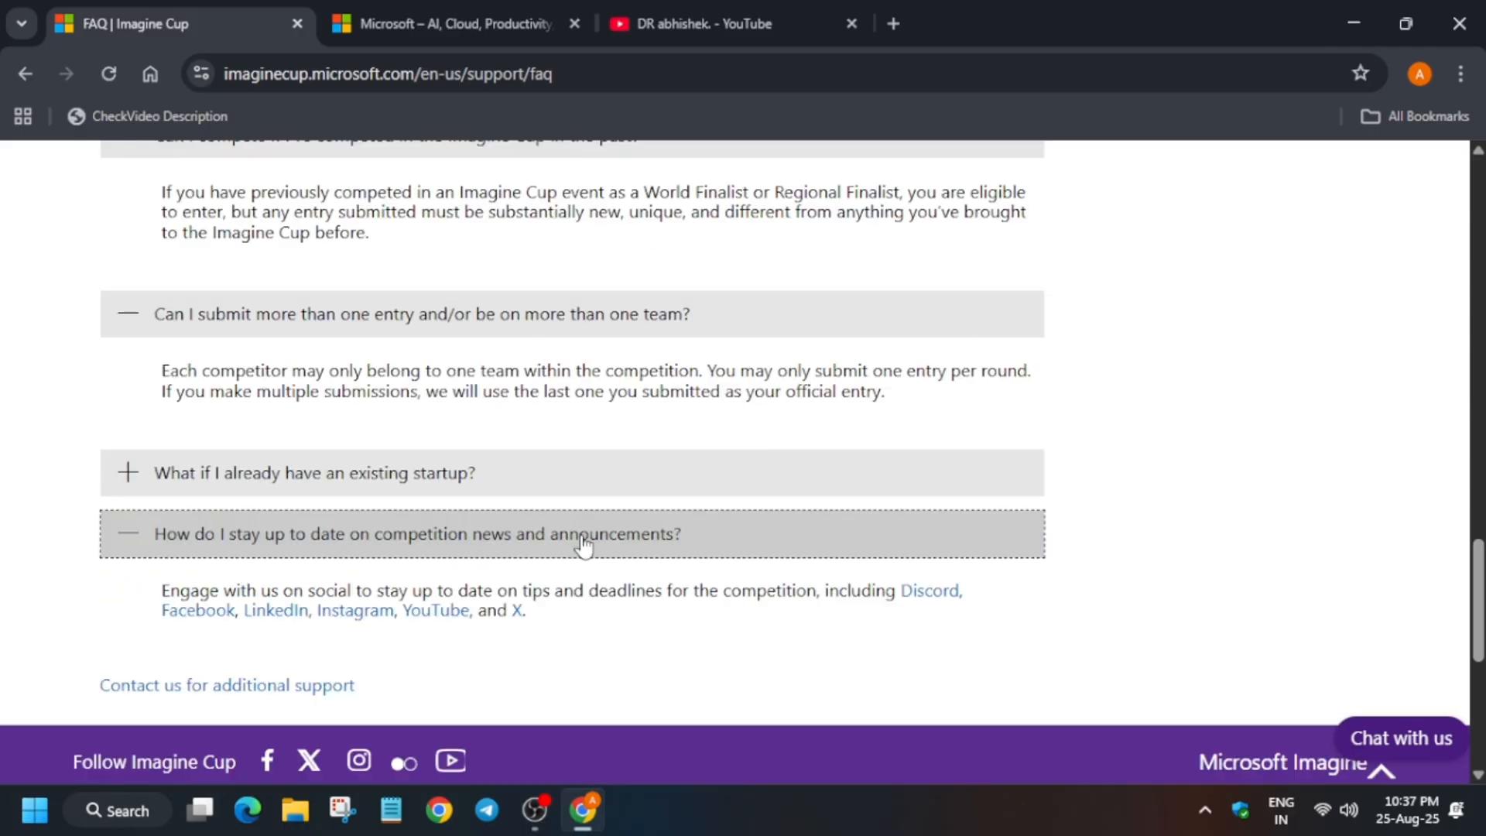
pyautogui.moveTo(1201, 447)
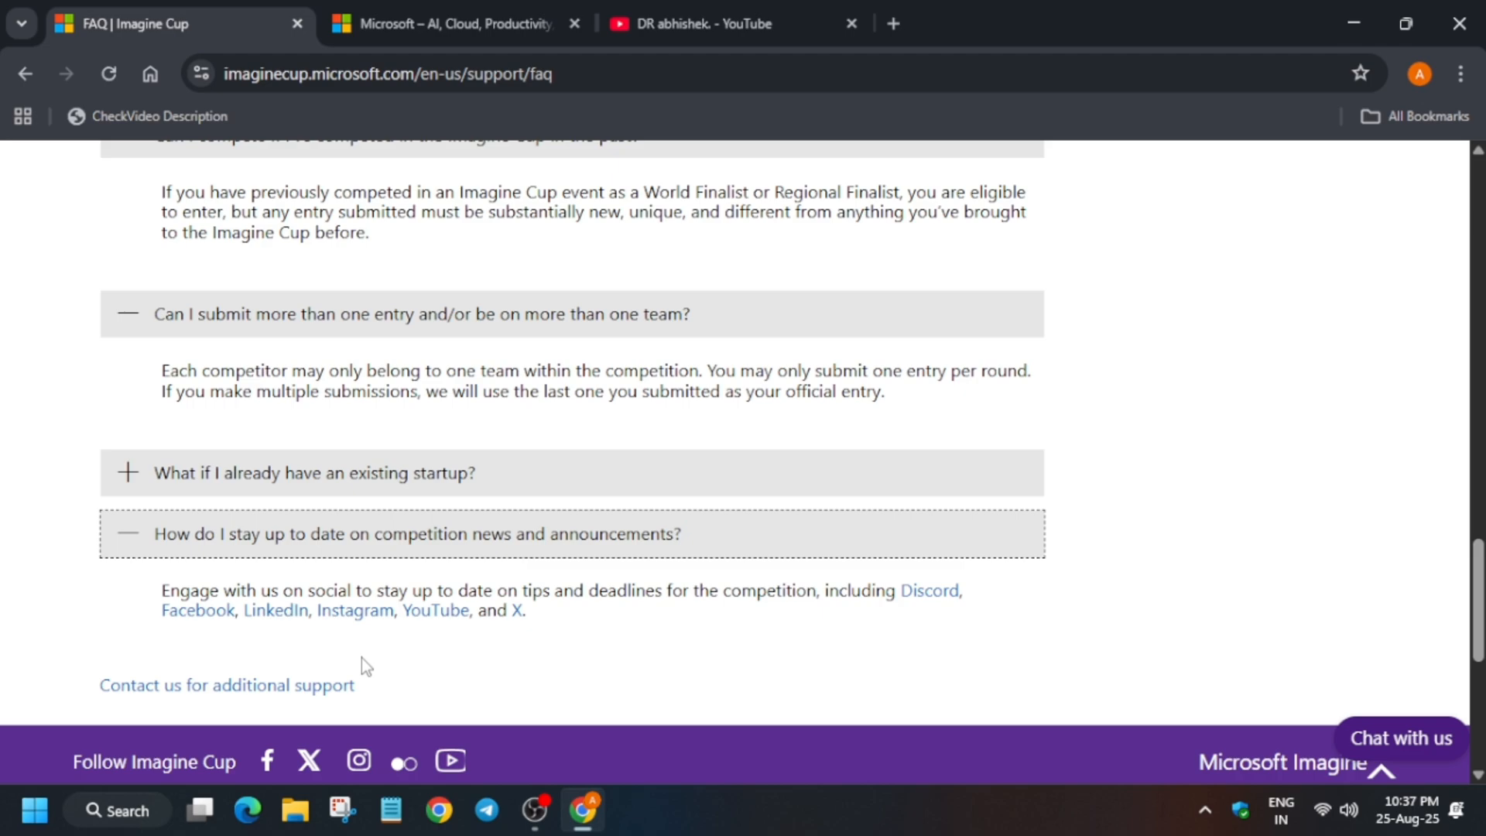
pyautogui.moveTo(225, 684)
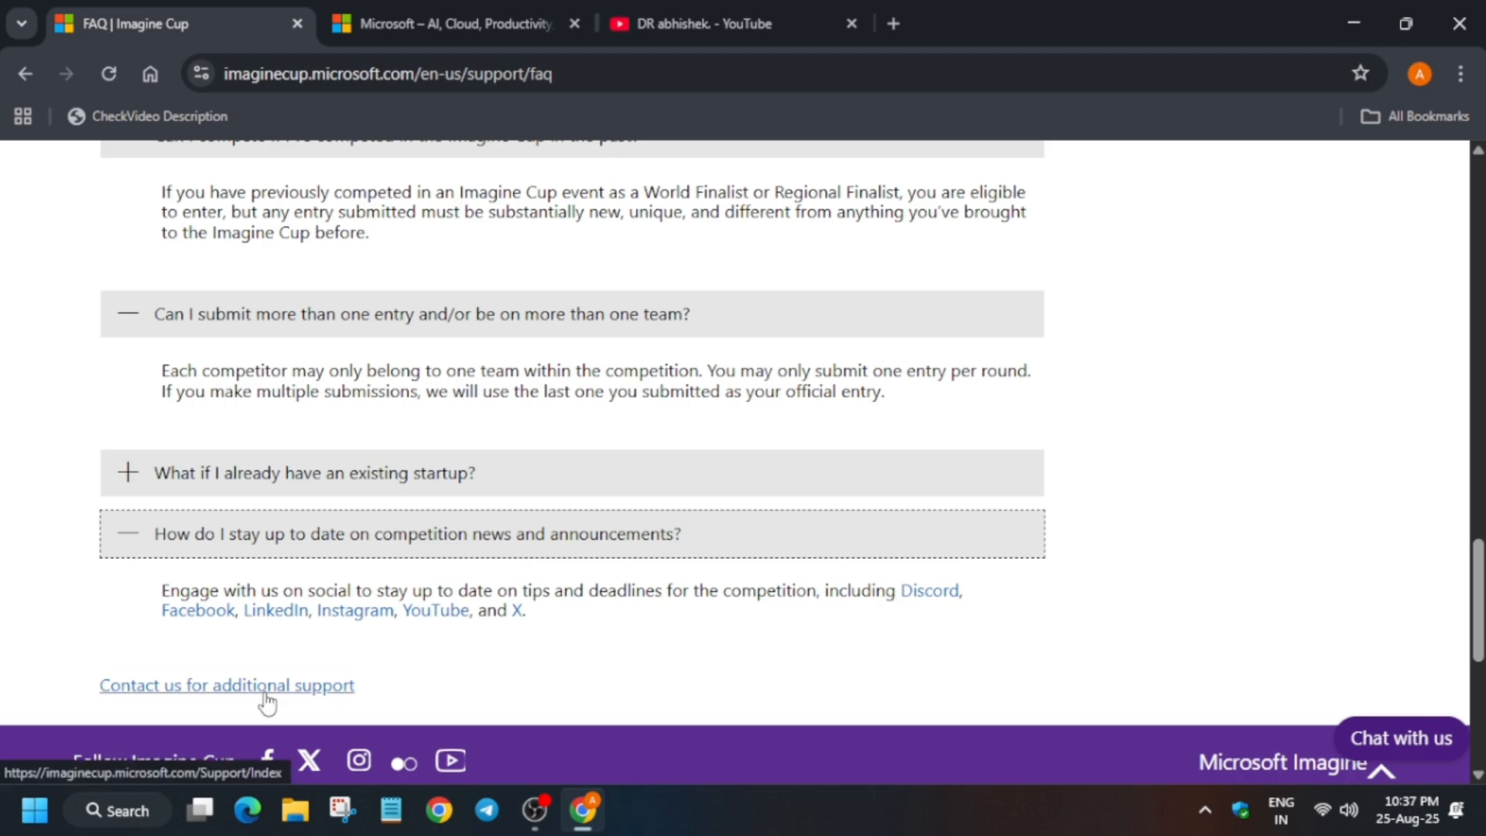
pyautogui.click(226, 684)
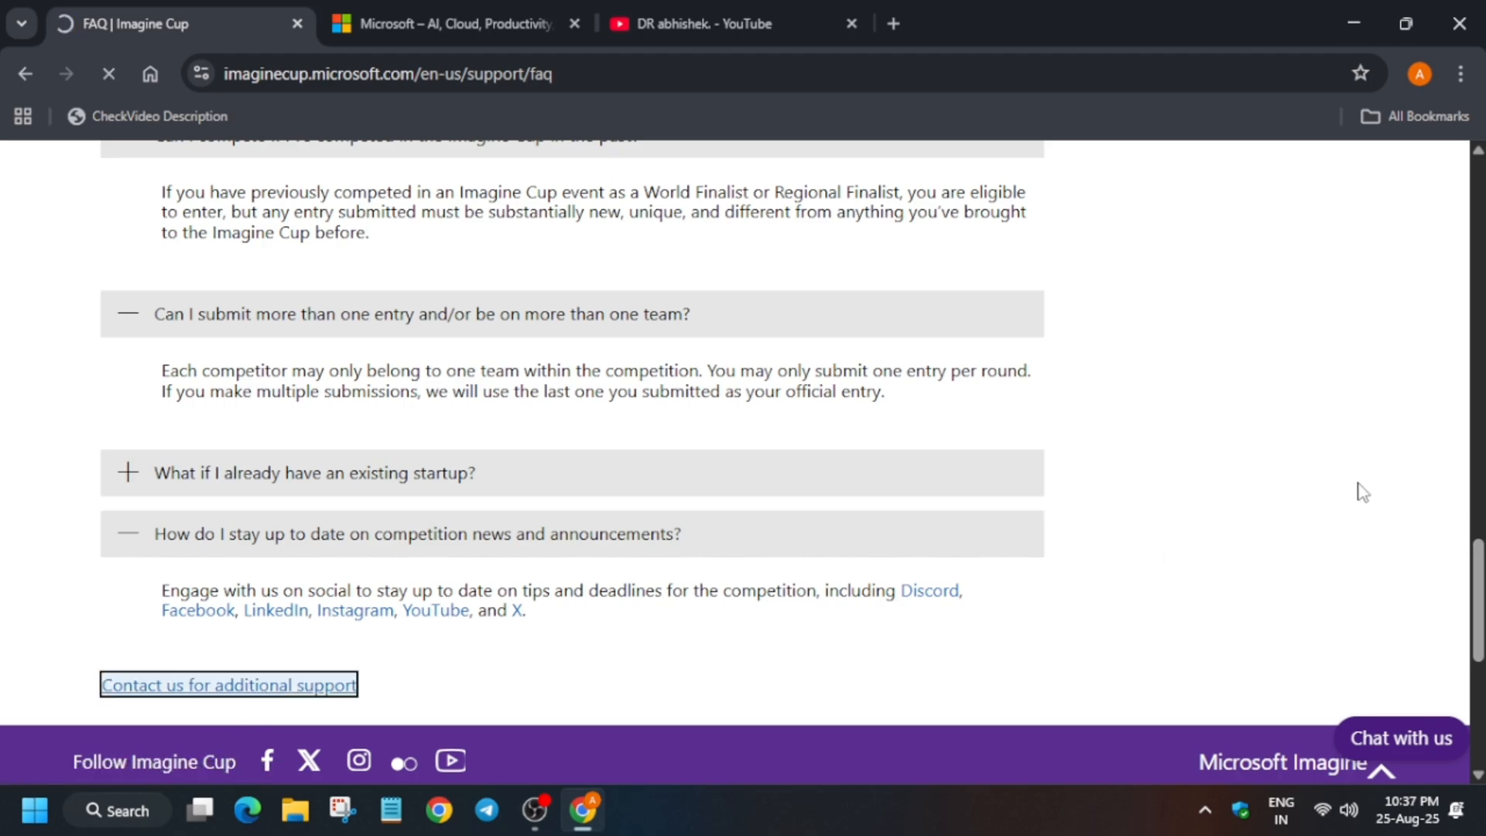
pyautogui.click(227, 684)
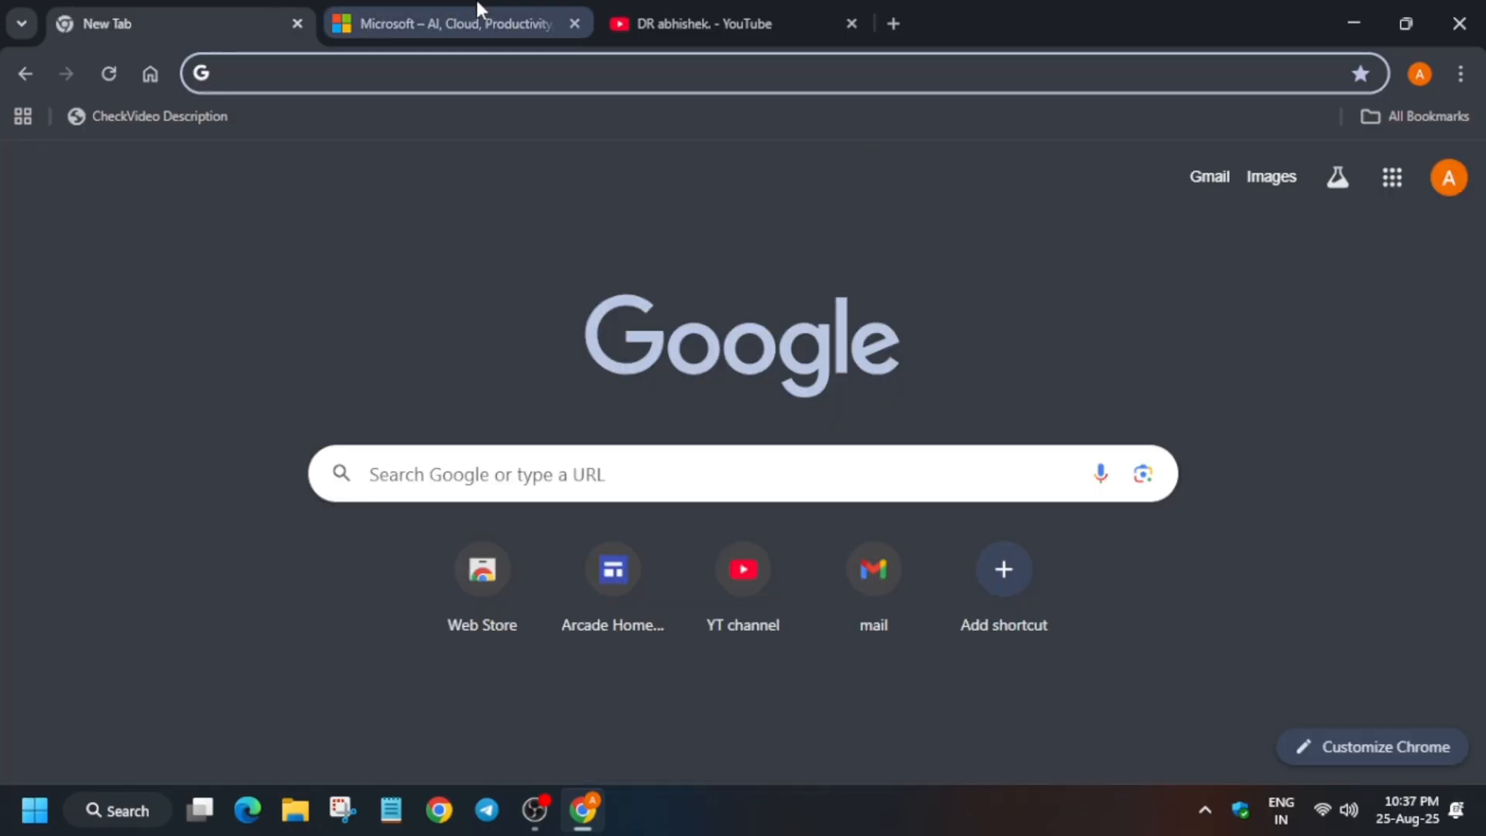
# Step: Switch to the YouTube channel and show its Videos tab of recent uploads
pyautogui.click(734, 23)
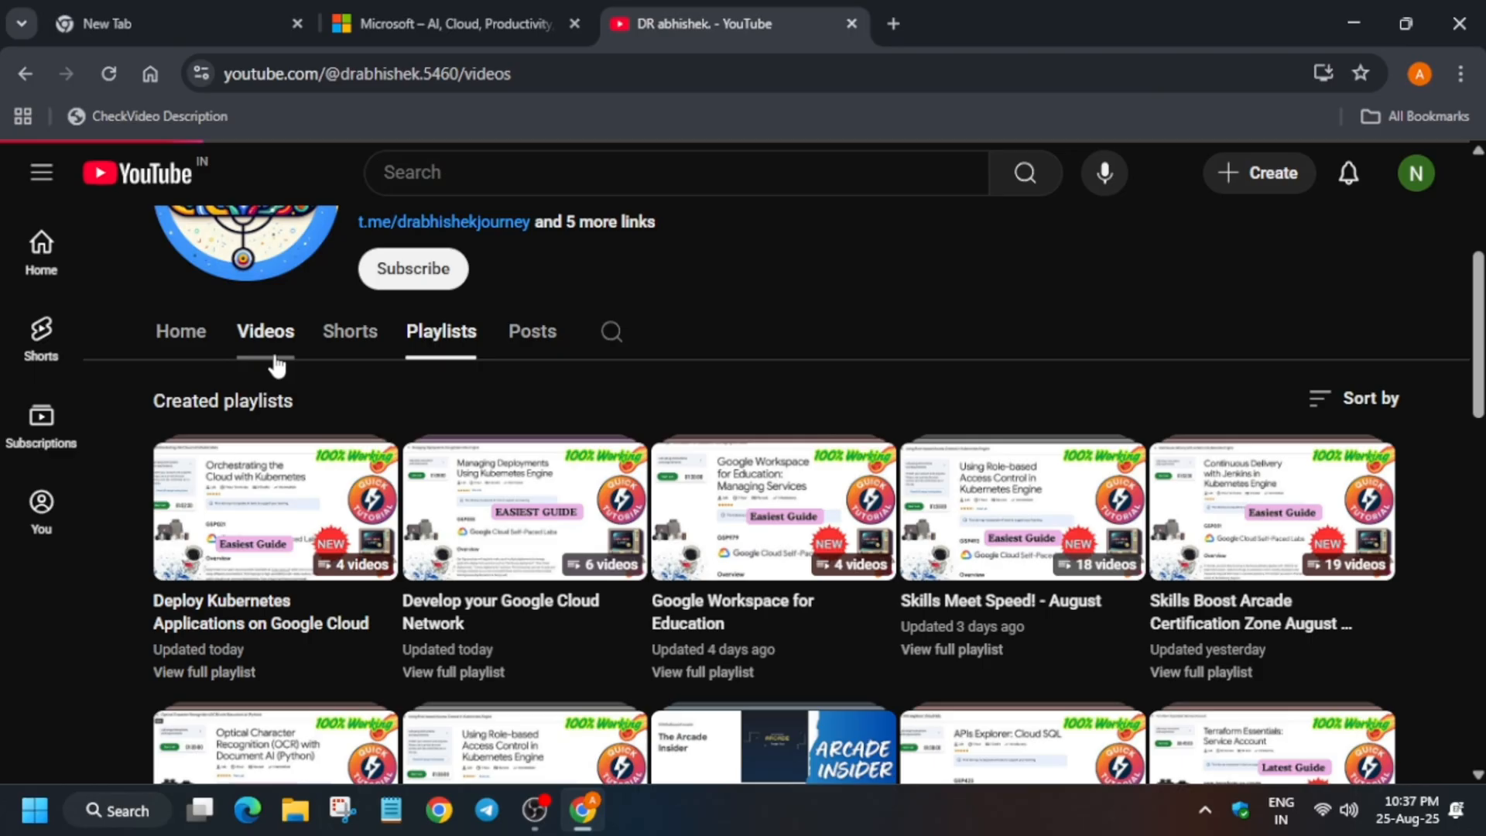
pyautogui.click(265, 331)
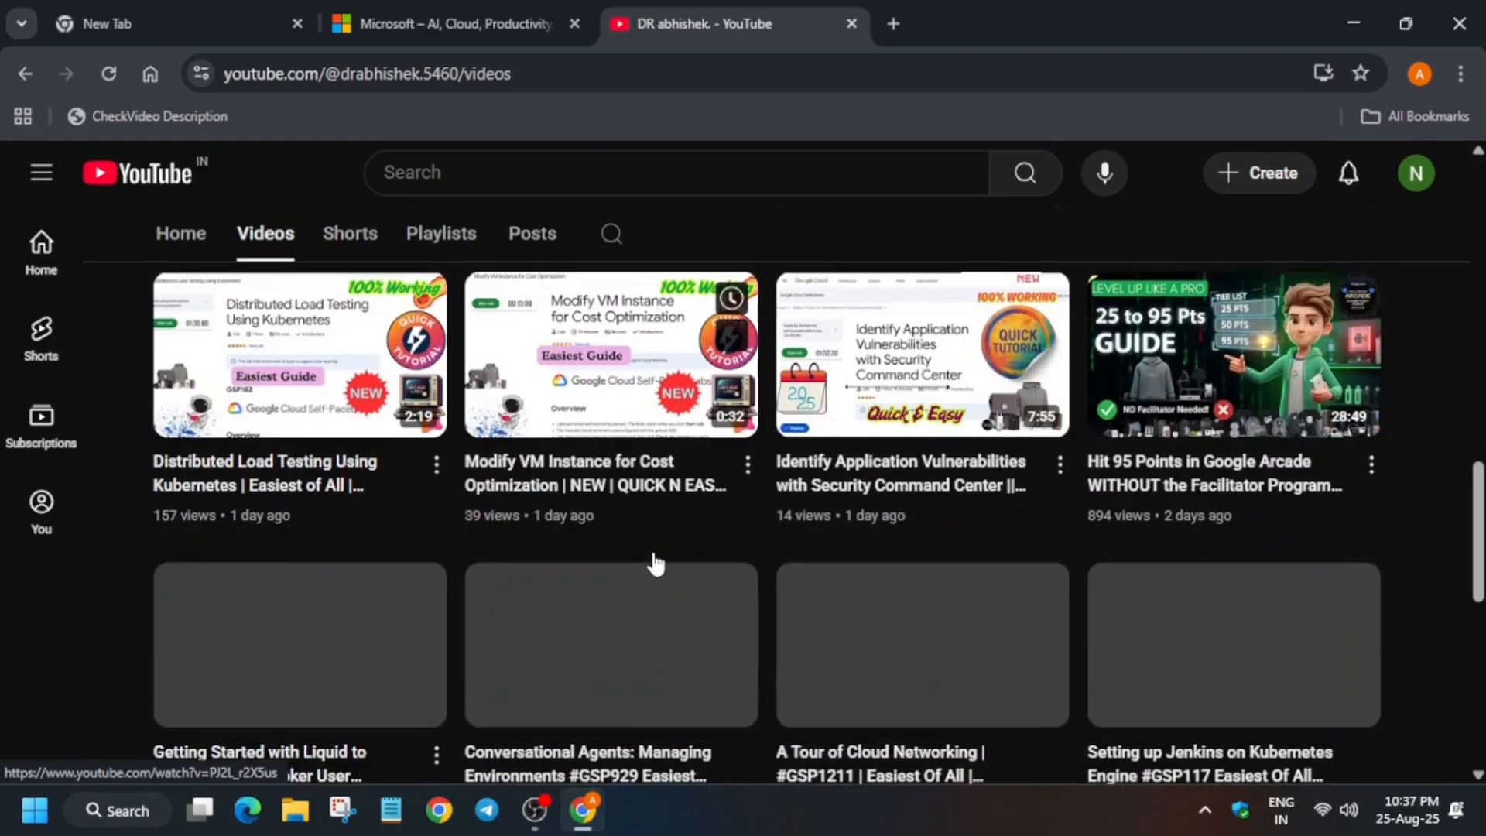
pyautogui.scroll(-3)
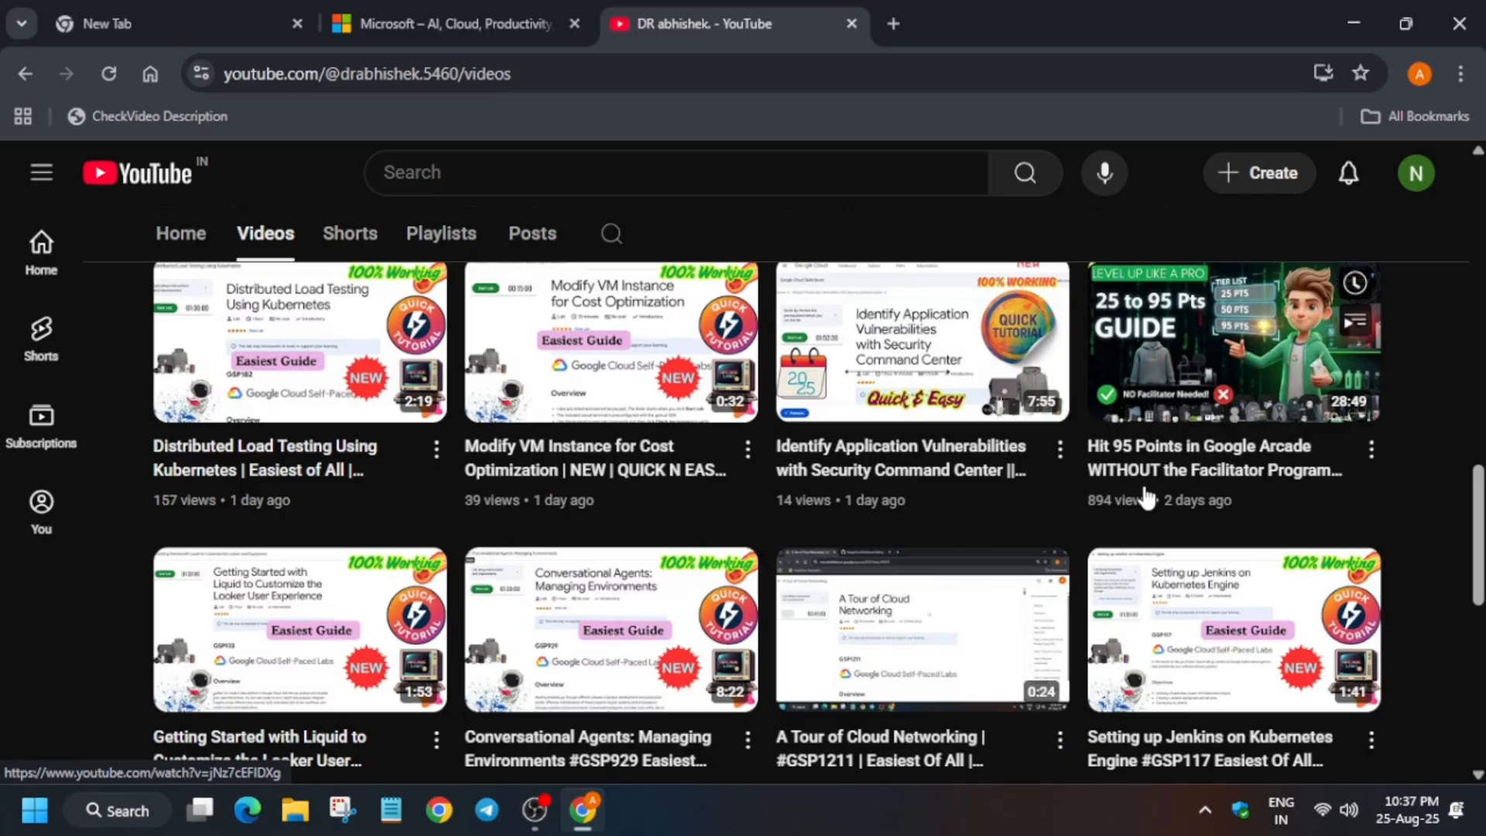